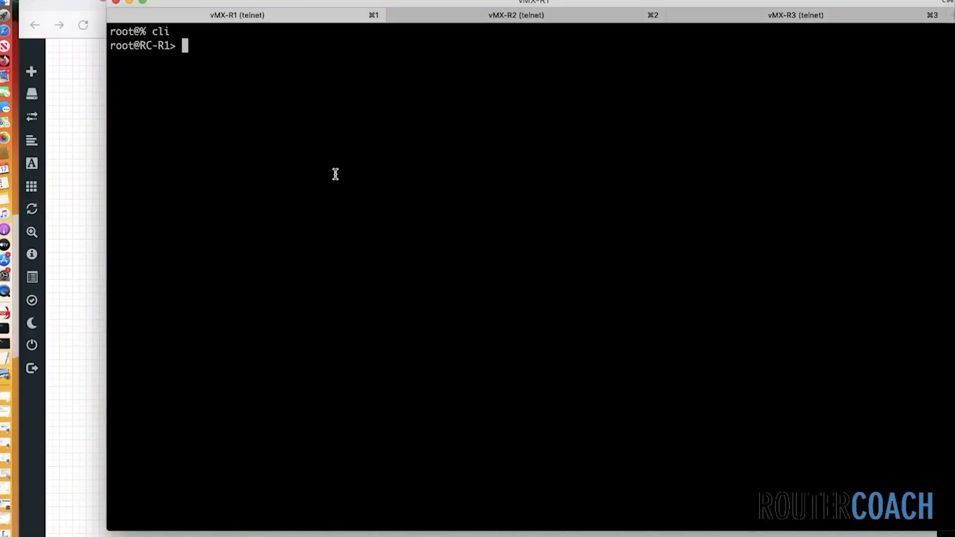
# On R1 display the route table and confirm OSPF neighbour 192.168.1.2 is Full
pyautogui.write('show route')
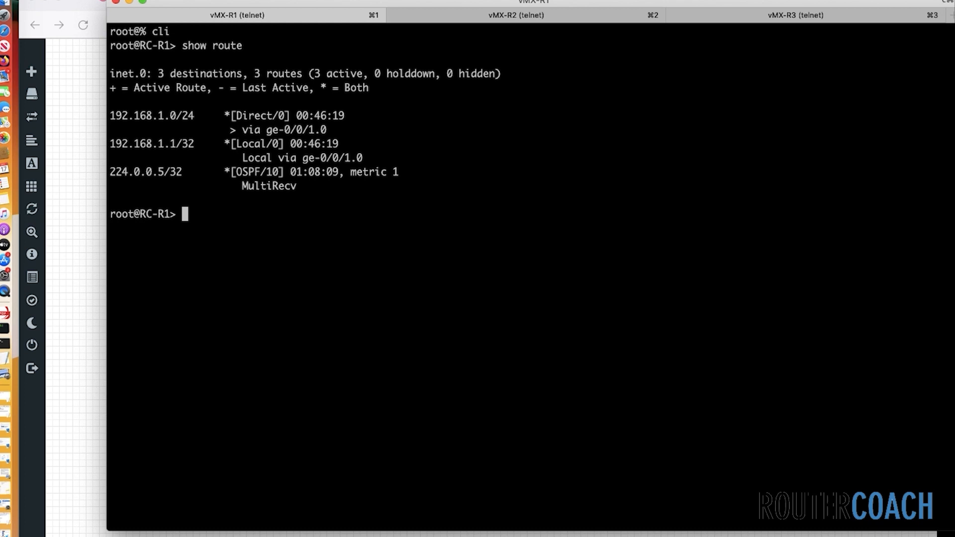
pyautogui.write('show ospf neighbor')
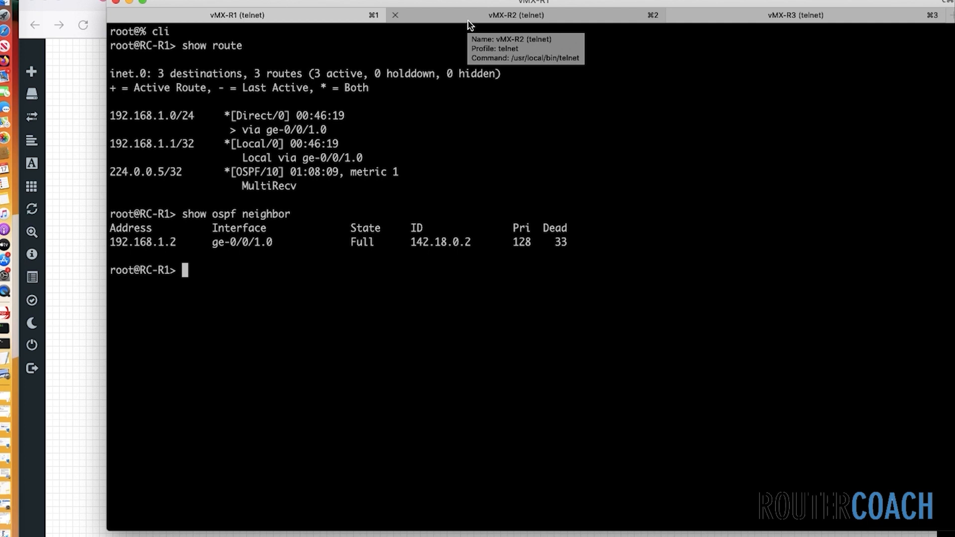
# Enter configuration mode on R2, abandoning a half-typed policy-options edit
pyautogui.click(515, 15)
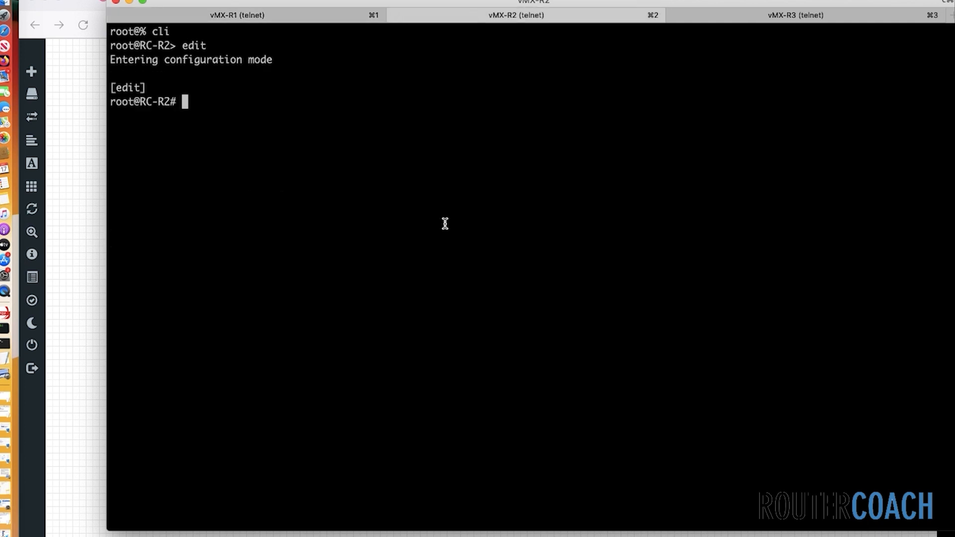
pyautogui.write('e')
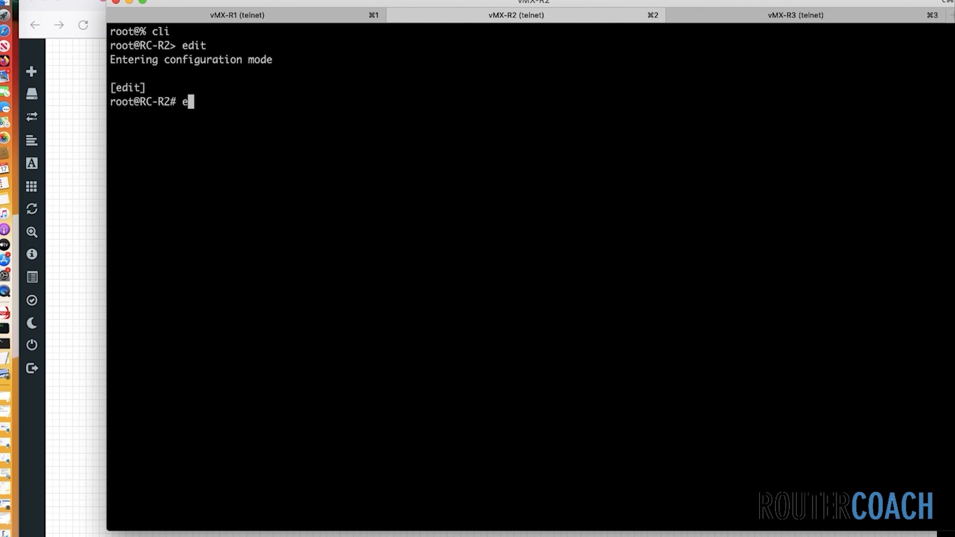
pyautogui.write('dit')
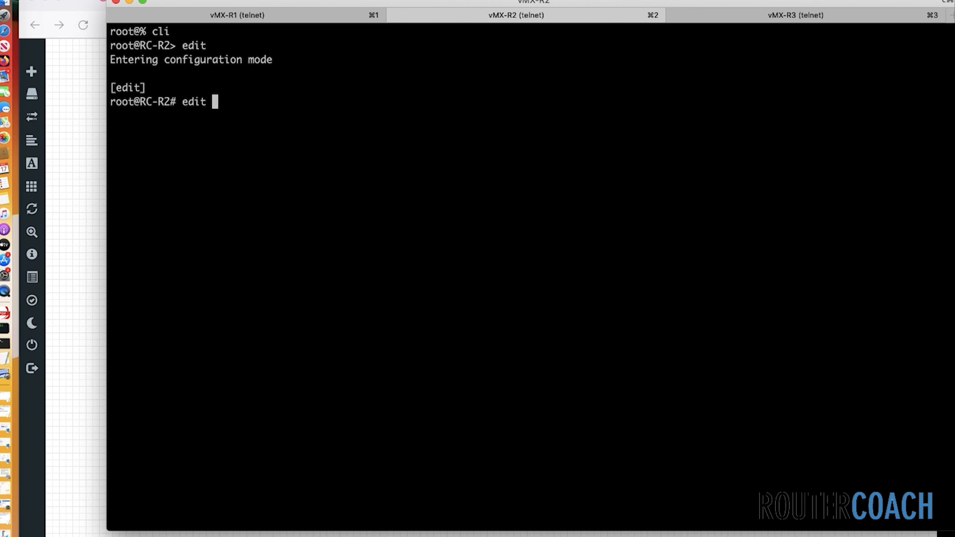
pyautogui.write('policy-options')
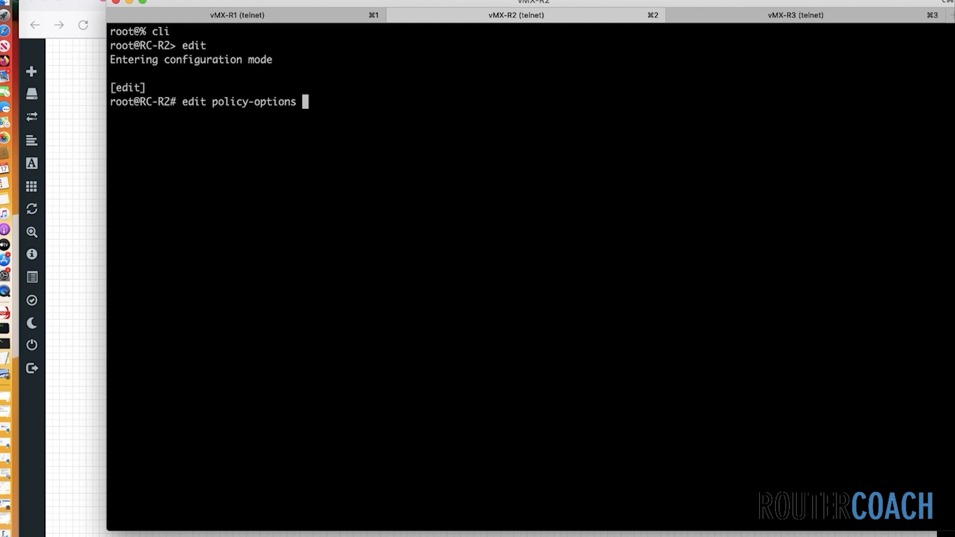
pyautogui.press('Backspace')
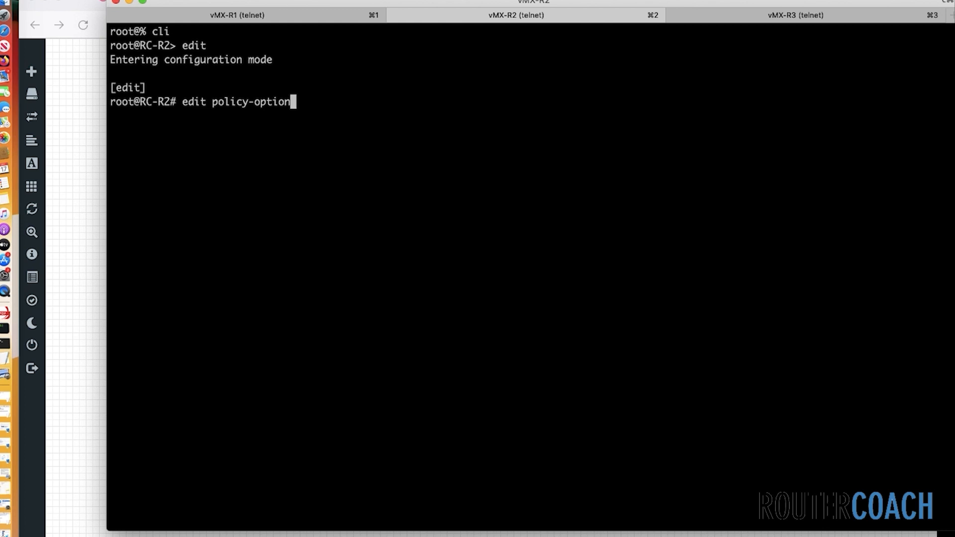
# List R2's full route table with run show route, briefly comparing against R1's routes
pyautogui.write('run')
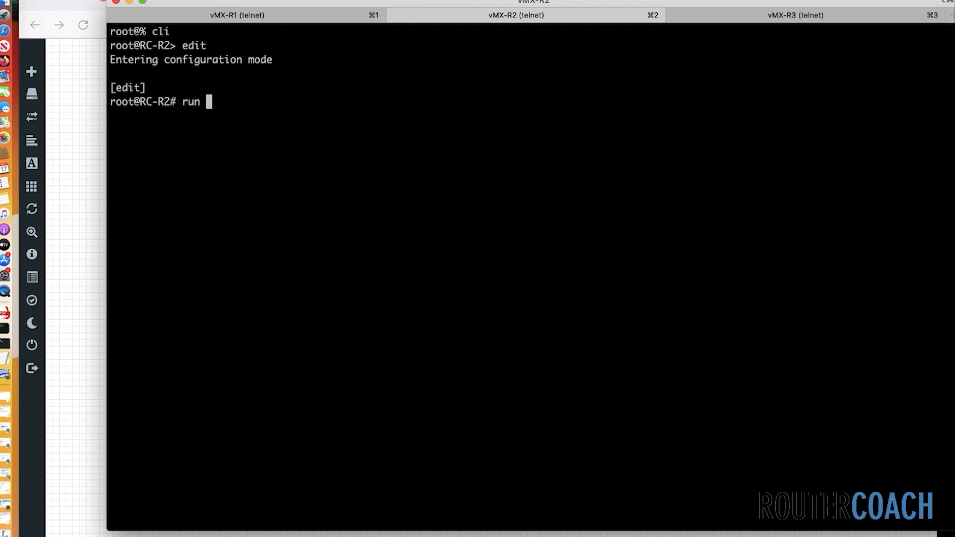
pyautogui.write('show route')
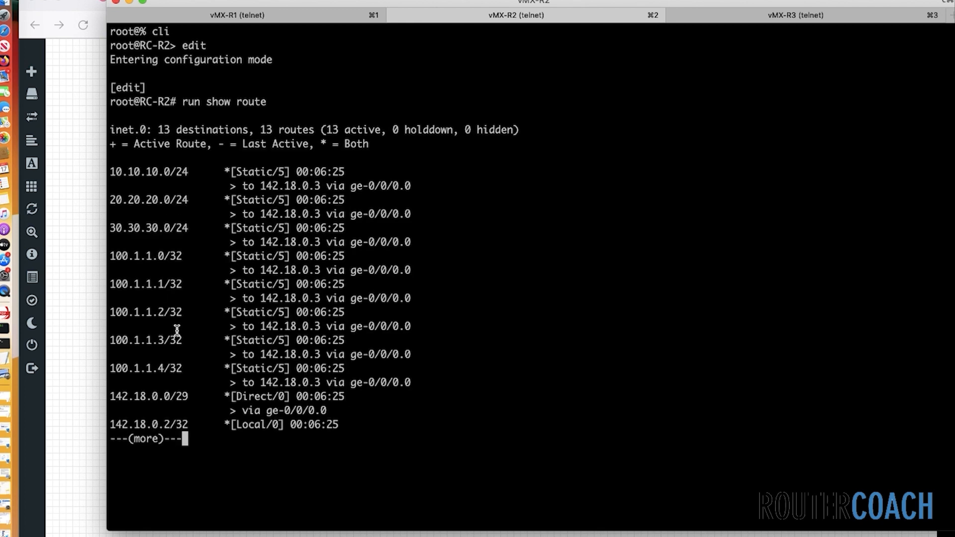
pyautogui.press('space')
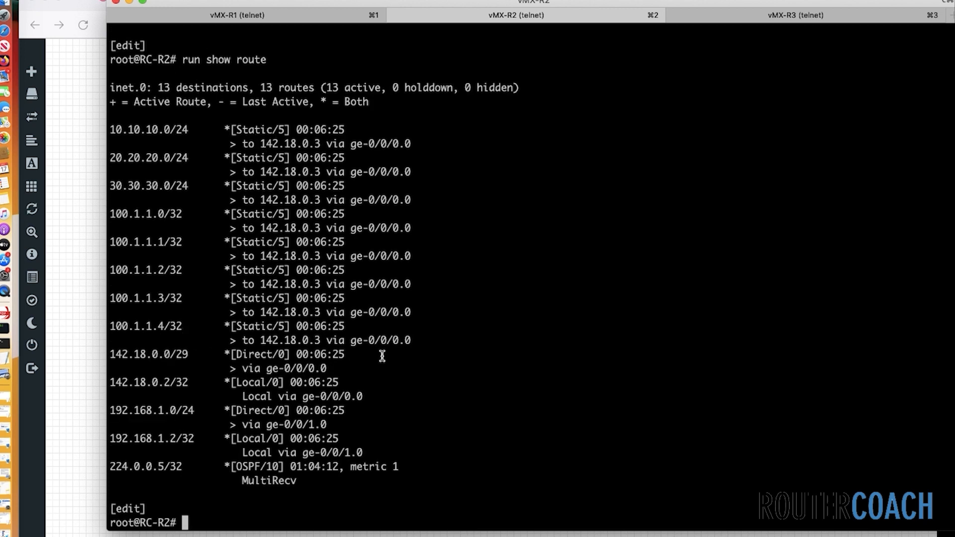
pyautogui.moveTo(338, 269)
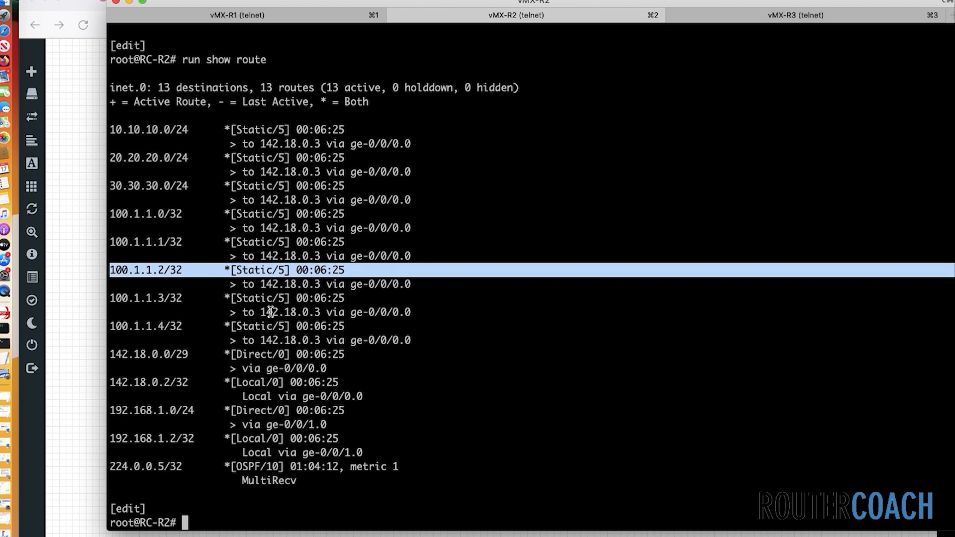
pyautogui.click(237, 15)
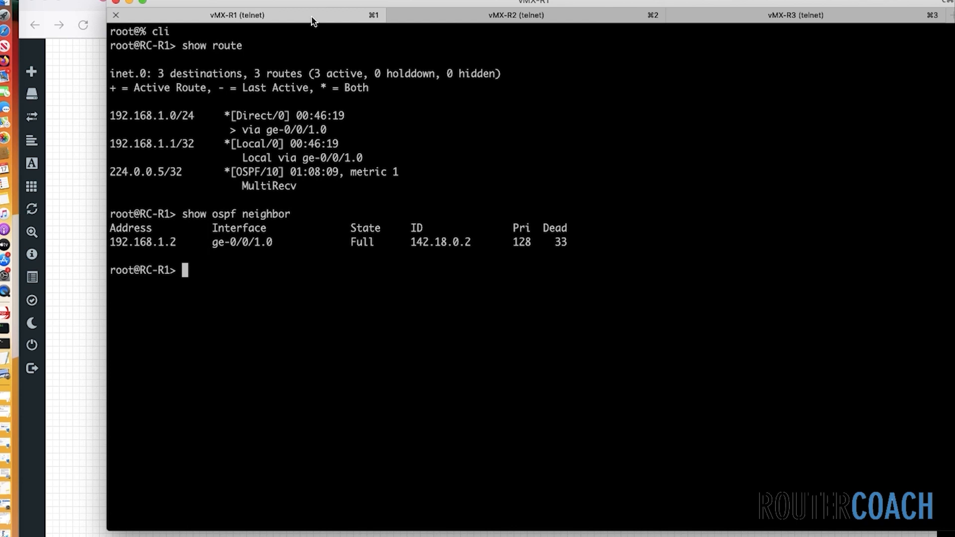
pyautogui.click(516, 15)
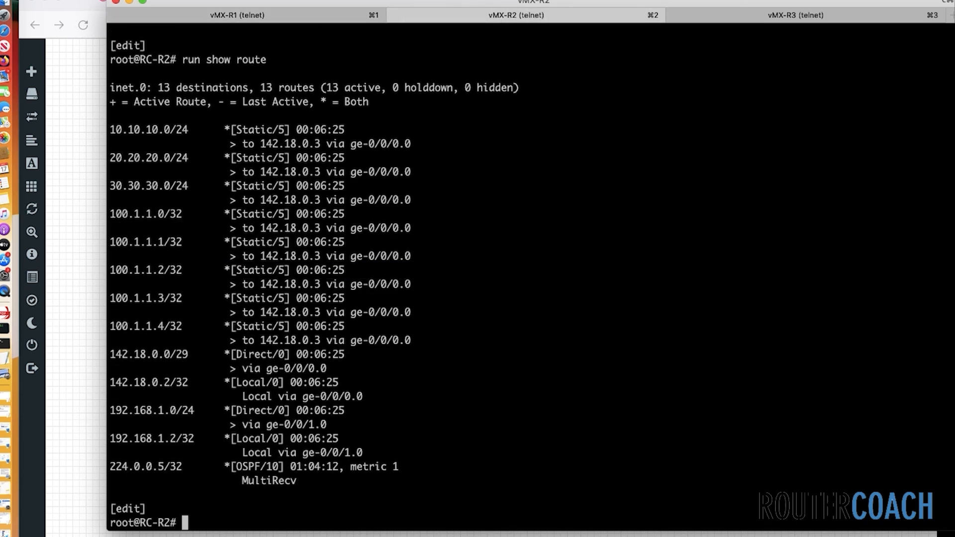
# Enter policy-options prefix-list 100-route on R2
pyautogui.press('enter')
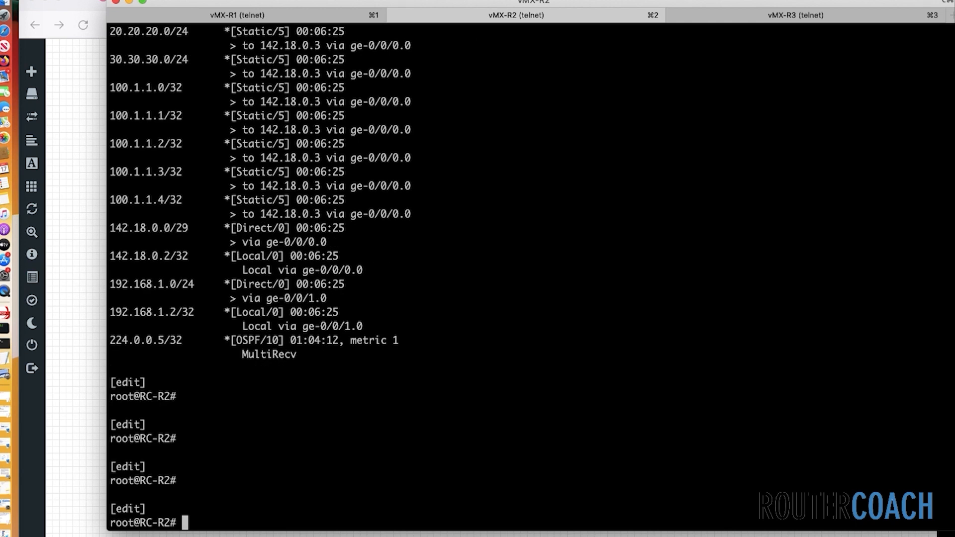
pyautogui.write('edit po')
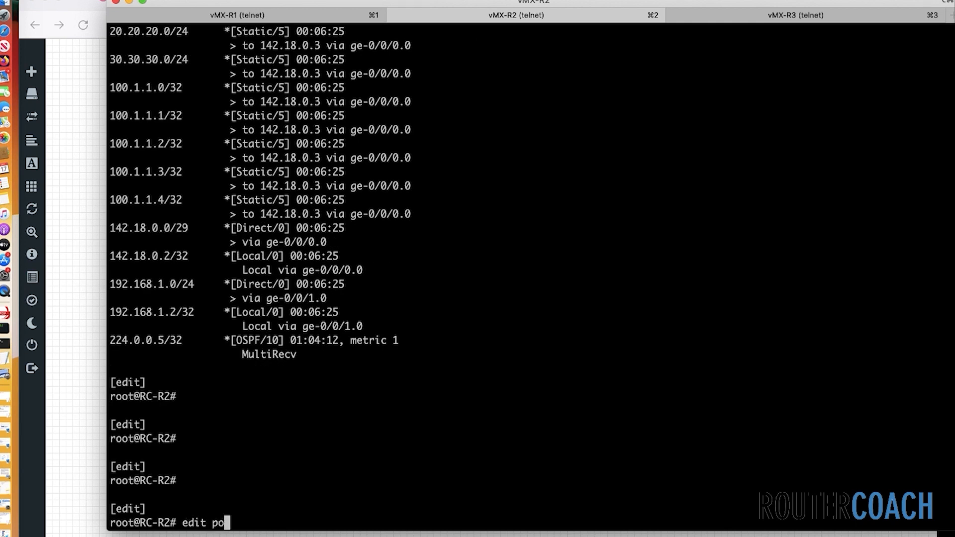
pyautogui.write('licy-options pre')
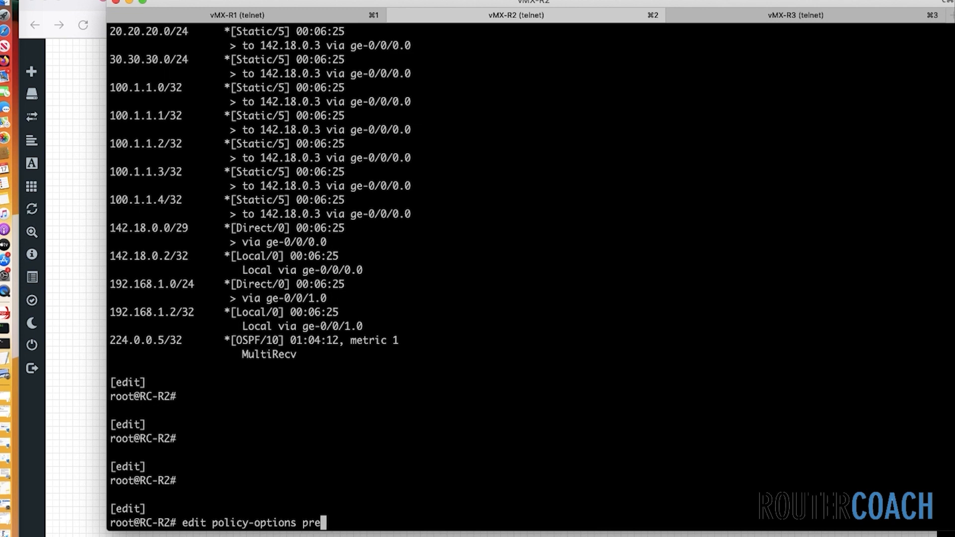
pyautogui.write('fix-lis')
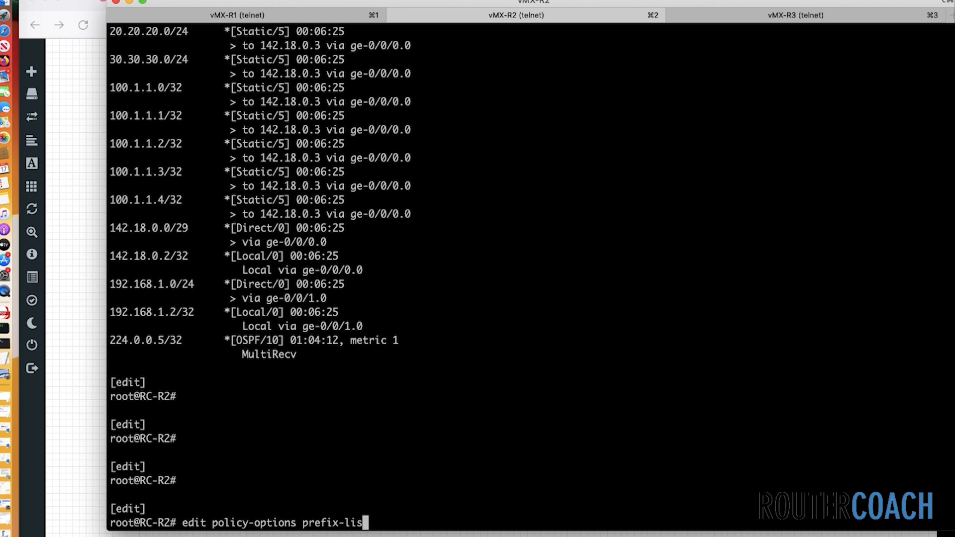
pyautogui.write('t 10')
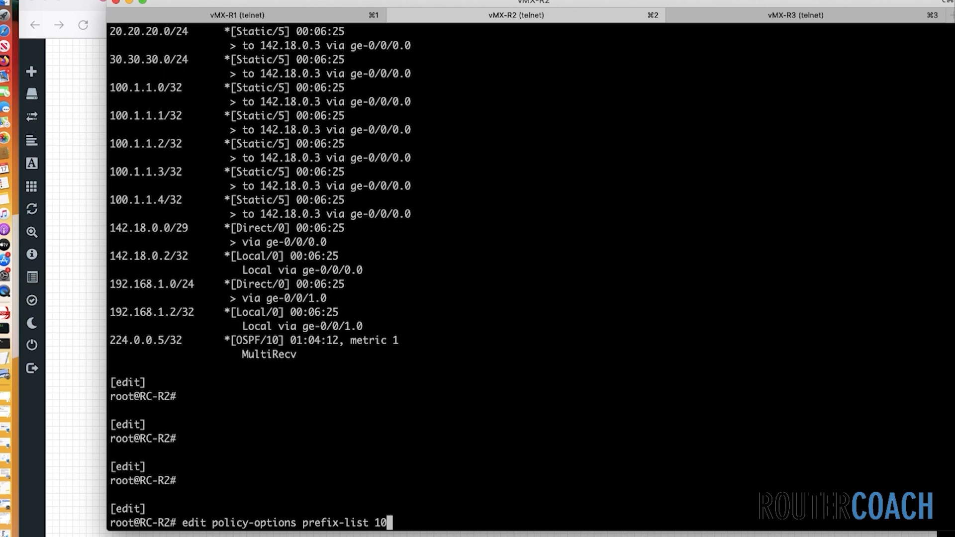
pyautogui.write('0-route')
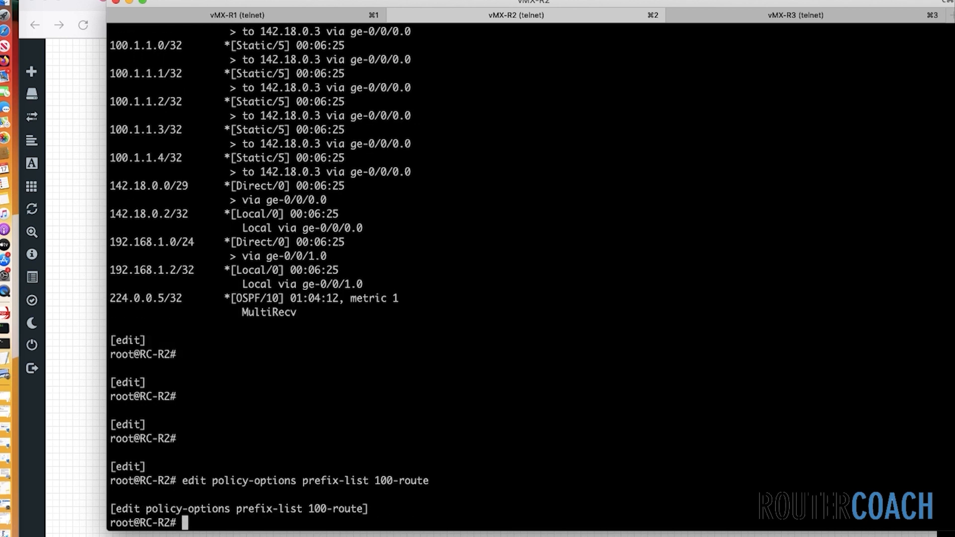
# Add 100.1.1.2/32 to prefix-list 100-route and step back up to policy-options
pyautogui.write('set 1')
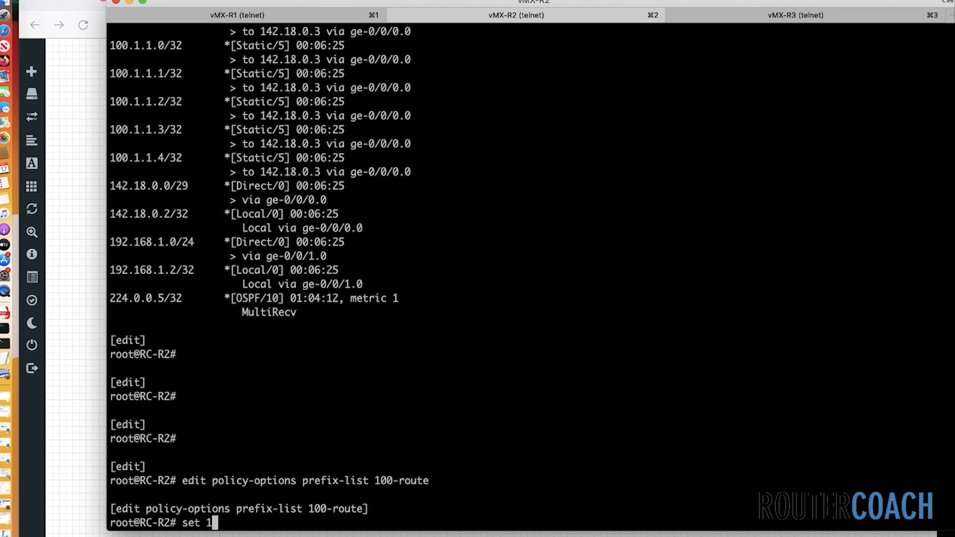
pyautogui.write('00.1')
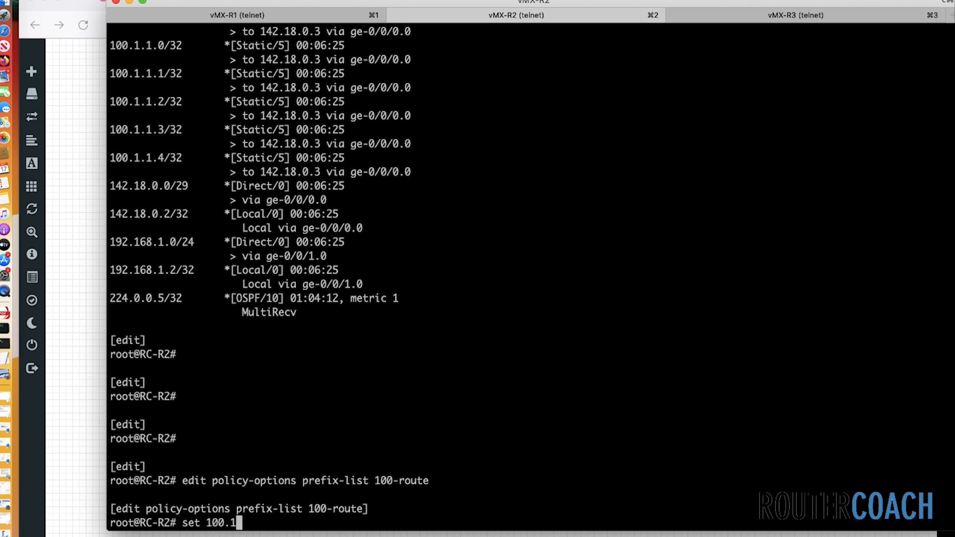
pyautogui.write('.1.2/32')
pyautogui.write('show')
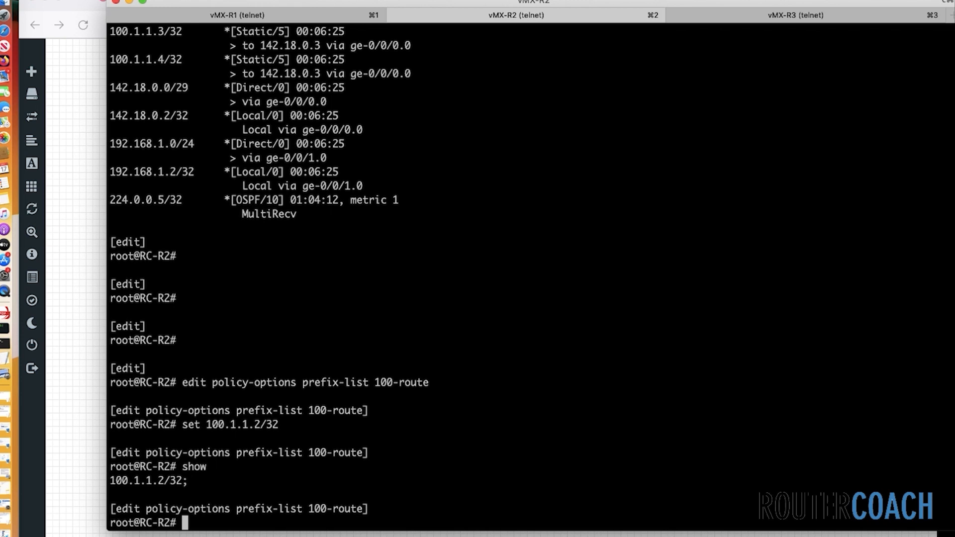
pyautogui.write('up')
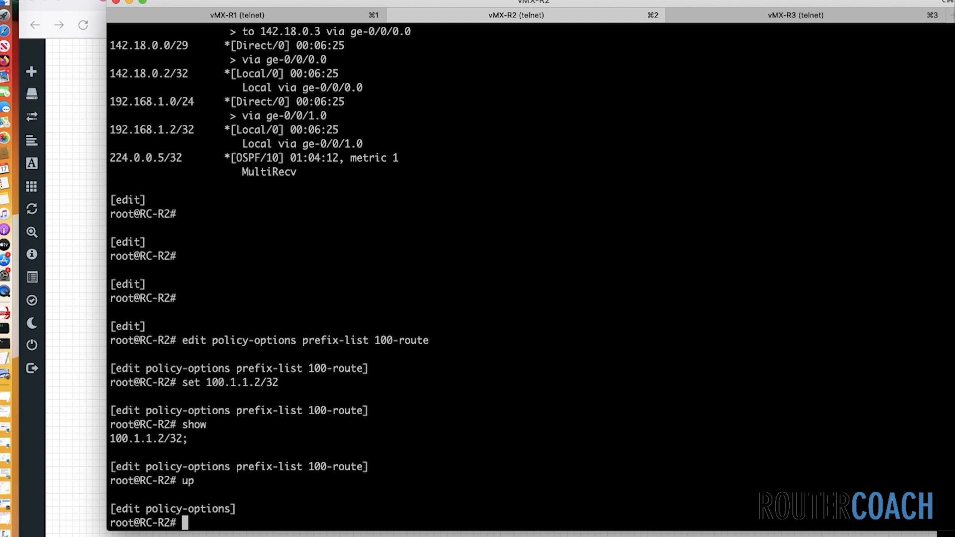
# Enter policy-statement TEST-1 under policy-options
pyautogui.write('edit p')
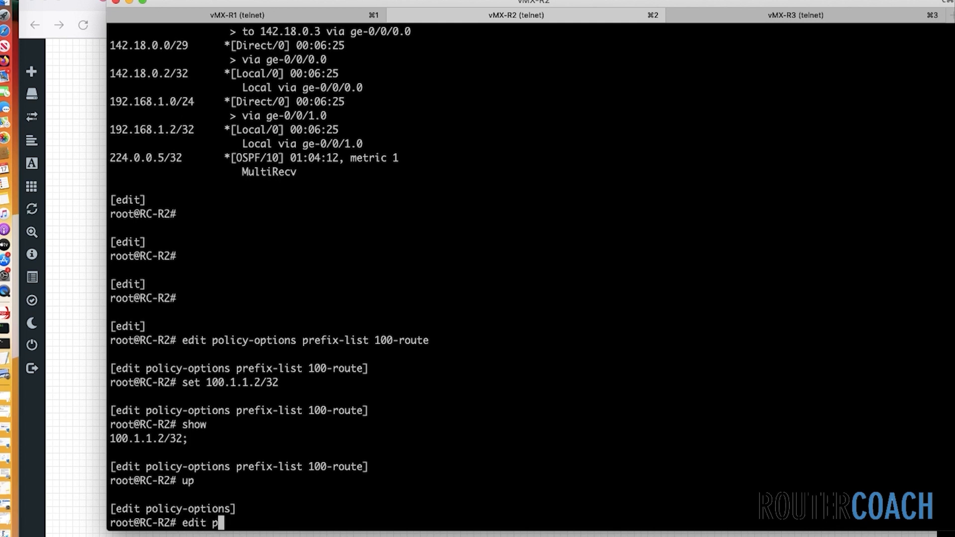
pyautogui.write('olicy-statement T')
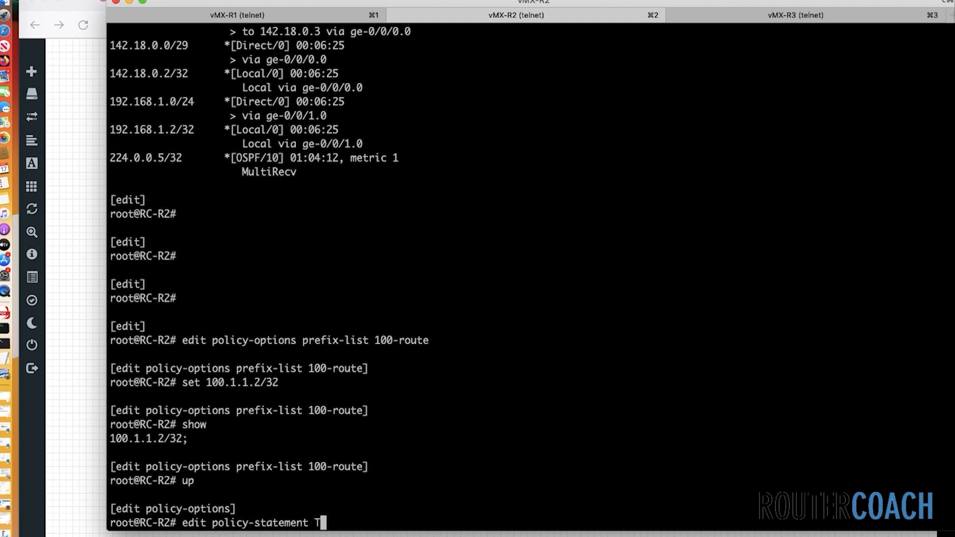
pyautogui.write('EST-1')
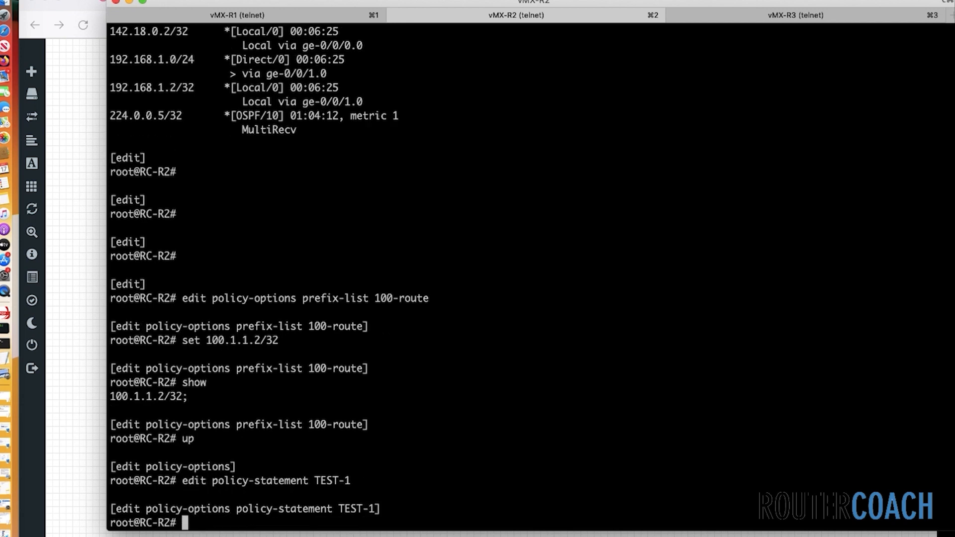
# Give TEST-1 a term 0 whose action is then accept
pyautogui.write('set')
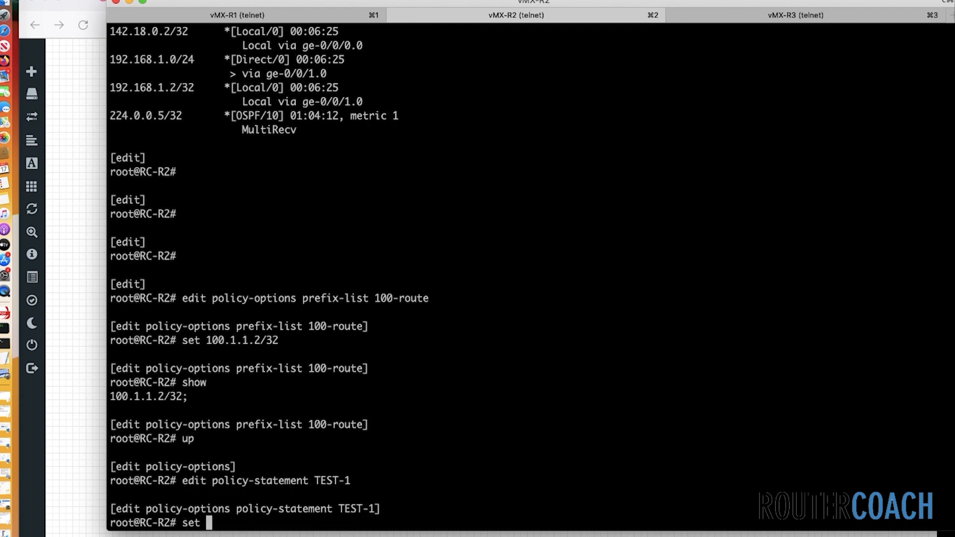
pyautogui.write('term')
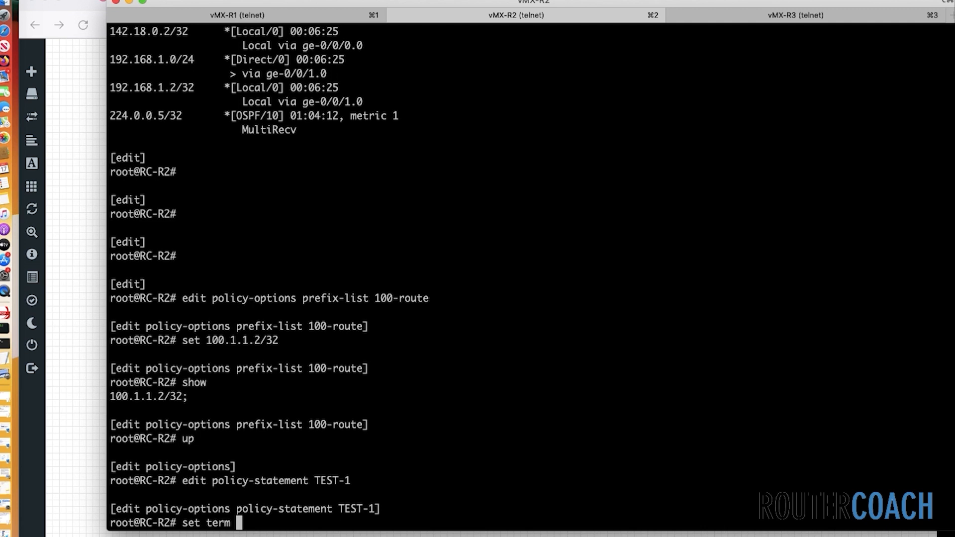
pyautogui.write('0')
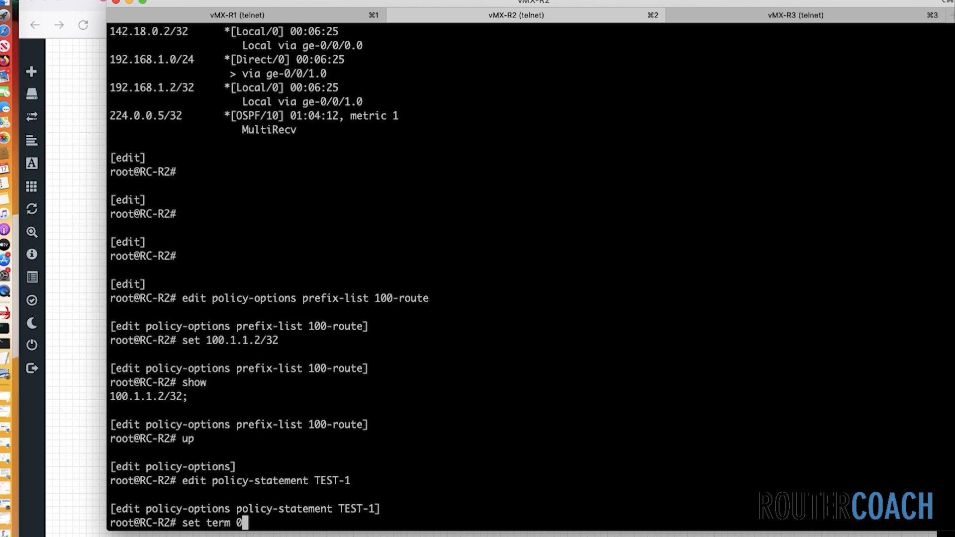
pyautogui.write('" "')
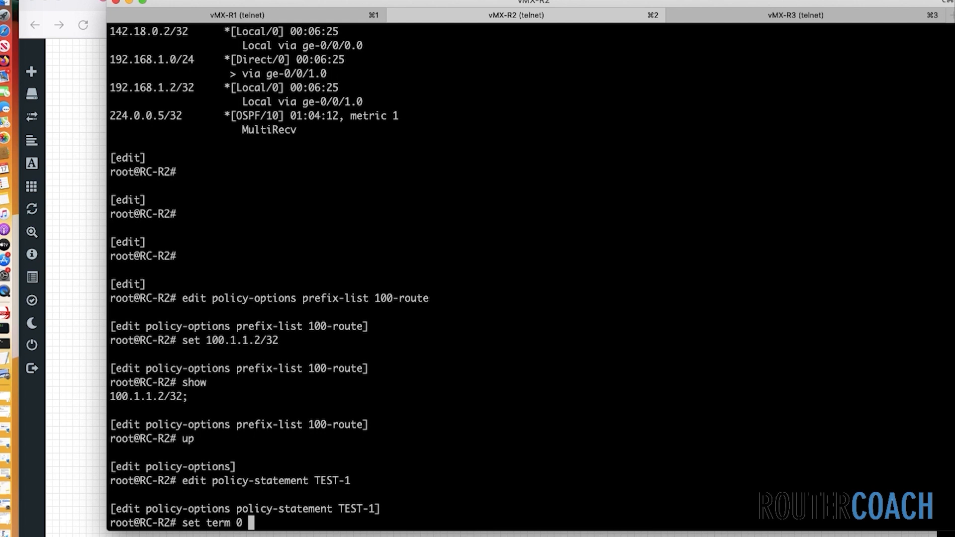
pyautogui.write('t')
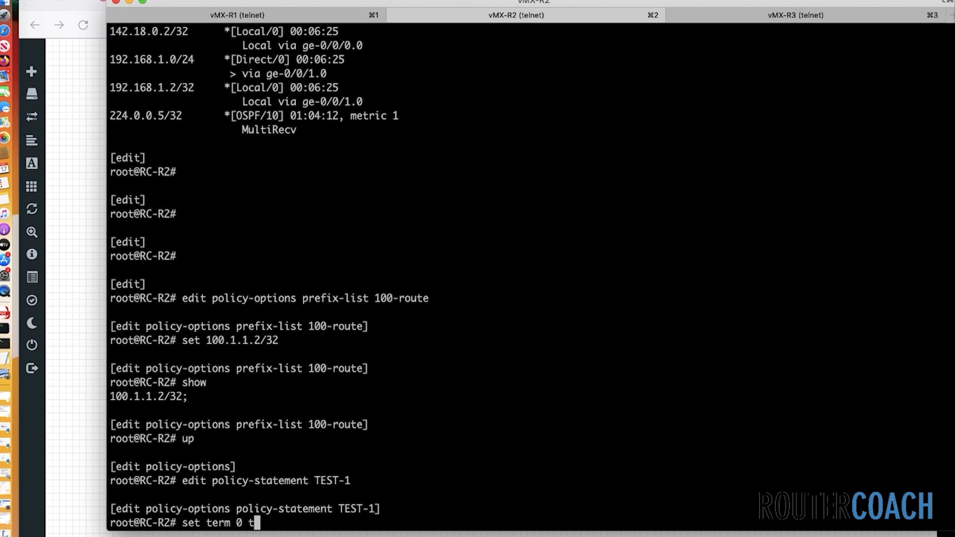
pyautogui.write('hen accept')
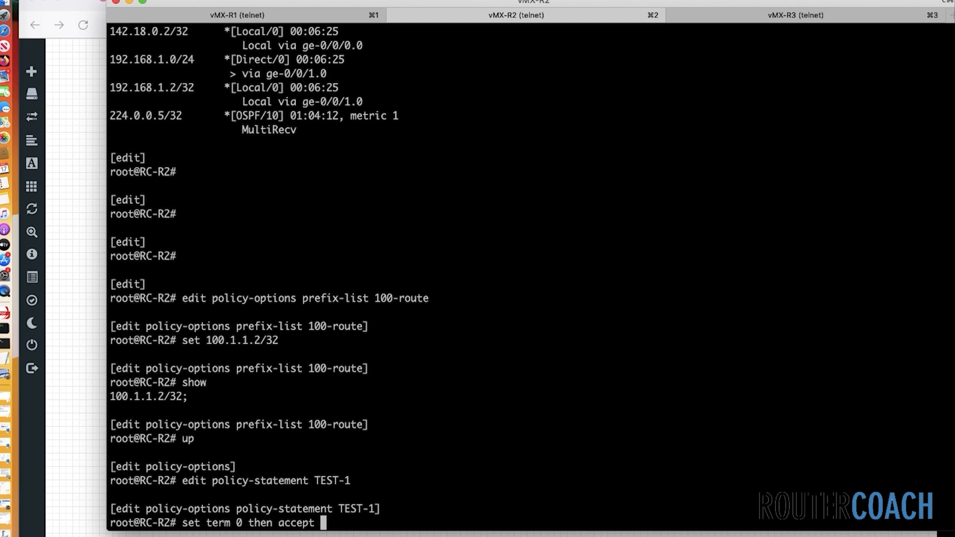
# Apply TEST-1 as the export policy under protocols ospf on R2
pyautogui.write('top')
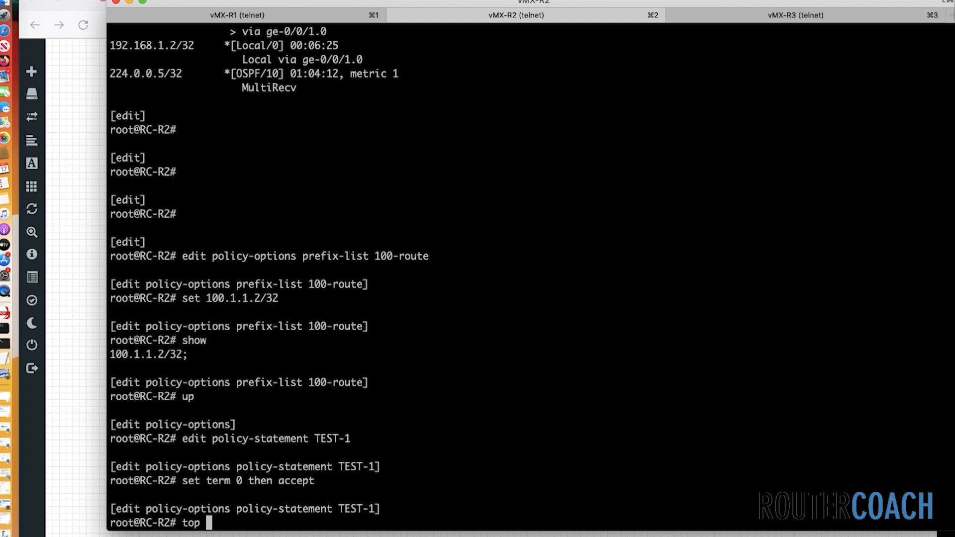
pyautogui.write('edit')
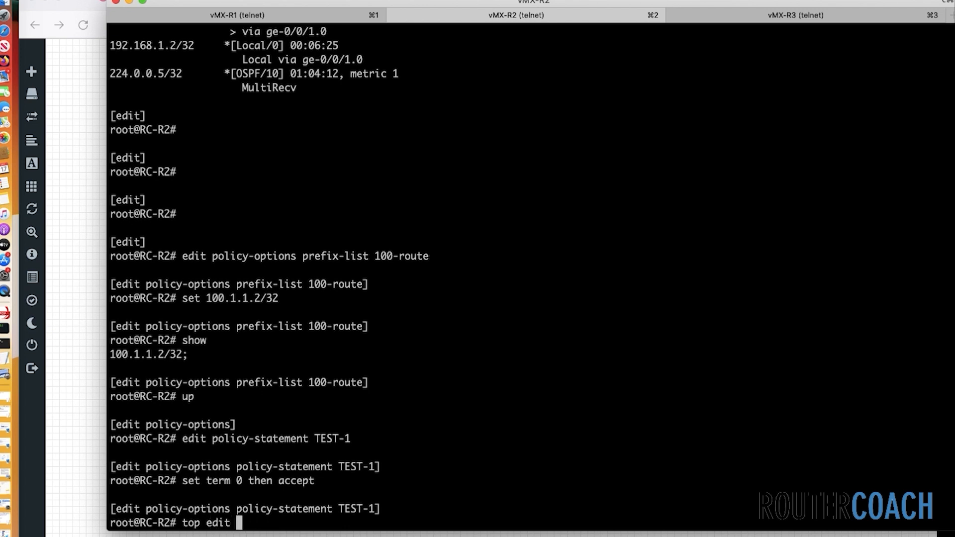
pyautogui.write('protocols ospf')
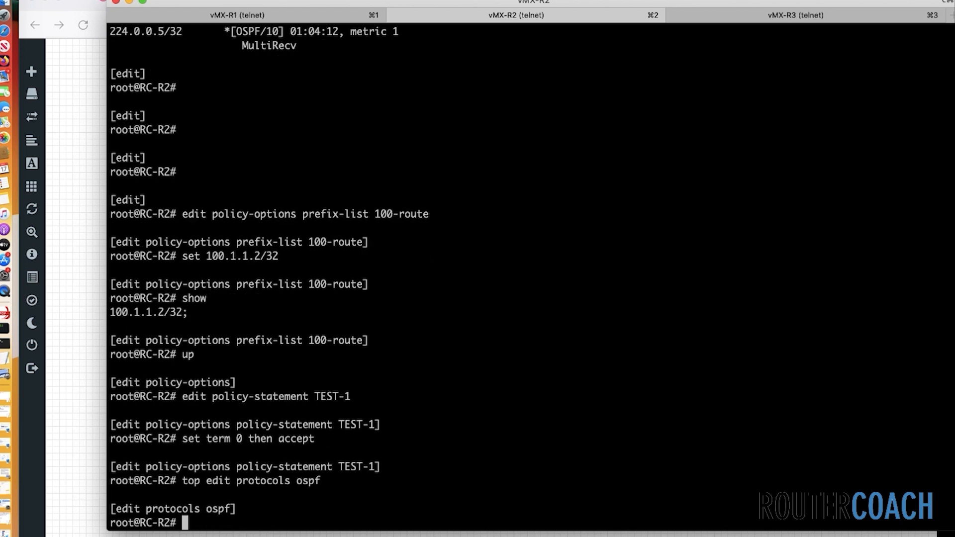
pyautogui.write('set')
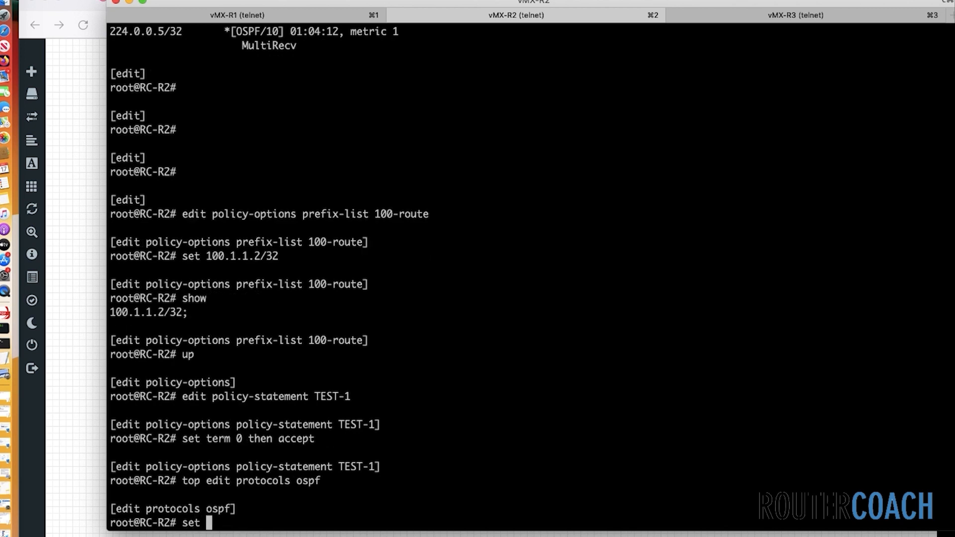
pyautogui.write('export TEST-1')
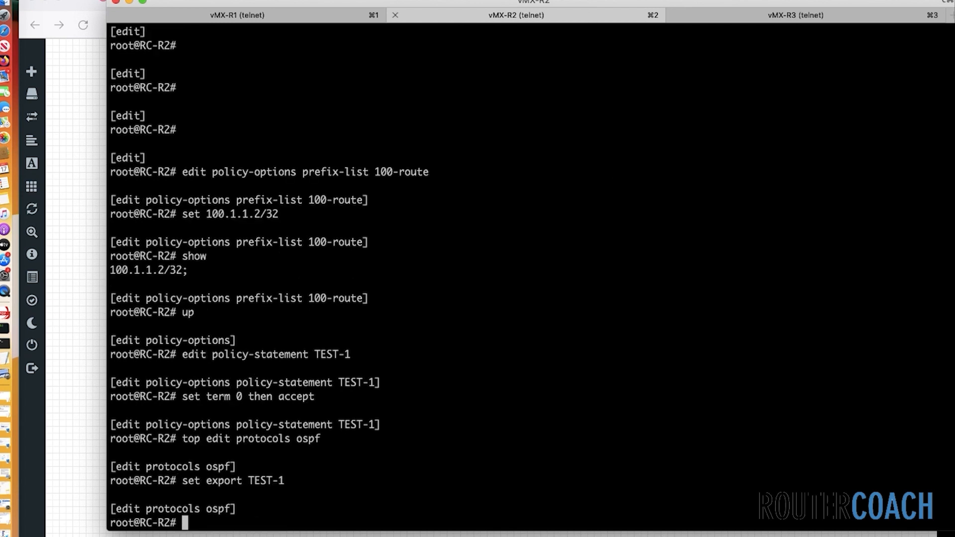
# On R1 check the OSPF neighbour and route table before the commit
pyautogui.click(237, 15)
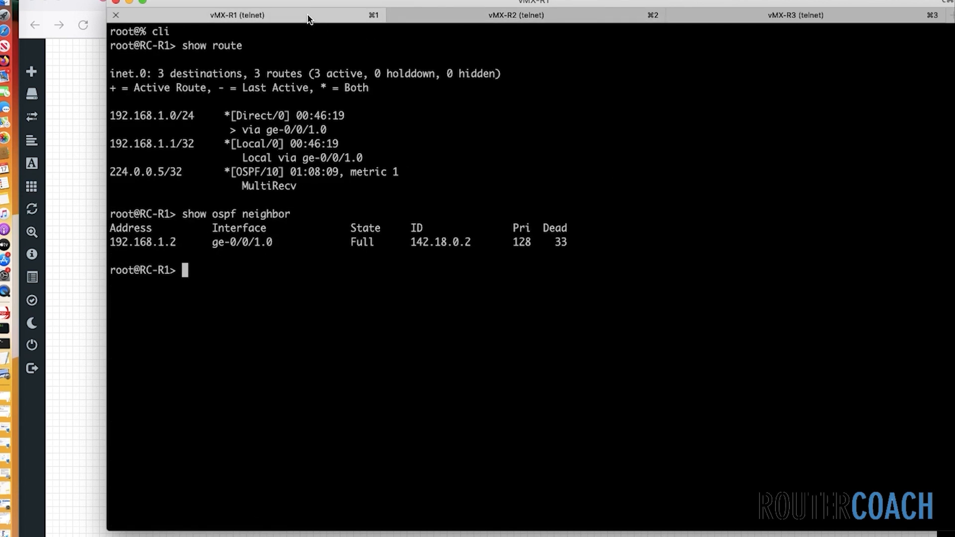
pyautogui.write('show ospf neighbor')
pyautogui.write('show route')
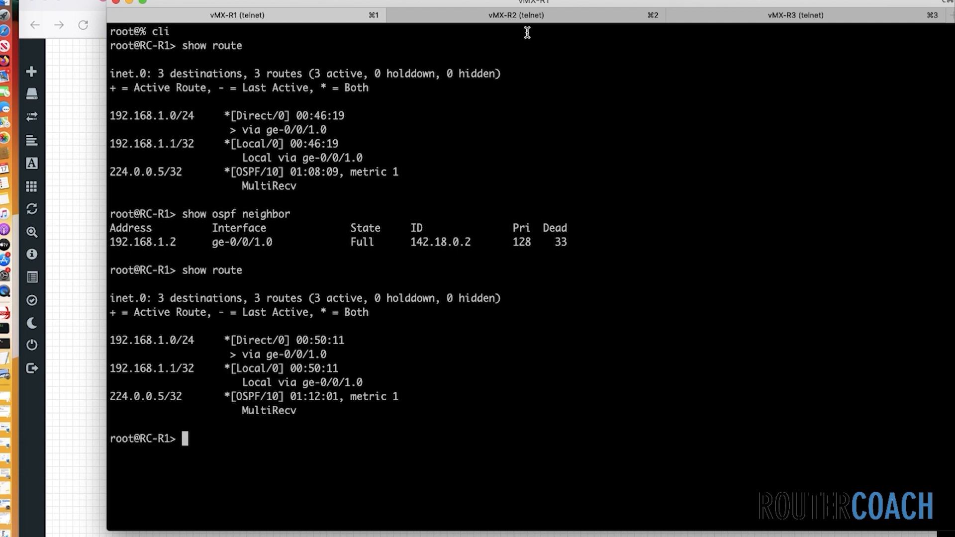
# Commit on R2, then from R1 view the learned routes and ping 100.1.1.1 successfully
pyautogui.click(514, 14)
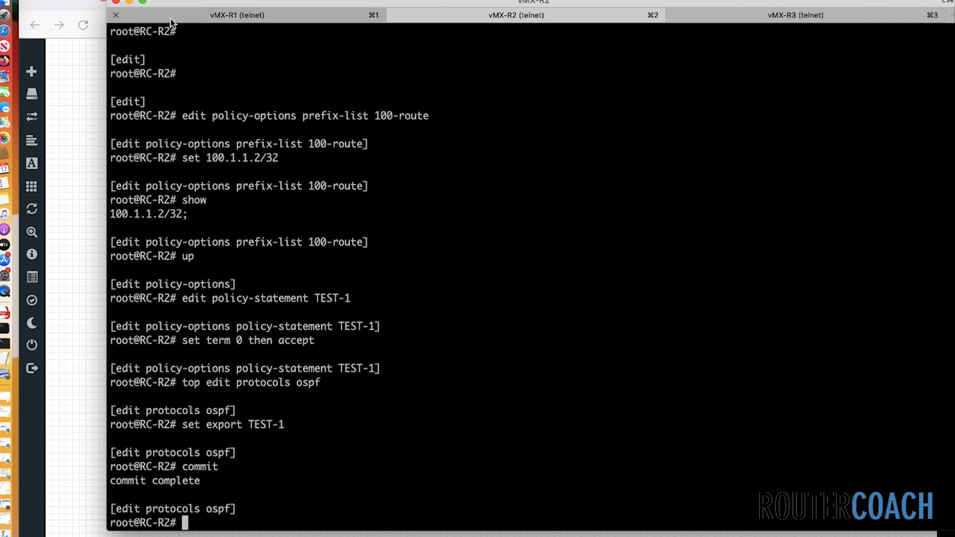
pyautogui.click(237, 15)
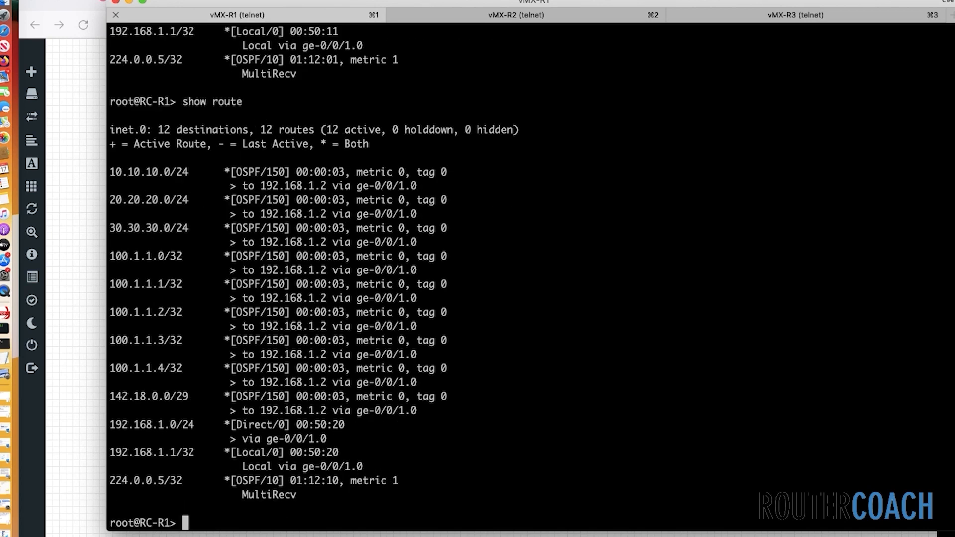
pyautogui.write('ping 1')
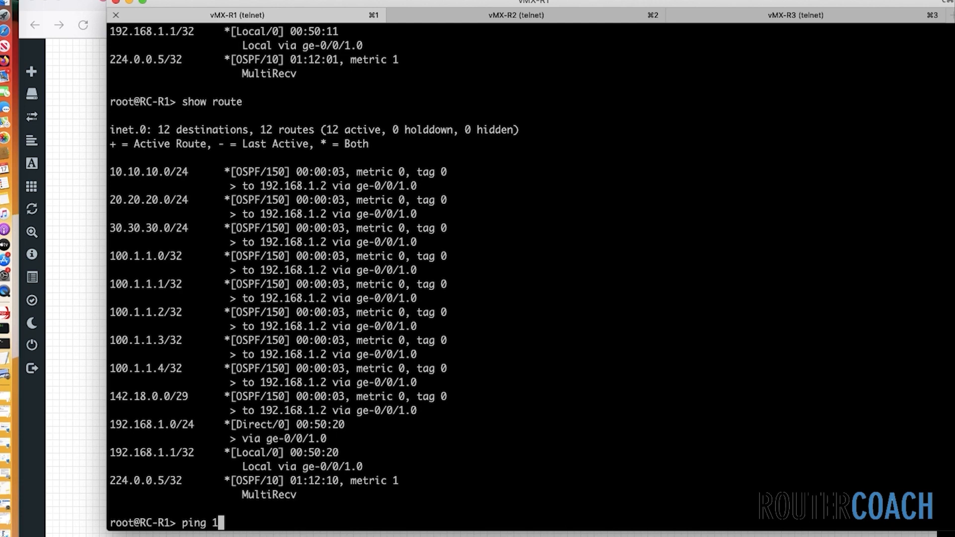
pyautogui.write('00.1.1.1')
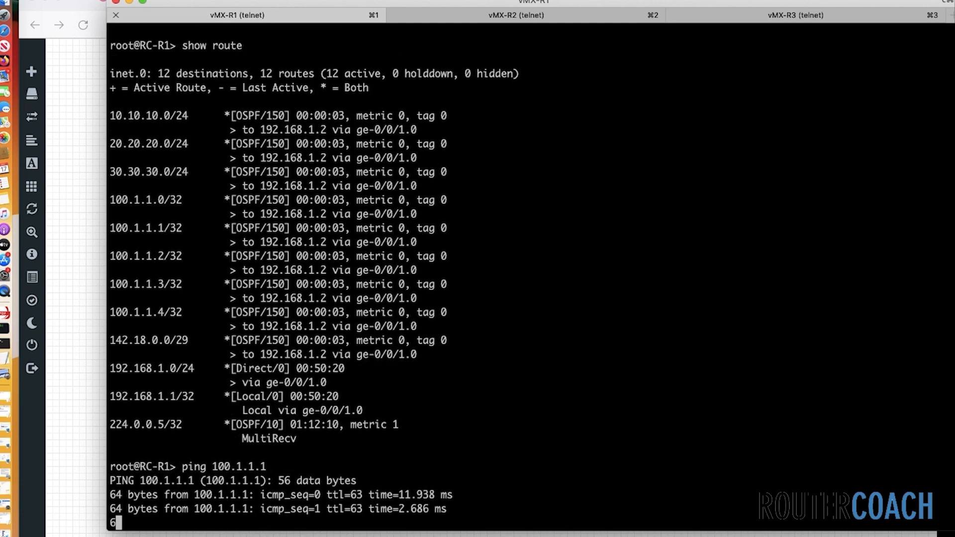
pyautogui.press('ctrl+c')
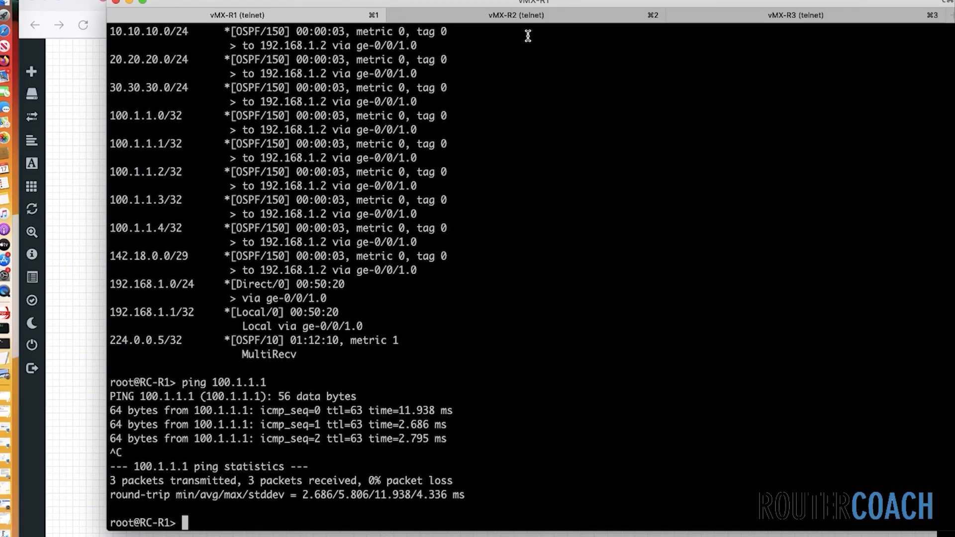
# Enter policy-statement TEST-1 term 0 on R2
pyautogui.click(515, 15)
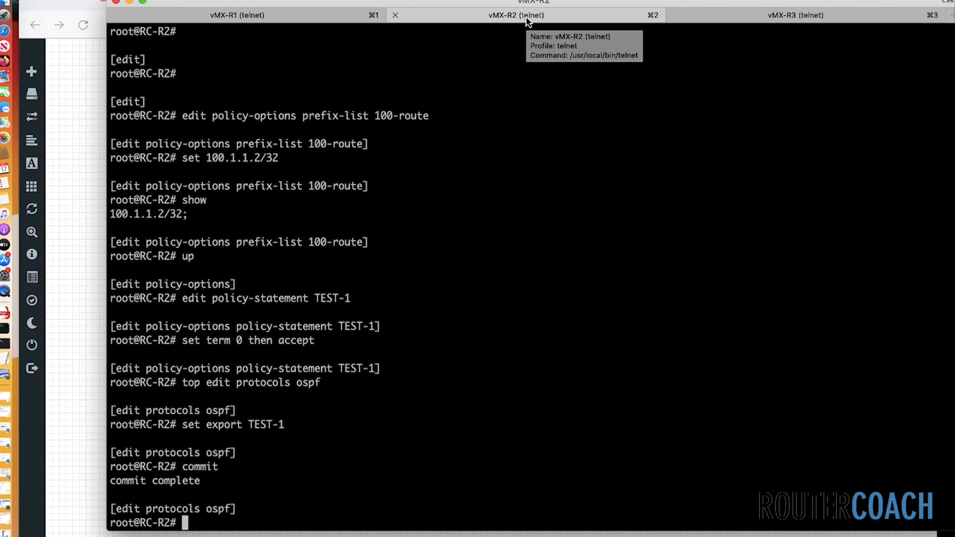
pyautogui.write('top')
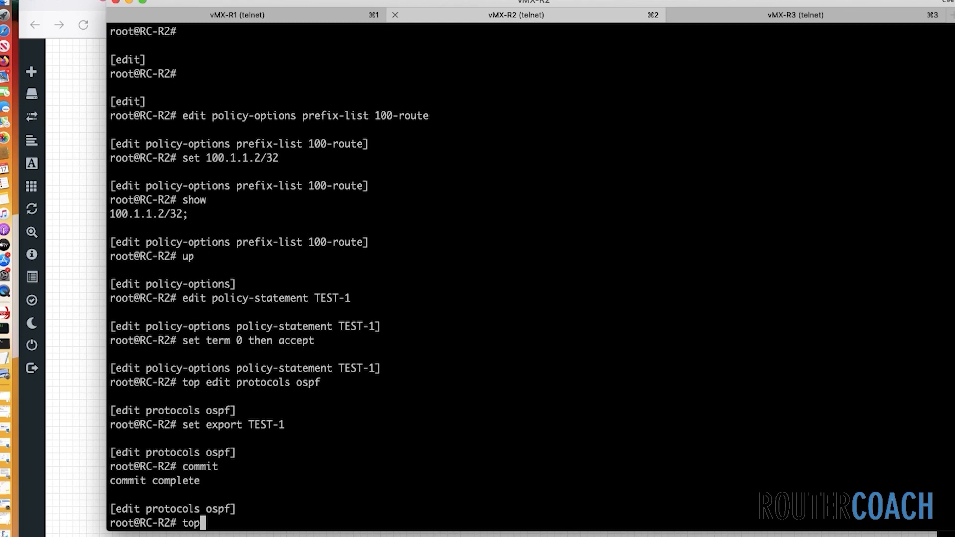
pyautogui.write('edit p')
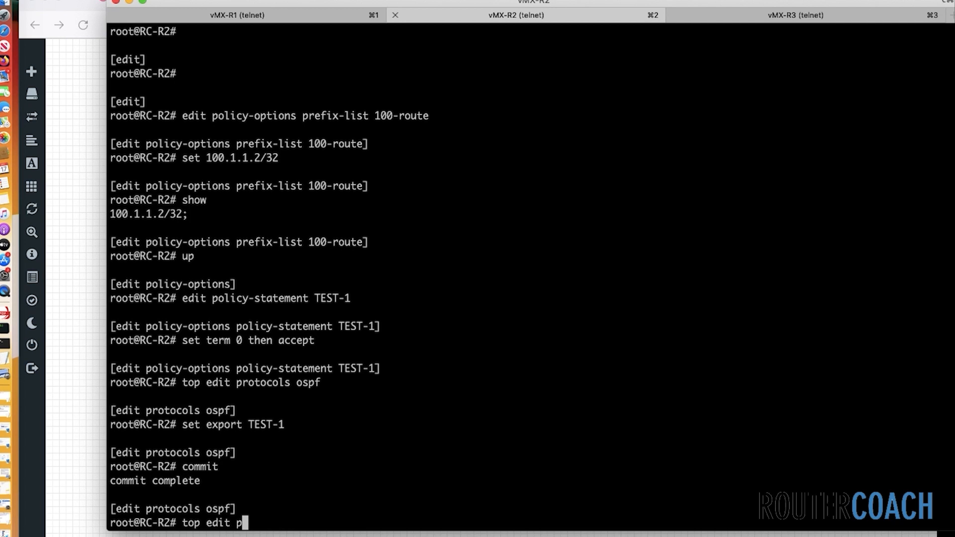
pyautogui.write('olicy-options policy-statement TE')
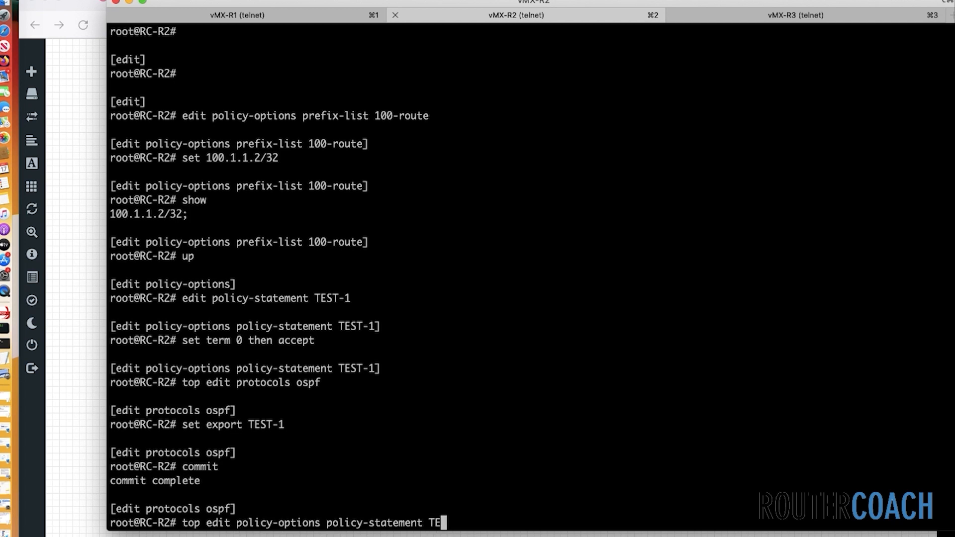
pyautogui.write('ST-1 term 0')
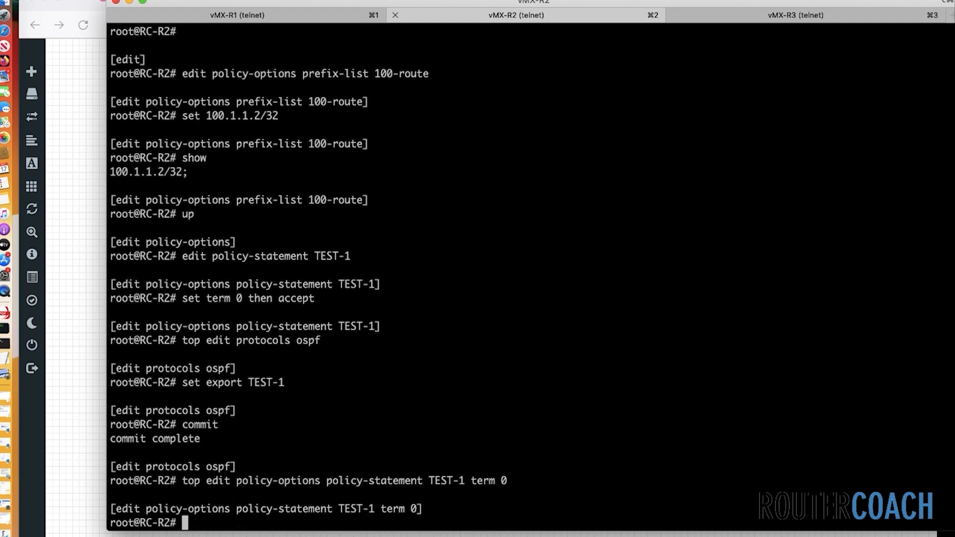
# Make term 0 match from prefix-list 100-route, show it, and step up
pyautogui.write('set from prefi')
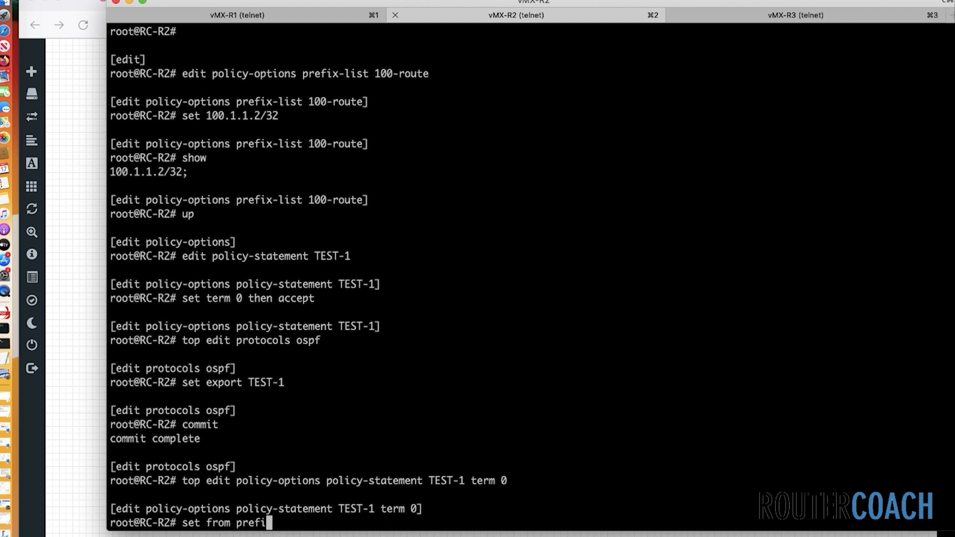
pyautogui.write('x-list')
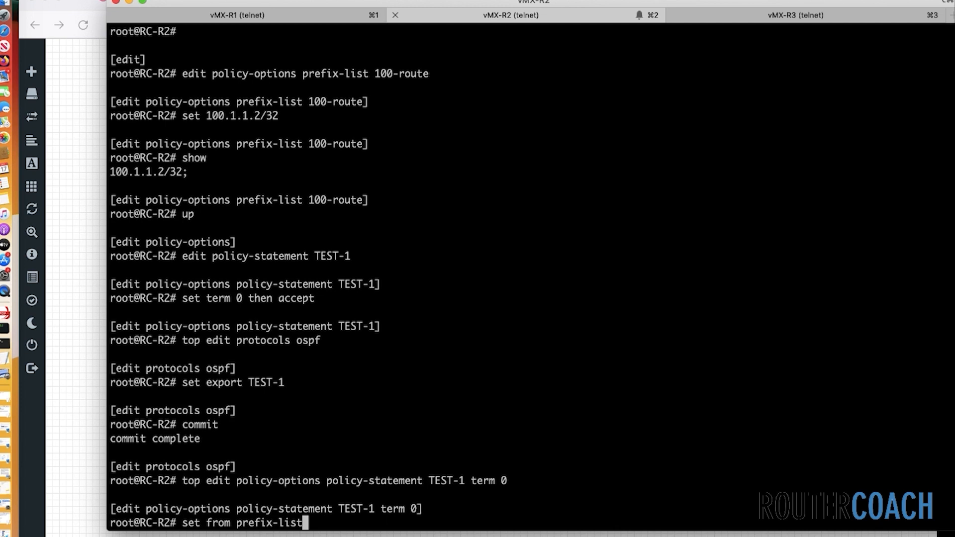
pyautogui.write('100-route')
pyautogui.write('show')
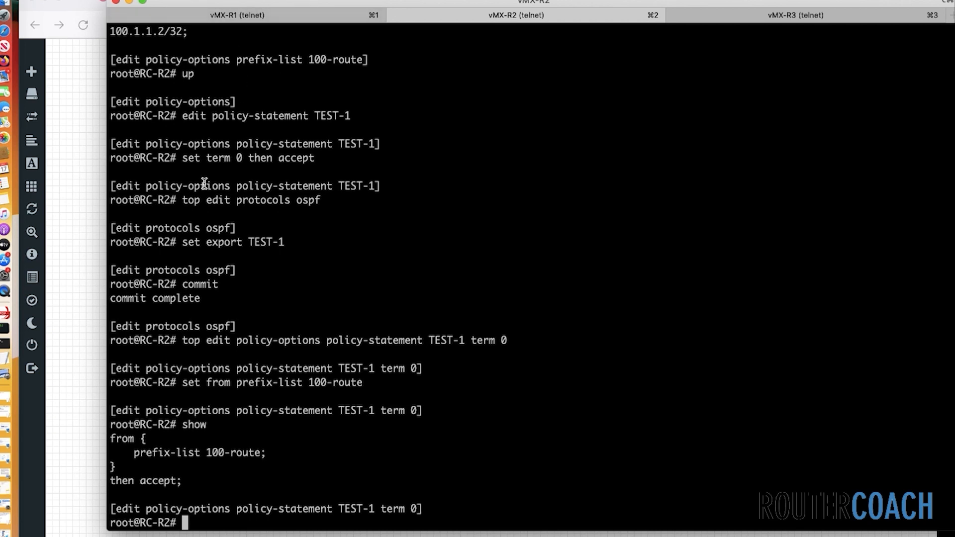
pyautogui.moveTo(405, 411)
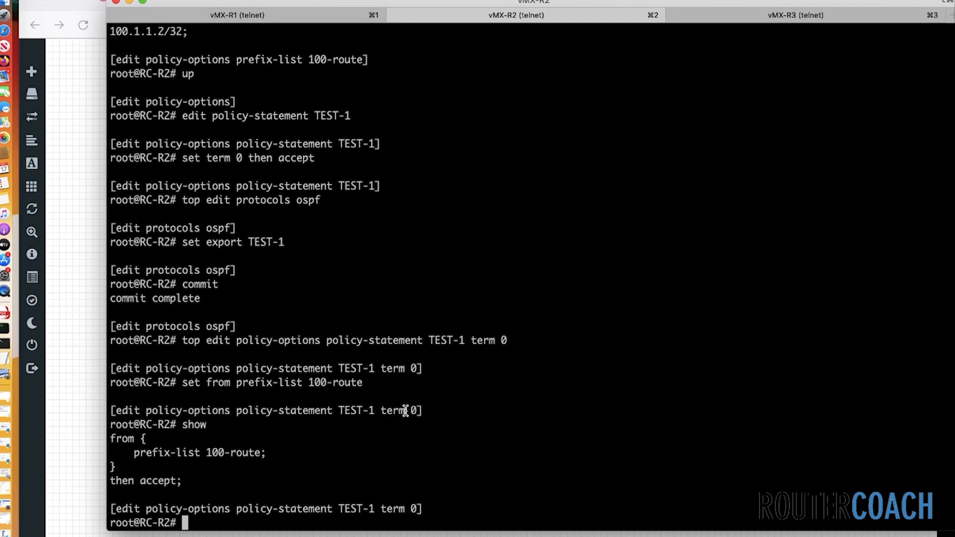
pyautogui.moveTo(244, 451)
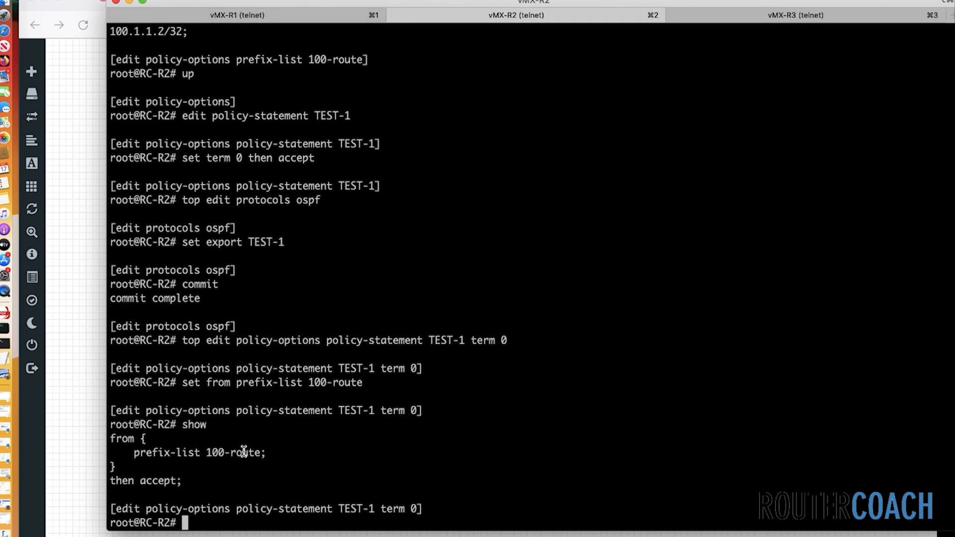
pyautogui.moveTo(186, 480)
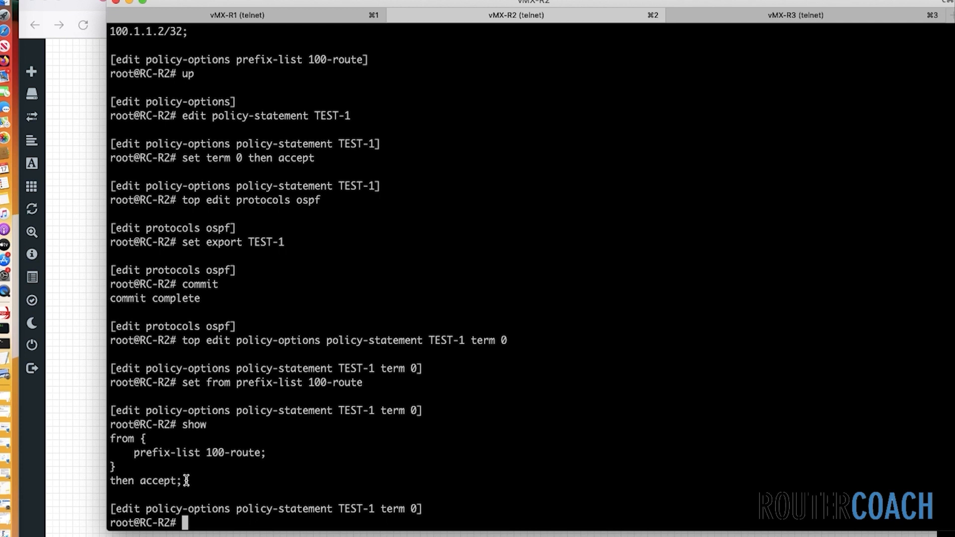
pyautogui.write('up')
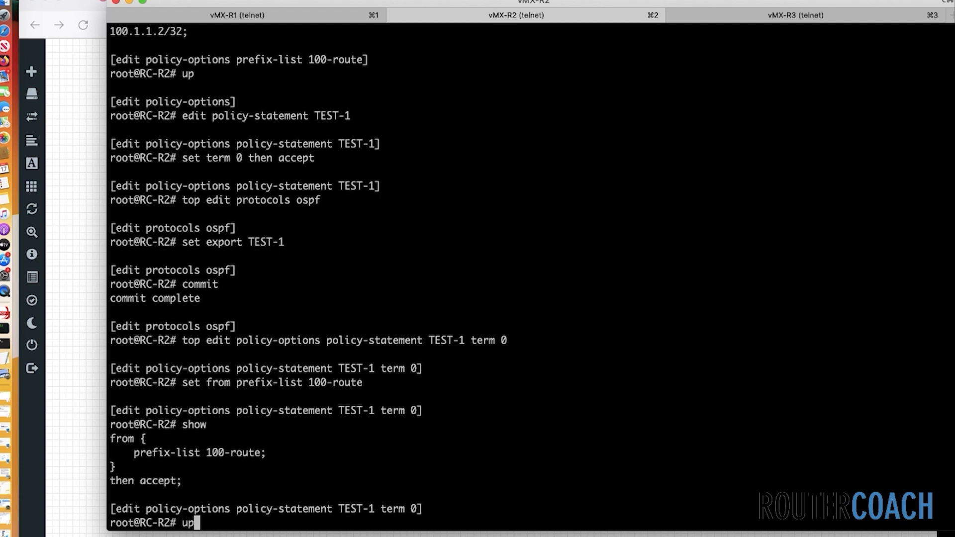
# Move up three levels and enter prefix-list 100-route
pyautogui.write('3')
pyautogui.write('edit policy-options')
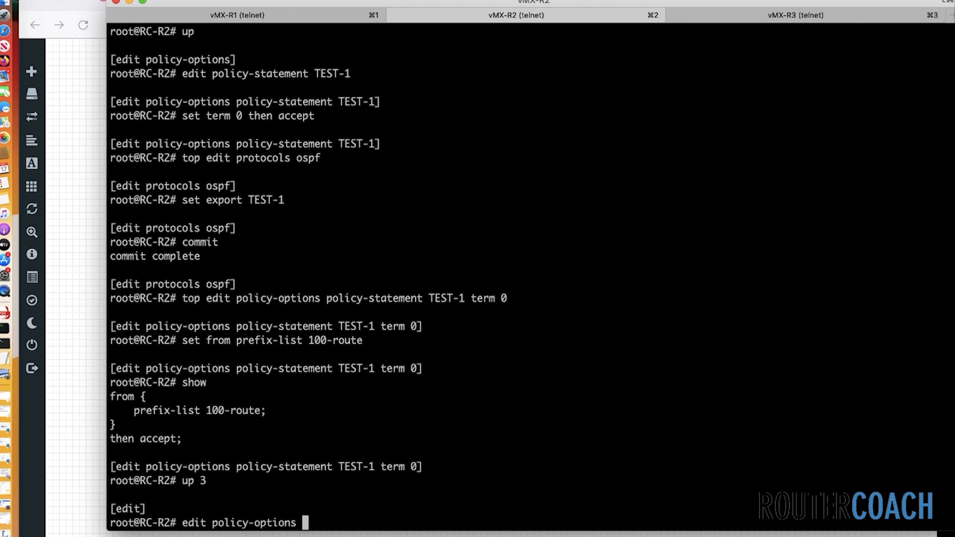
pyautogui.write('prefi')
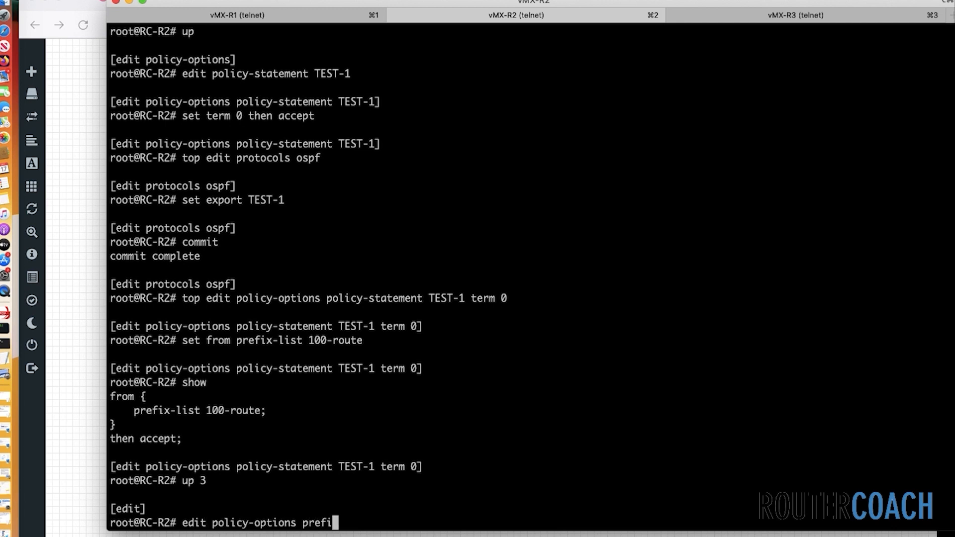
pyautogui.write('x-list 100-route')
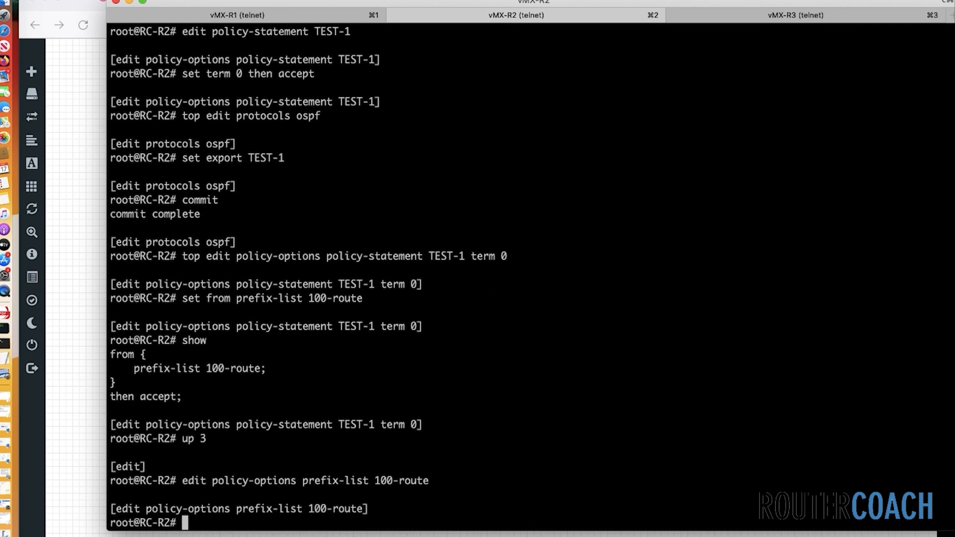
# Add 142.18.0.0/29 to prefix-list 100-route, retyping after an invalid-address error, and commit
pyautogui.write('set')
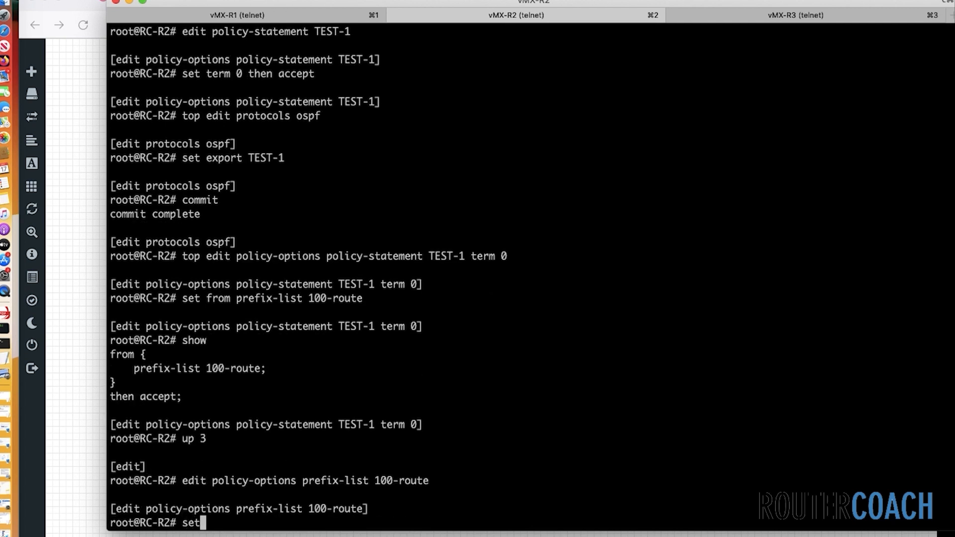
pyautogui.write('142')
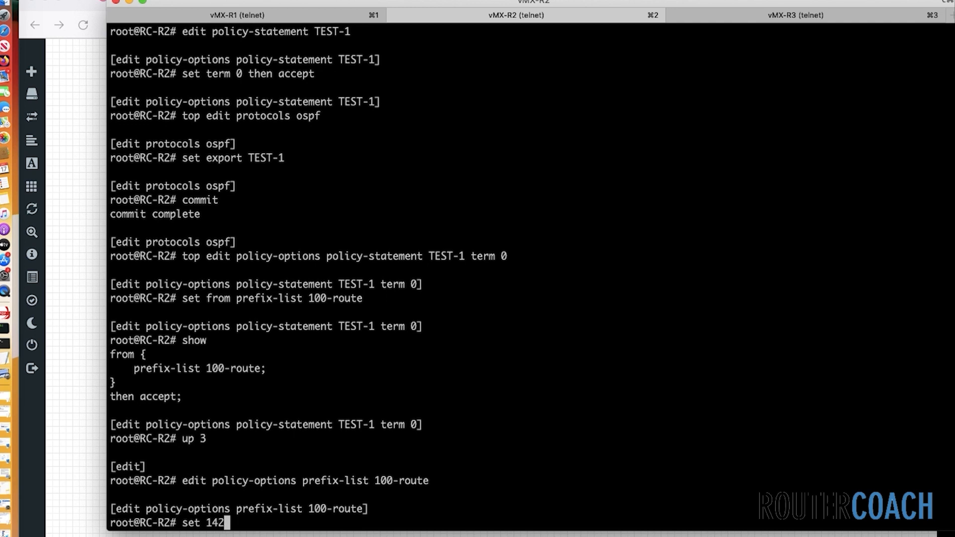
pyautogui.write('.18')
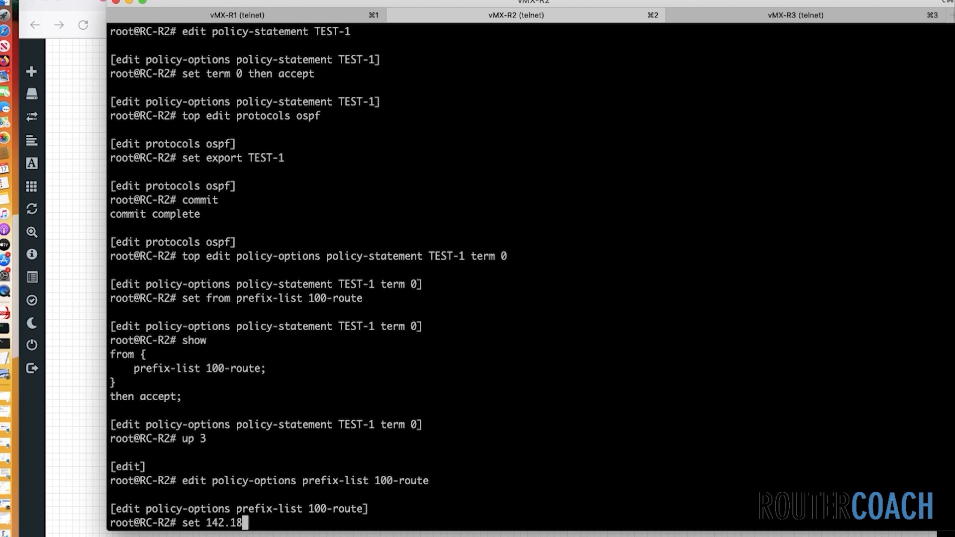
pyautogui.write('.0.0./29')
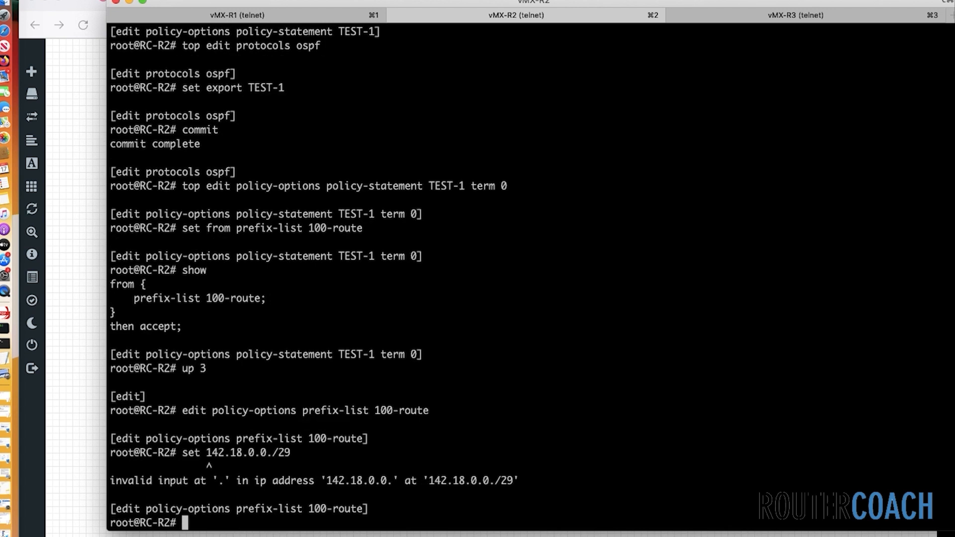
pyautogui.write('set 142.18.')
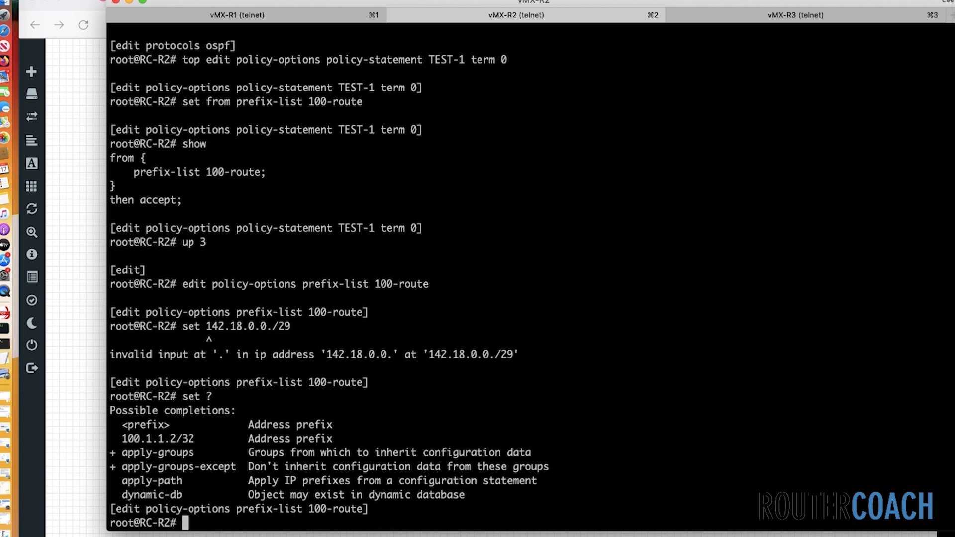
pyautogui.write('set 142.18.0.0./29')
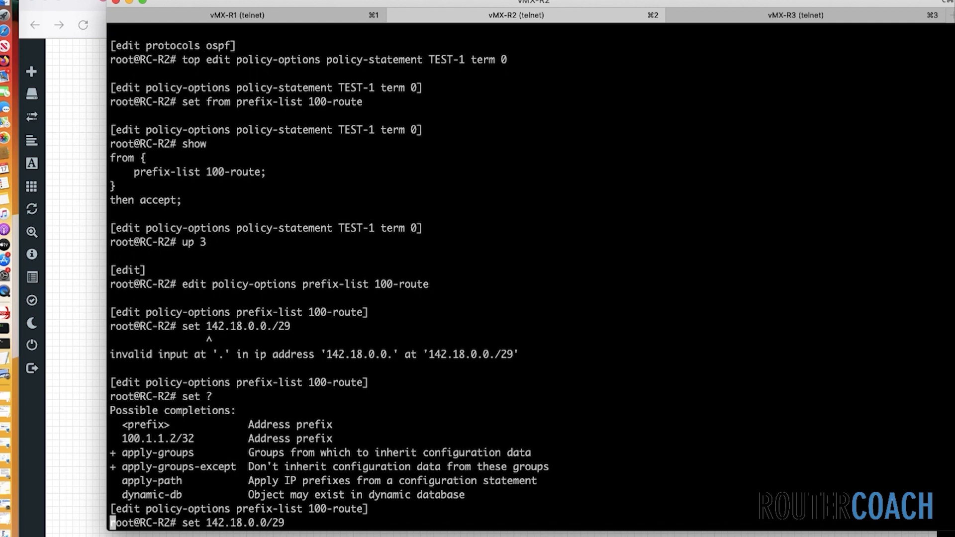
pyautogui.write('commit')
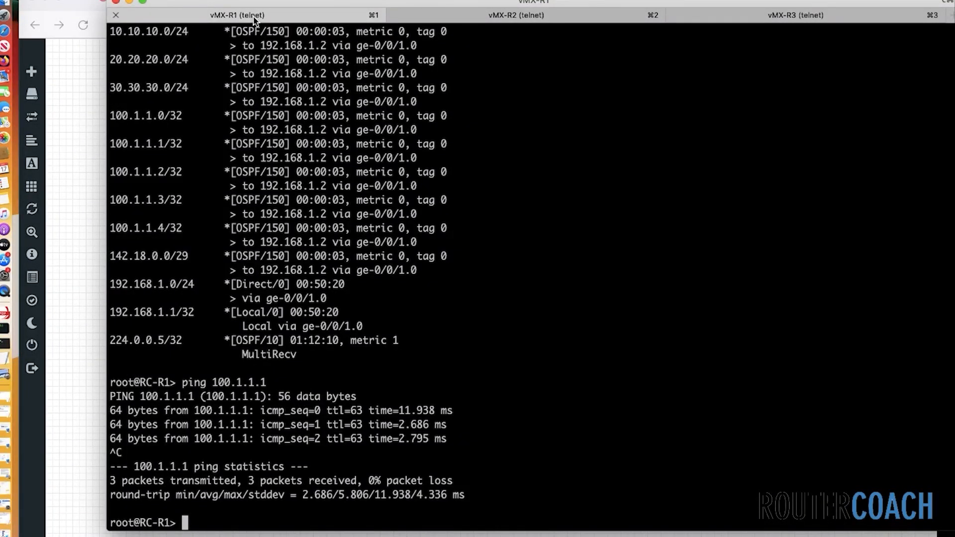
# Show R1's route table and highlight the 100.1.1.2/32 and 142.18.0.0/29 OSPF routes
pyautogui.press('enter')
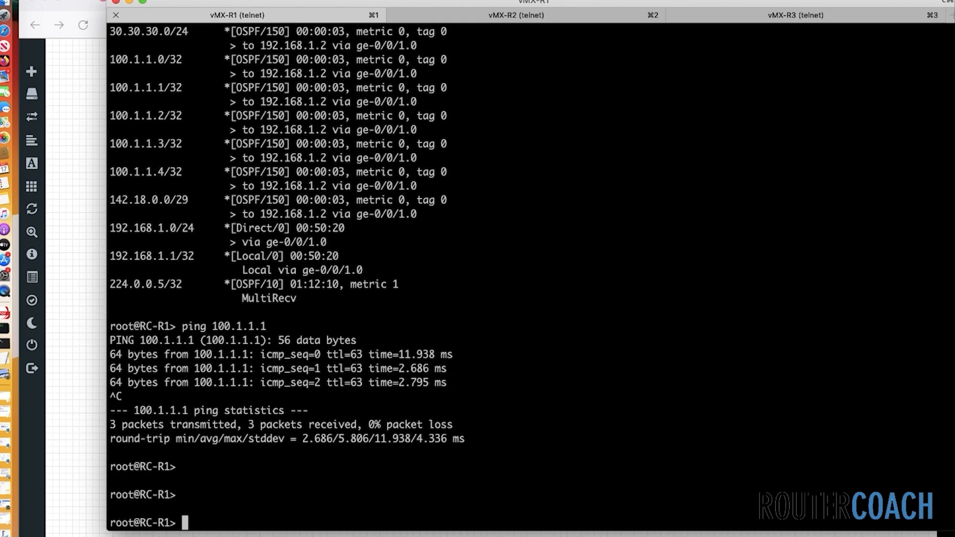
pyautogui.write('show route')
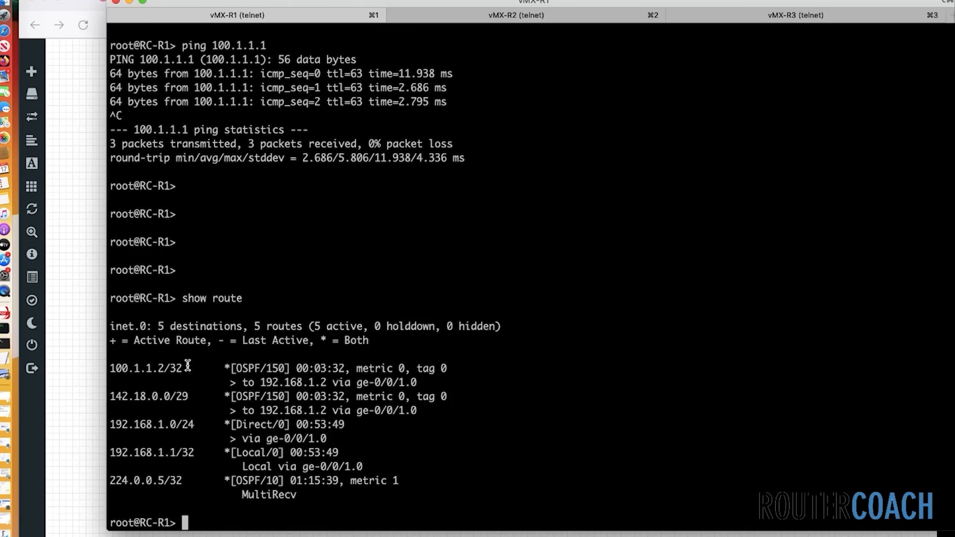
pyautogui.doubleClick(149, 368)
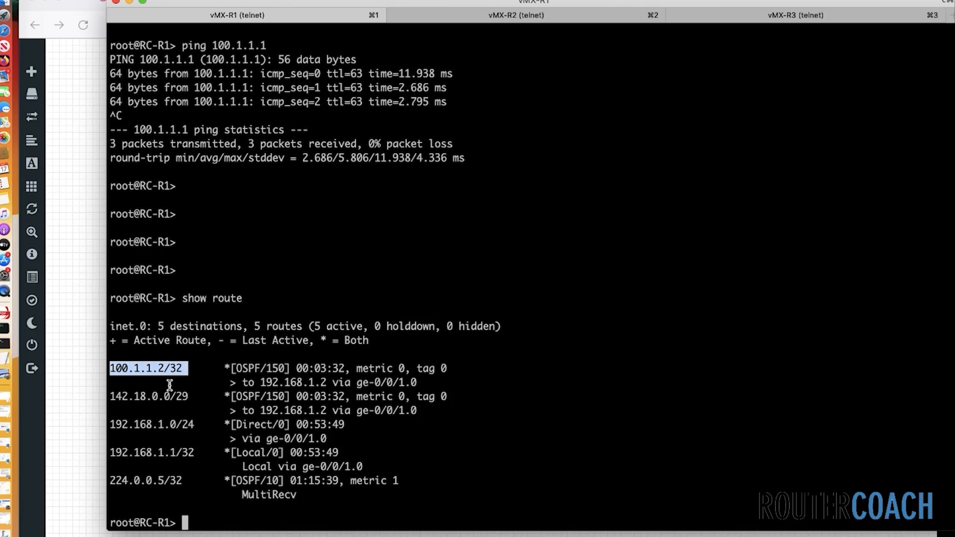
pyautogui.doubleClick(149, 396)
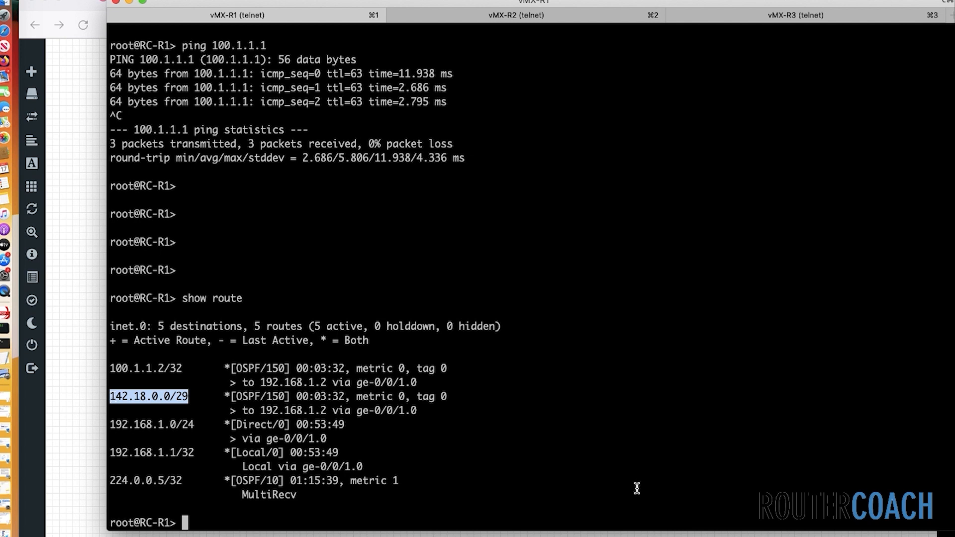
# Ping 100.1.1.2 from R1 with 0% loss
pyautogui.write('pi')
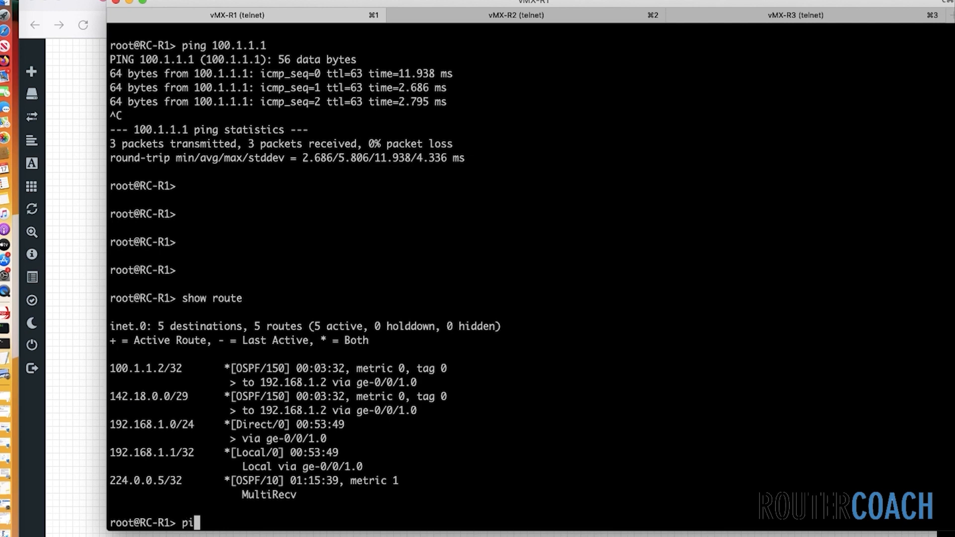
pyautogui.write('ng 100.1.1.2')
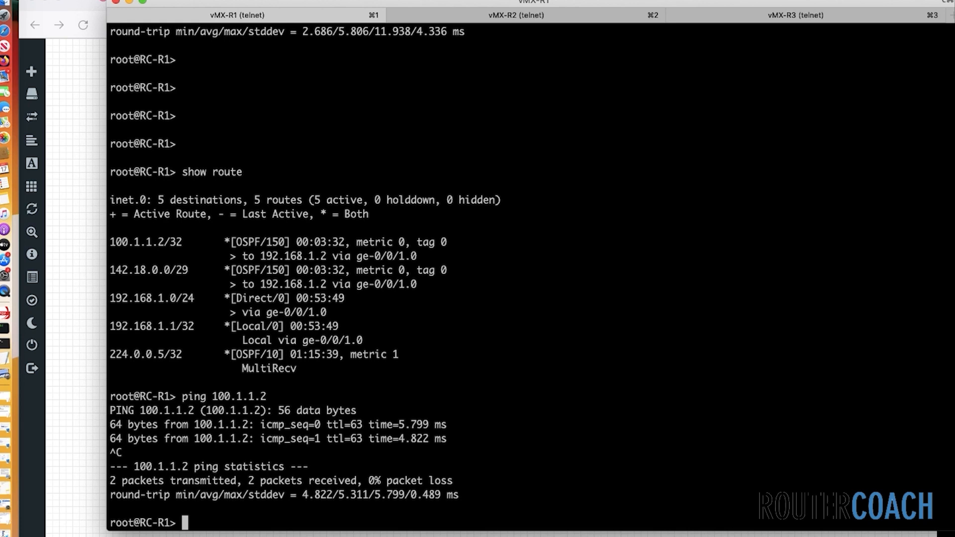
# Bring the R2 session back into view showing the committed prefix-list
pyautogui.click(515, 15)
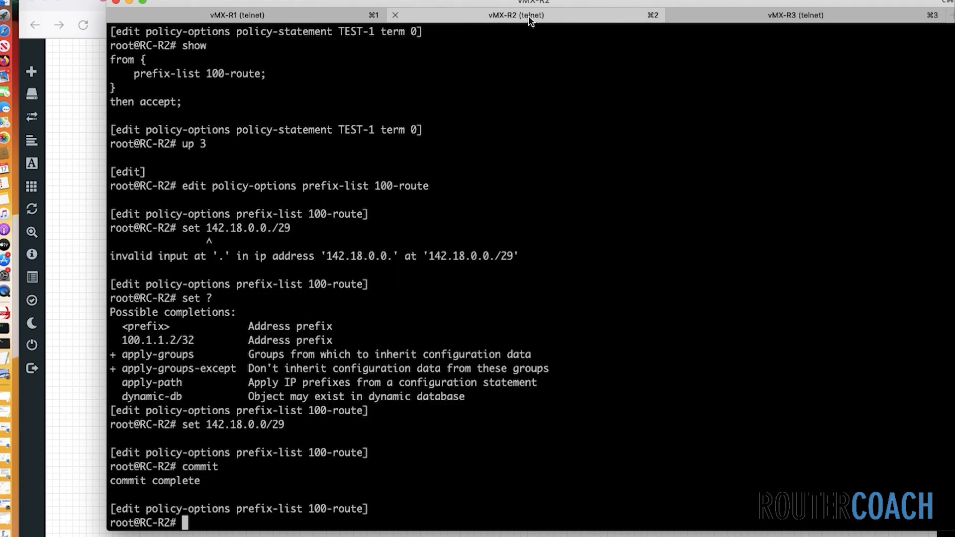
pyautogui.moveTo(516, 15)
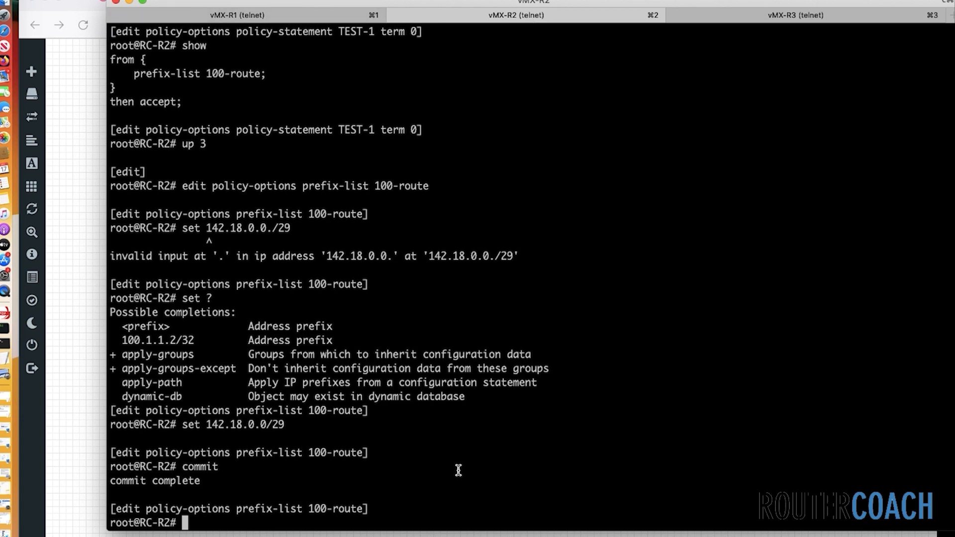
# List R2's policy-options: prefix-list 100-route and policy-statement TEST-1 term 0 accepting it
pyautogui.write('up')
pyautogui.write('edit policy-statement')
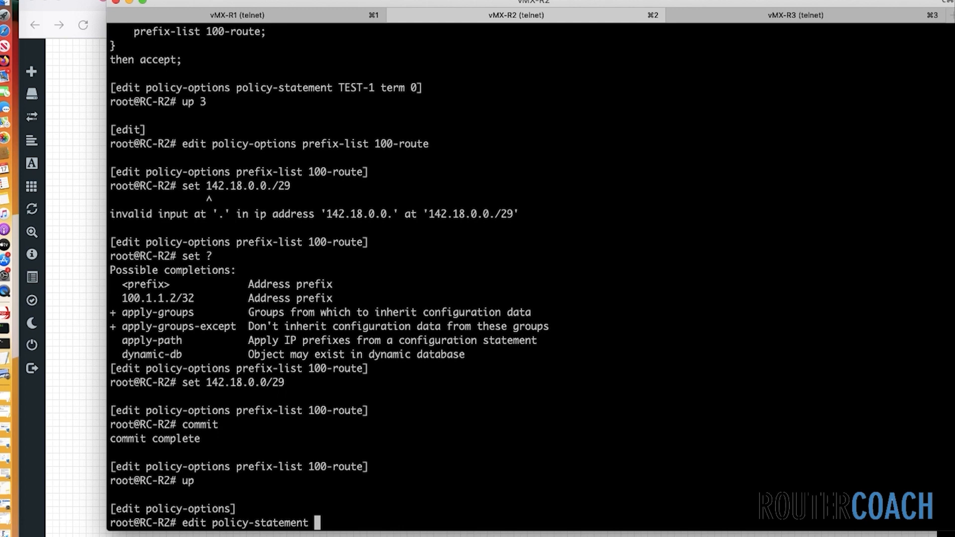
pyautogui.write('TEST-1')
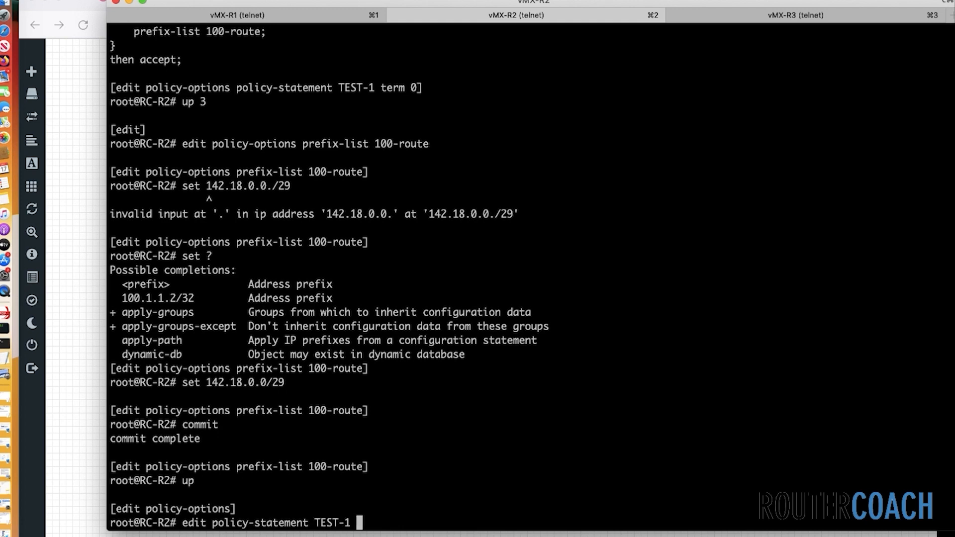
pyautogui.write('show')
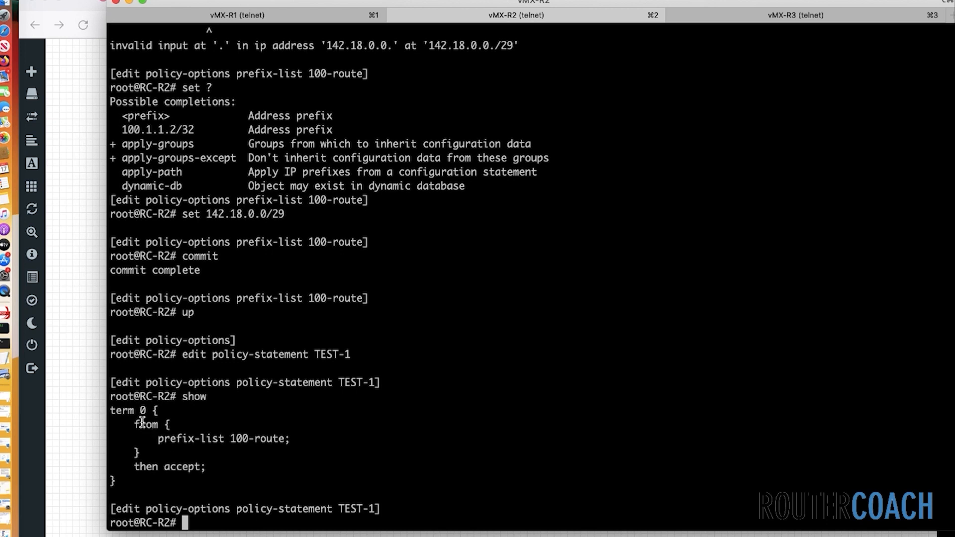
pyautogui.moveTo(230, 444)
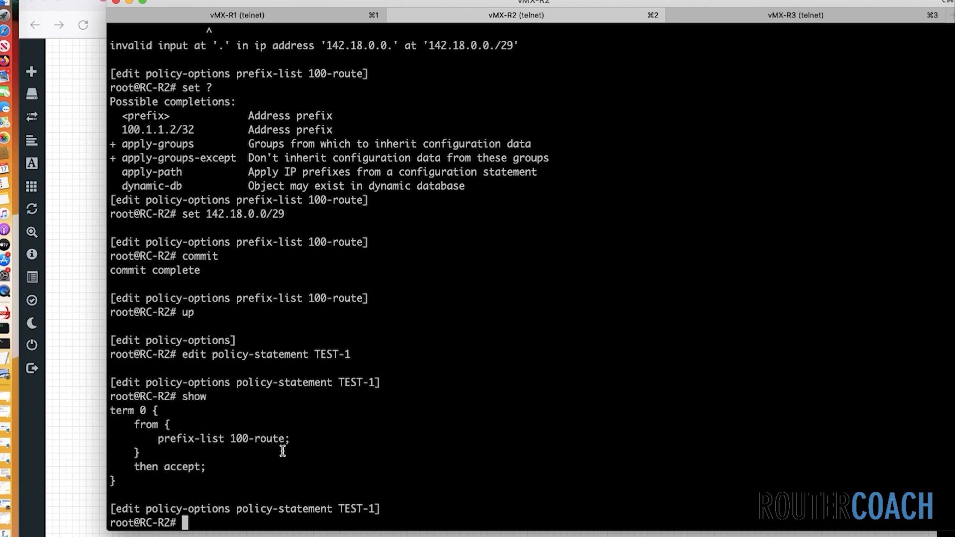
pyautogui.moveTo(477, 440)
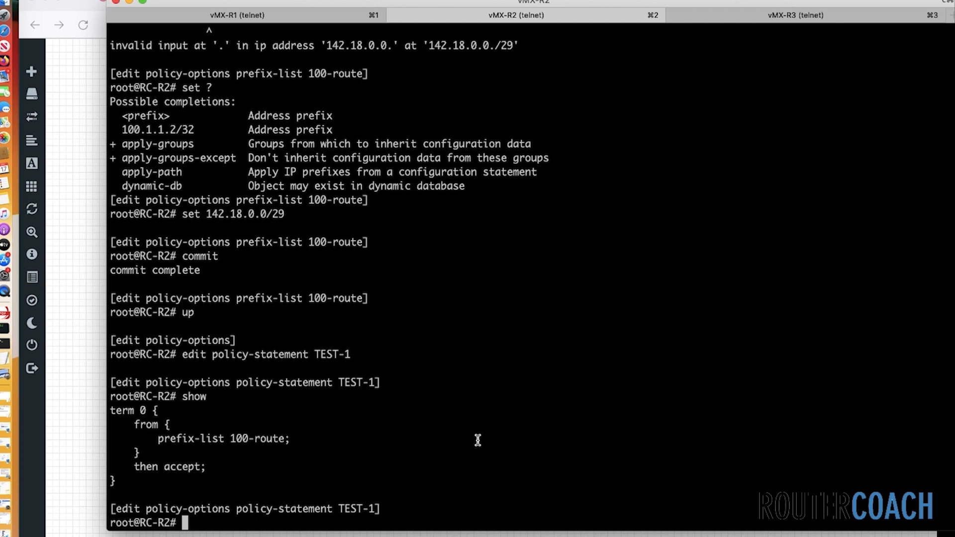
pyautogui.write('top show policy-options')
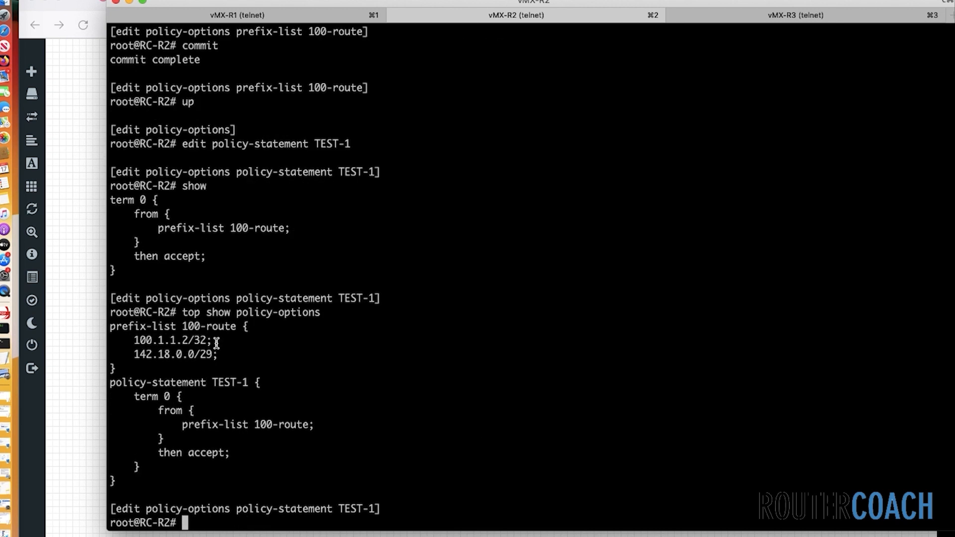
pyautogui.doubleClick(140, 340)
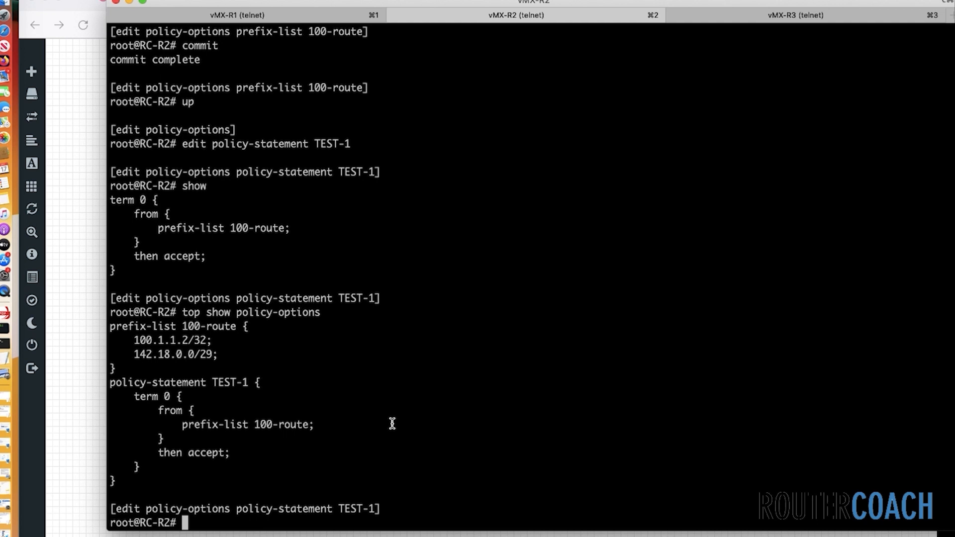
# Remove the from prefix-list 100-route match in TEST-1 term 0 and compare the change
pyautogui.write('edit term 0')
pyautogui.write('delete from p')
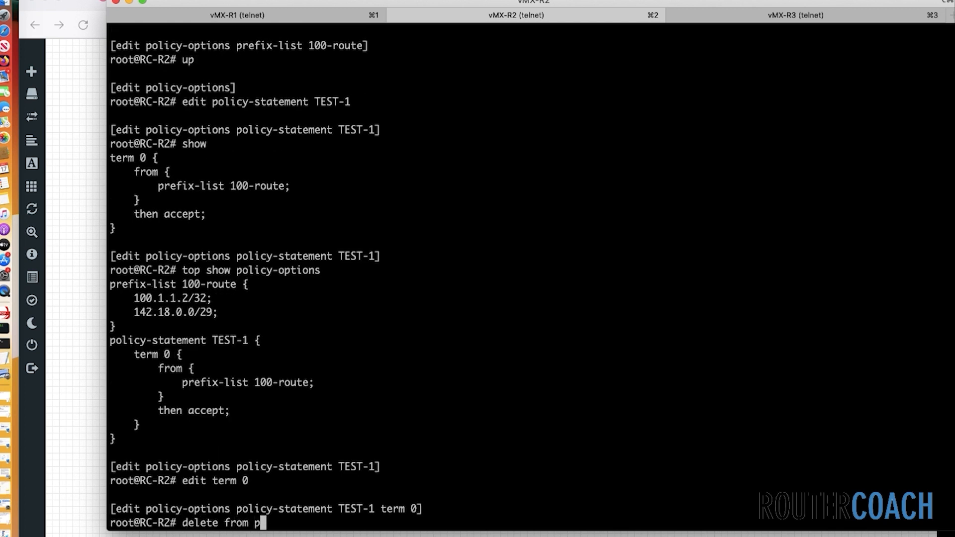
pyautogui.write('refi')
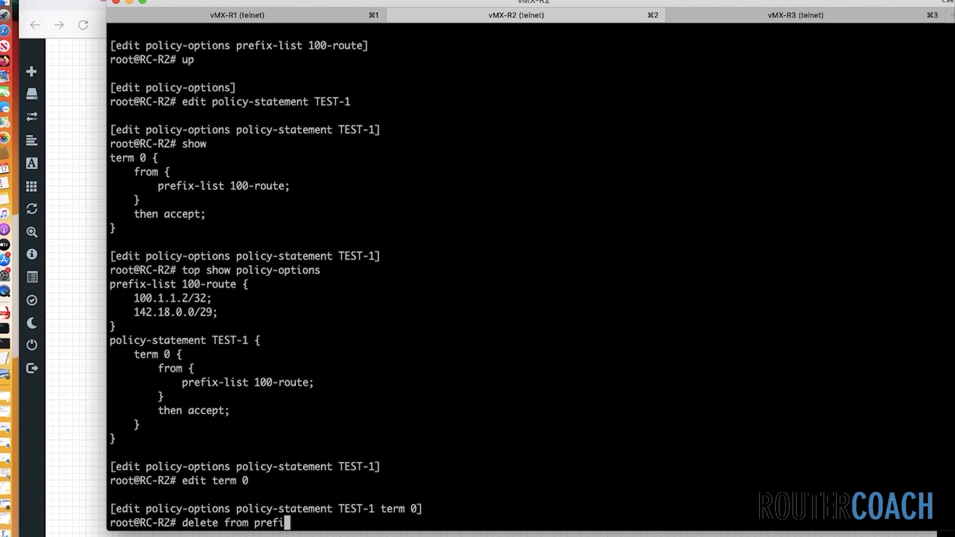
pyautogui.write('x-list')
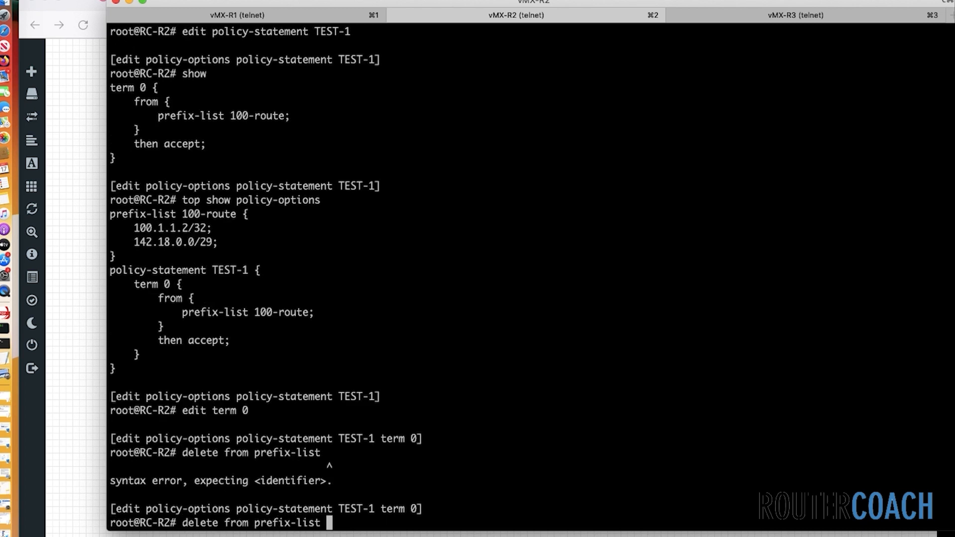
pyautogui.write('100-route')
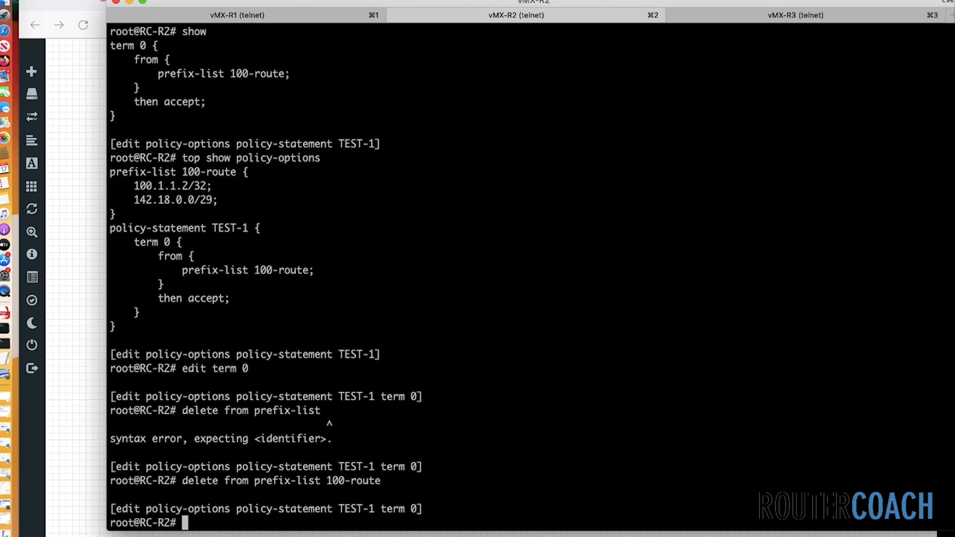
pyautogui.write('show | compare')
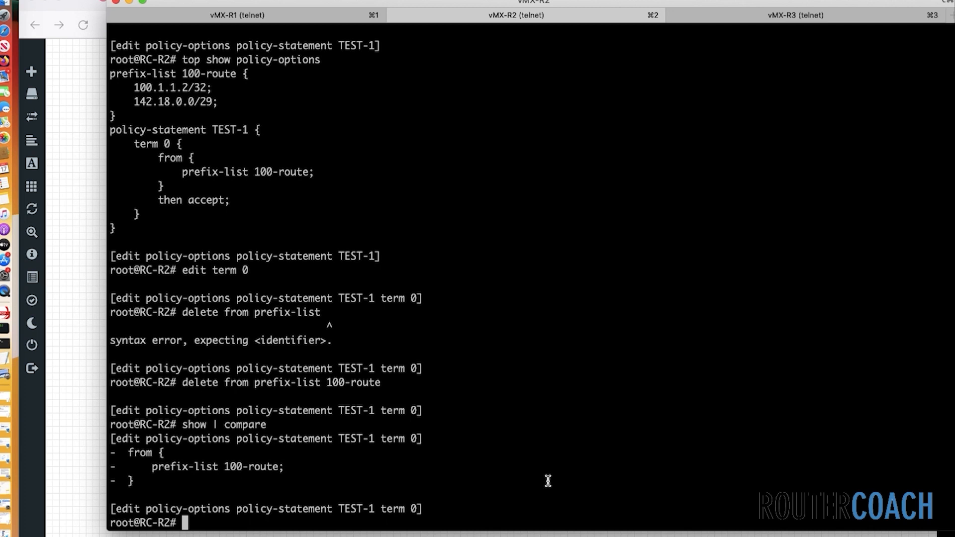
# Add route-filter 100.1.1.4/32 exact to term 0
pyautogui.write('set')
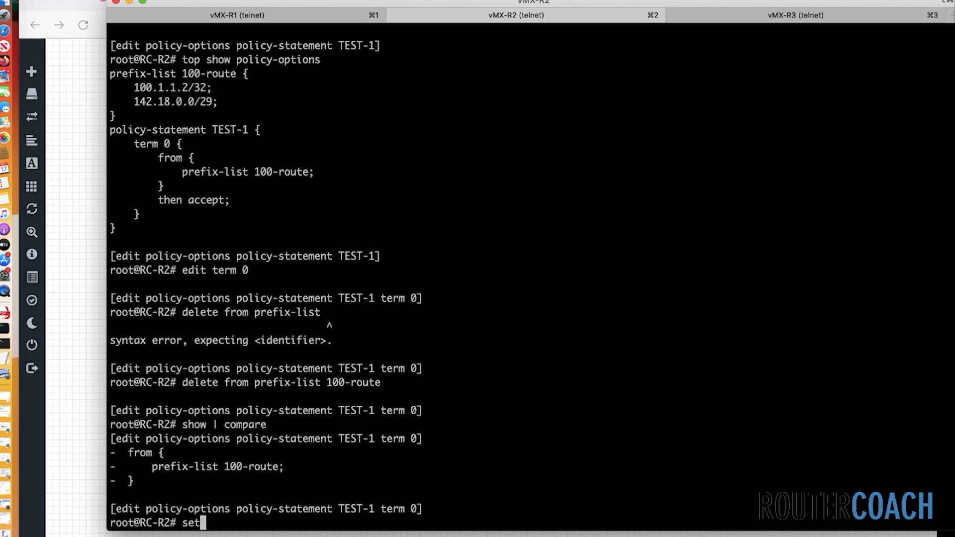
pyautogui.write('from route-fi')
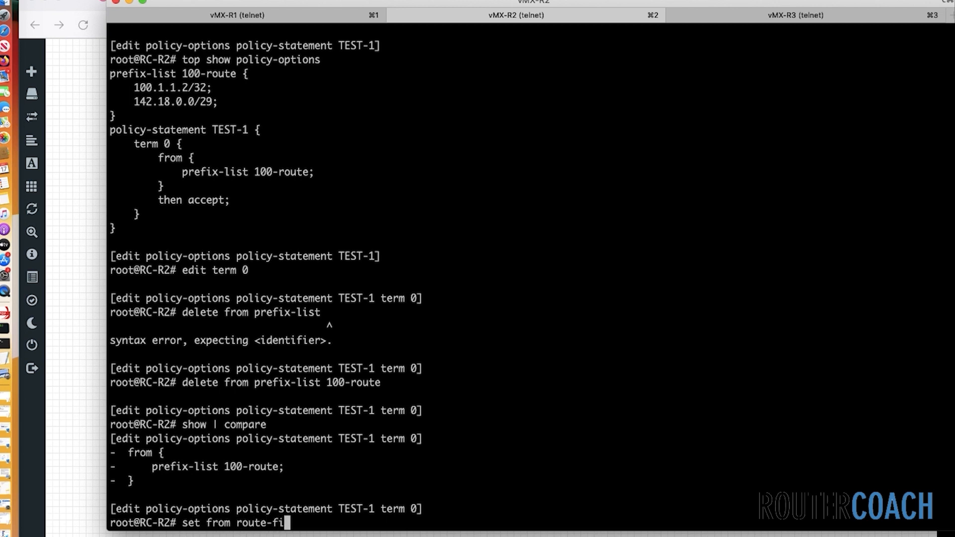
pyautogui.write('lter 100.1.1.4')
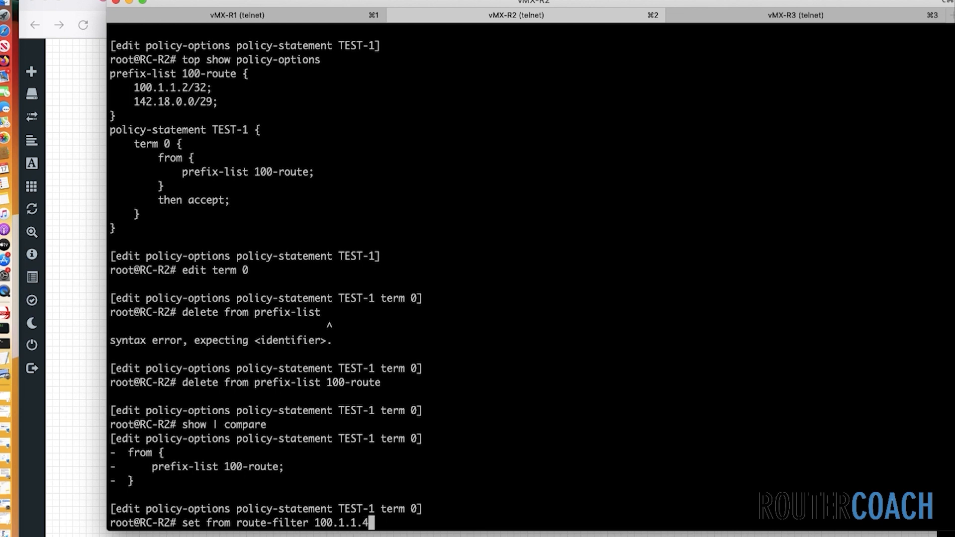
pyautogui.write('/32')
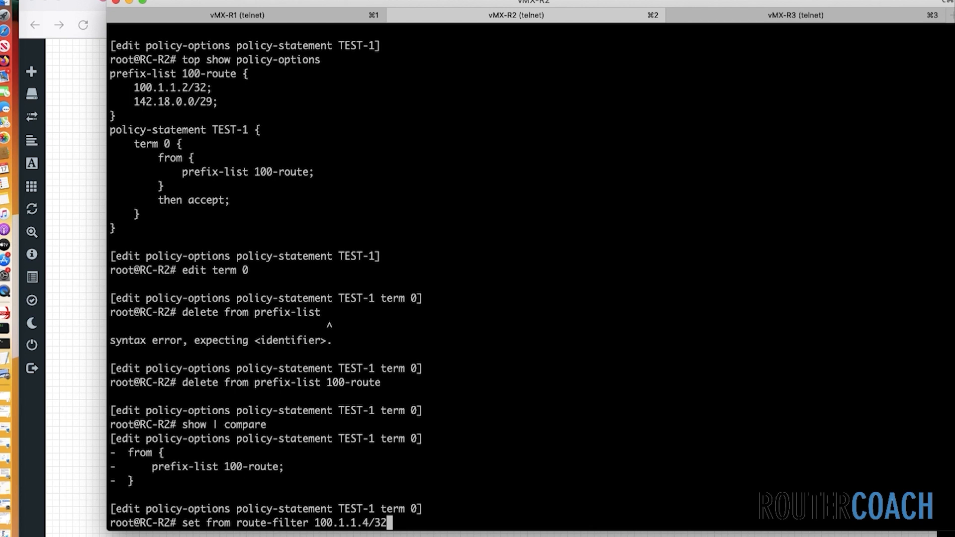
pyautogui.write('exact')
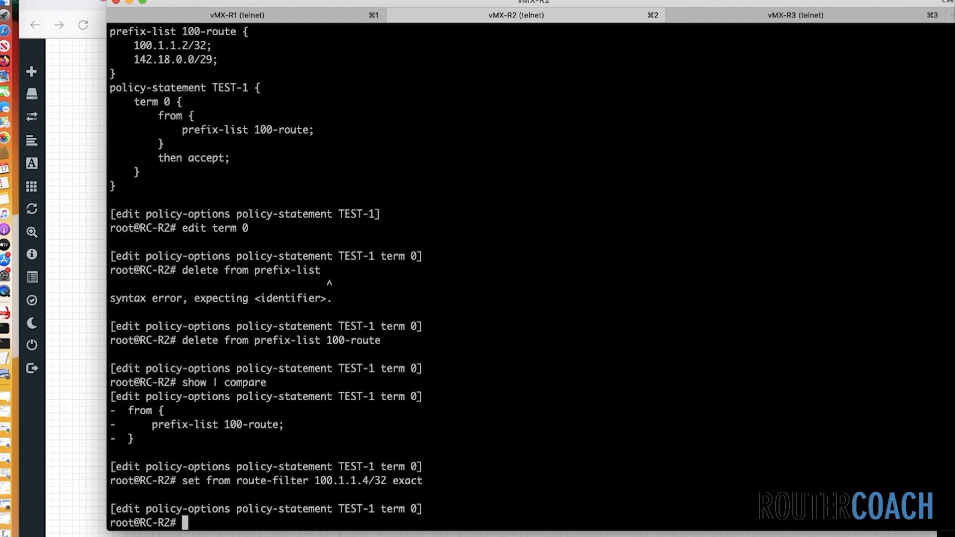
pyautogui.write('set from route-filter 100.1.1.4/32 exact')
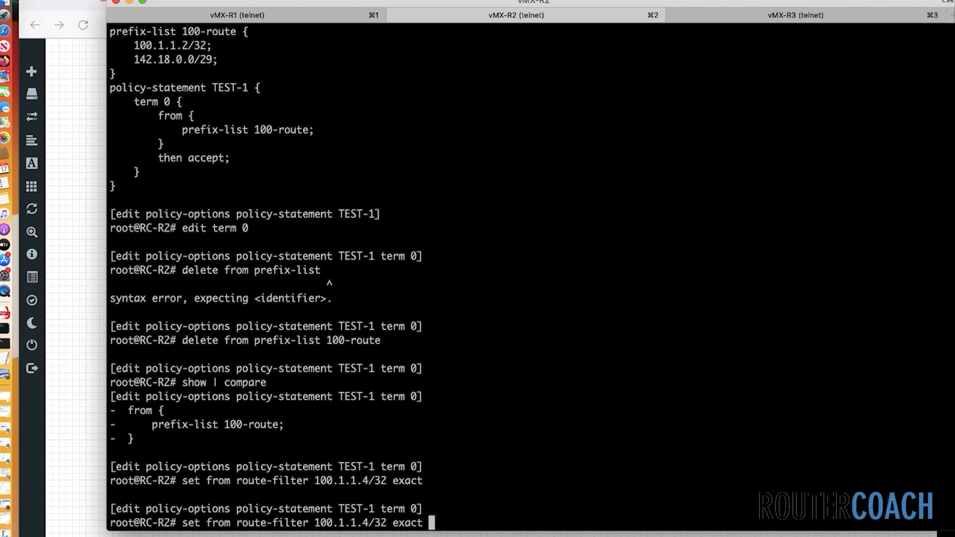
# Add route-filter 142.18.0.0/29 orlonger with then accept, commit, and return to the R1 session
pyautogui.write('142')
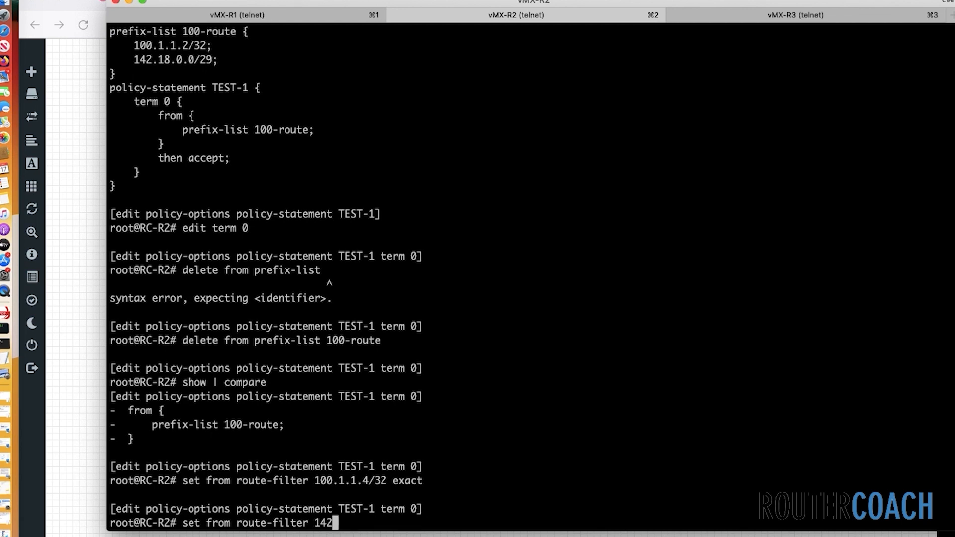
pyautogui.write('18.')
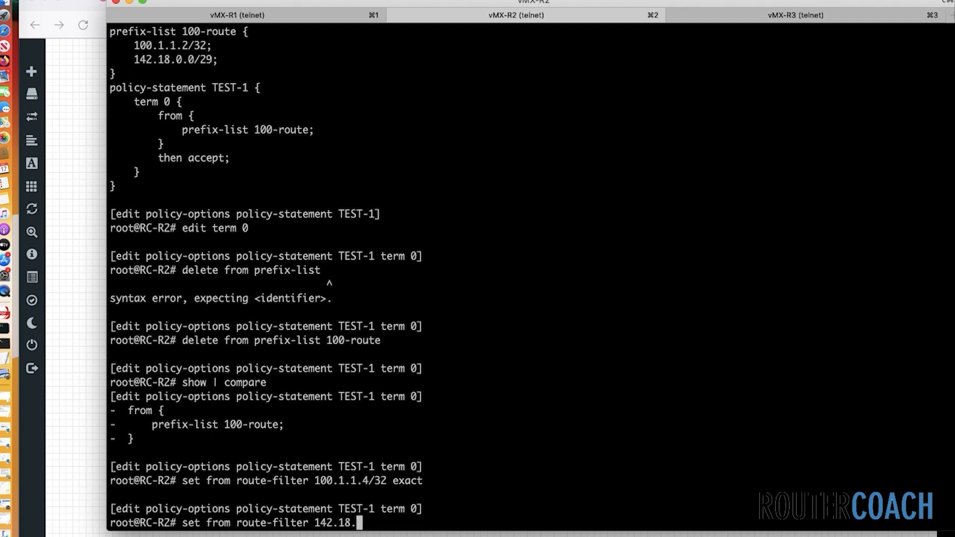
pyautogui.write('0.0/29')
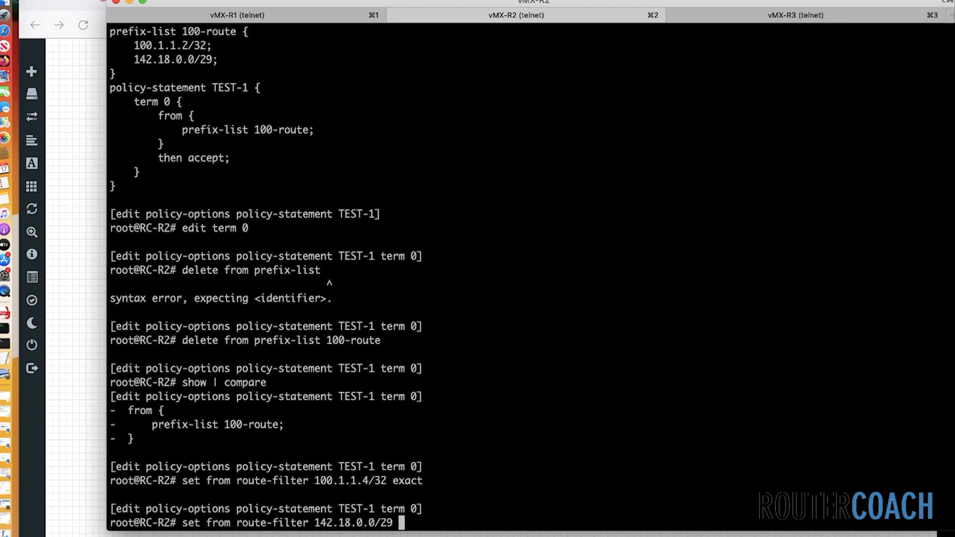
pyautogui.write('or')
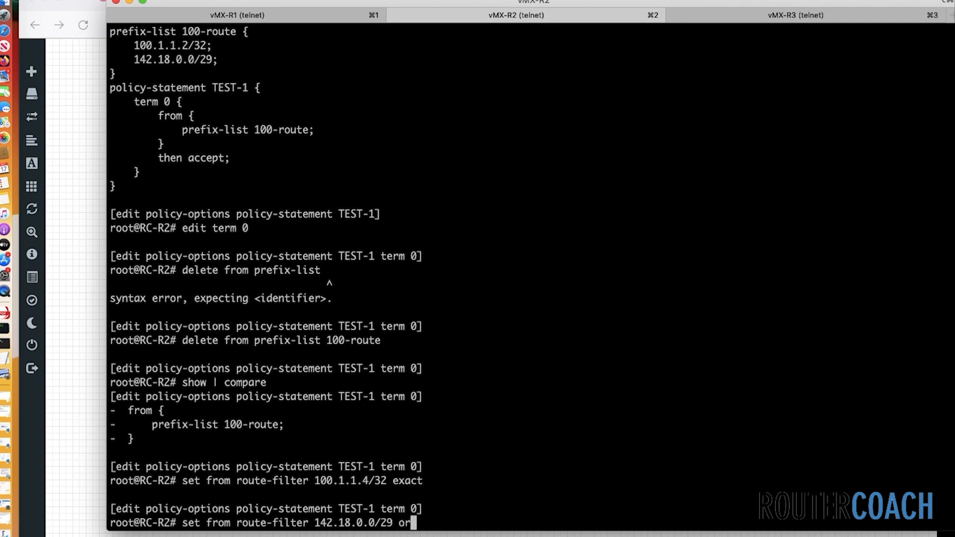
pyautogui.write('longer')
pyautogui.write('show | compare')
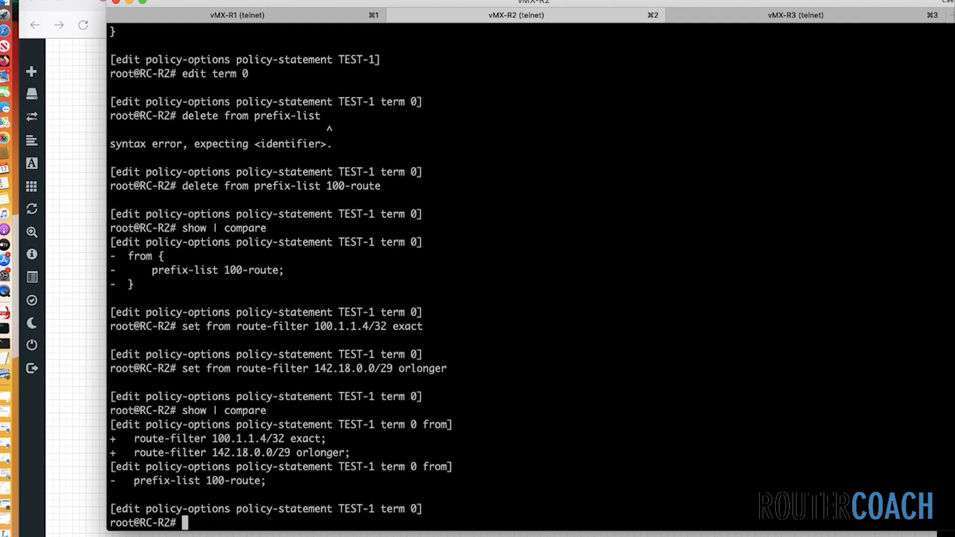
pyautogui.write('set then accept')
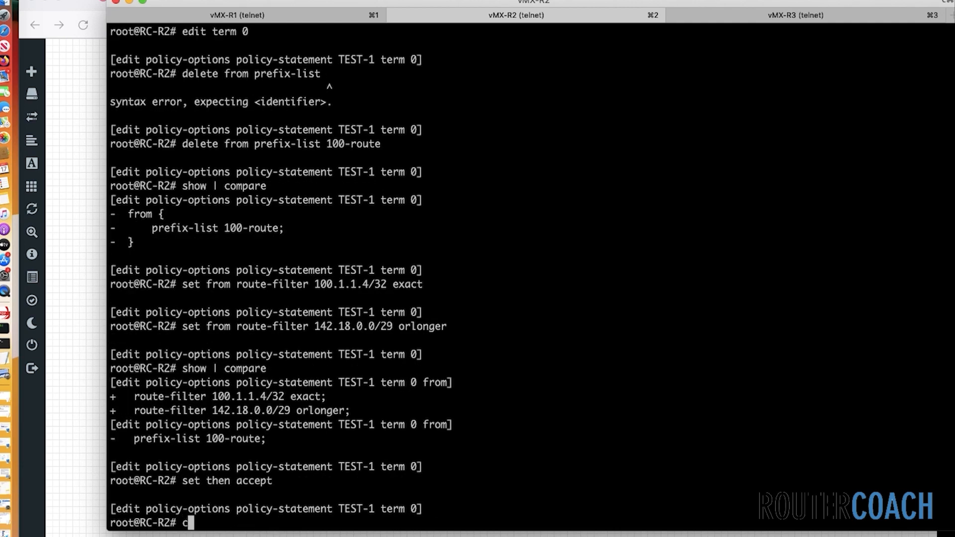
pyautogui.write('ommit')
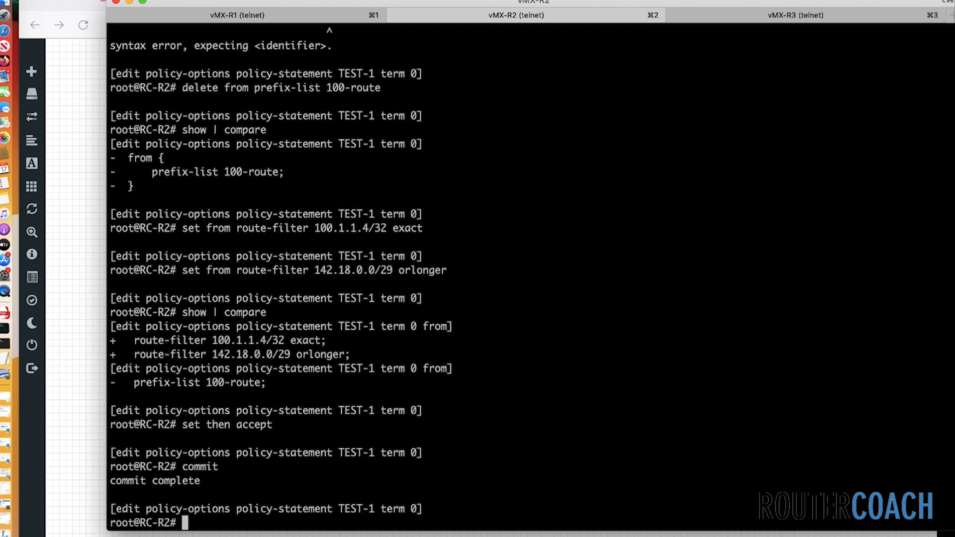
pyautogui.moveTo(266, 32)
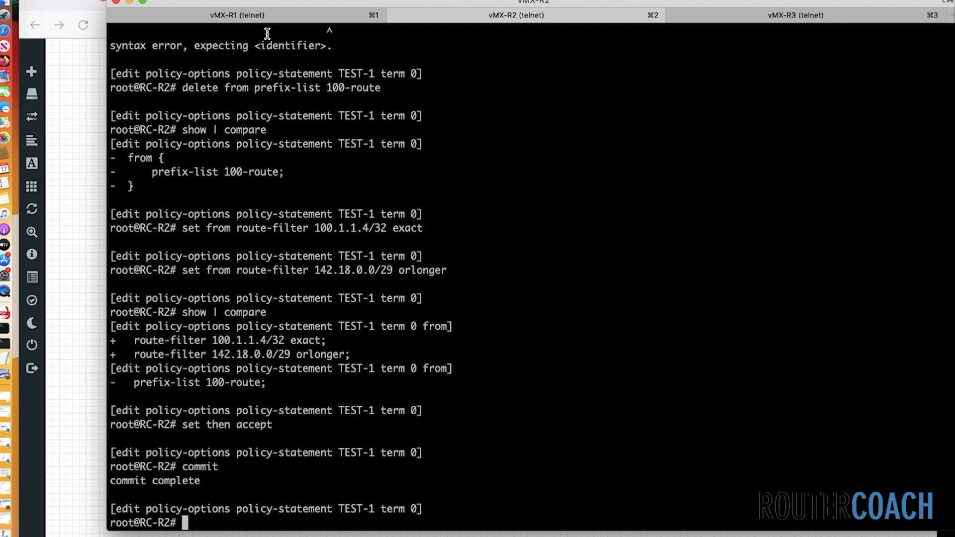
pyautogui.click(237, 15)
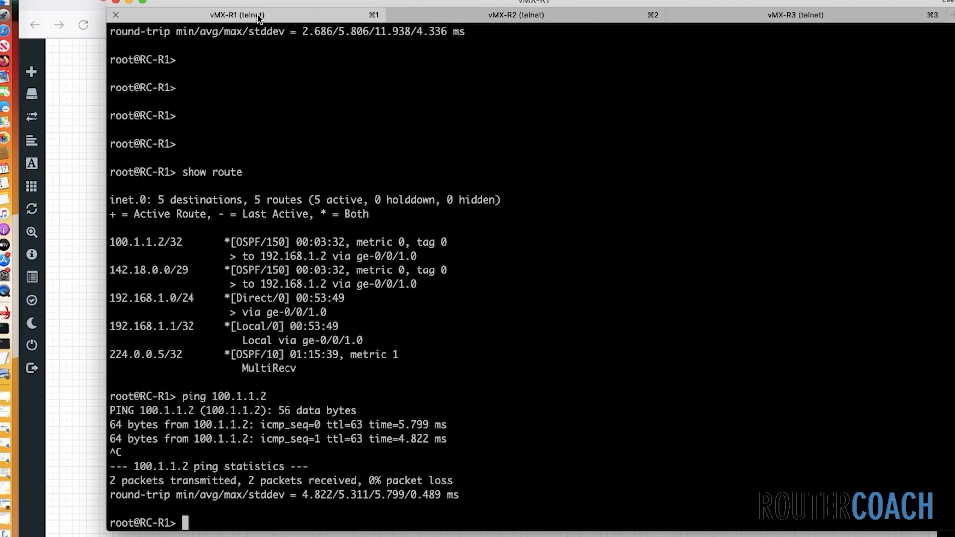
# List R1's route table, ping 100.1.1.4 with 0% loss, then move to the R3 session
pyautogui.write('show route')
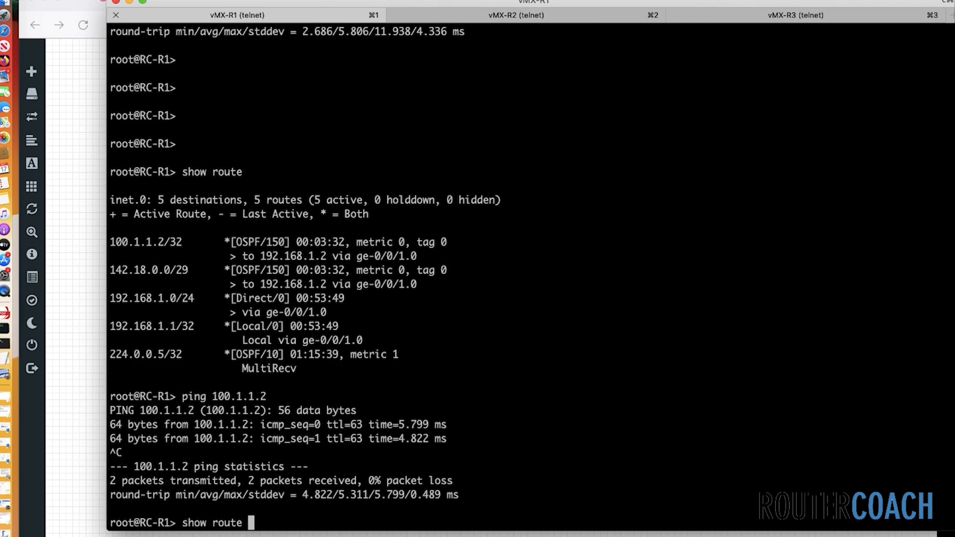
pyautogui.press('enter')
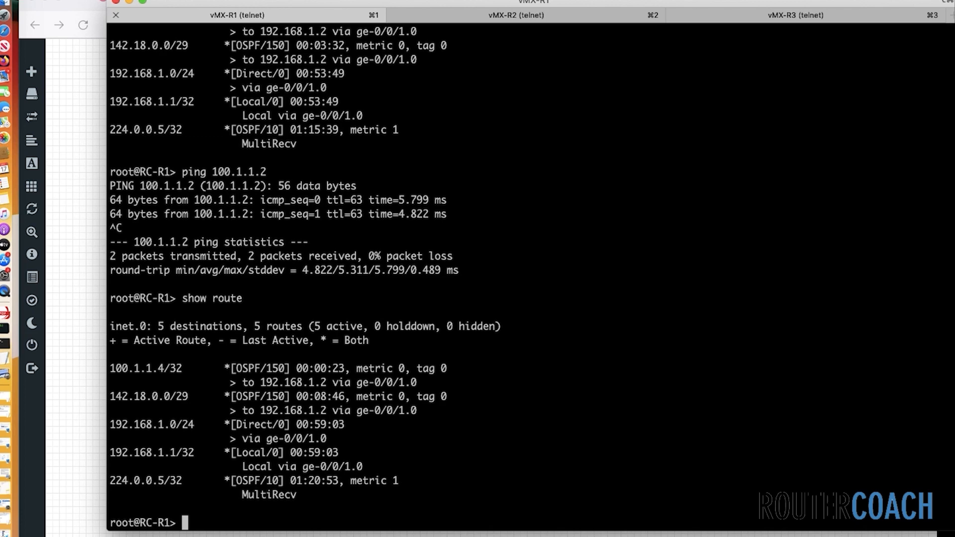
pyautogui.write('ping 100.1.1.4')
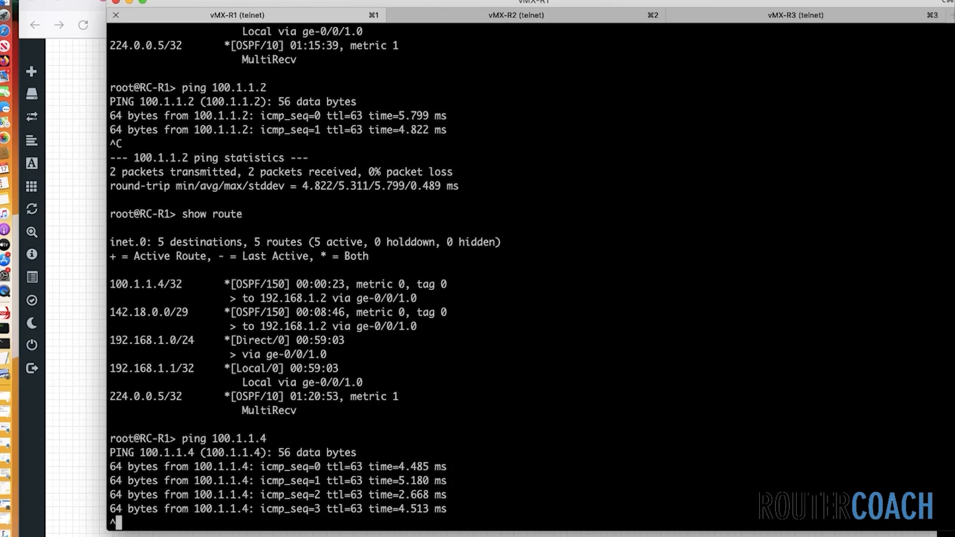
pyautogui.press('ctrl+c')
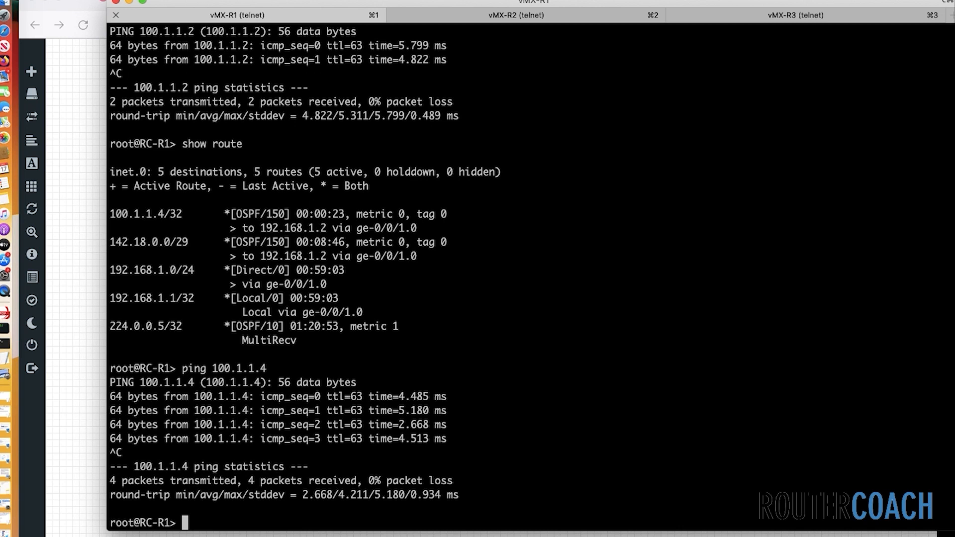
pyautogui.moveTo(788, 23)
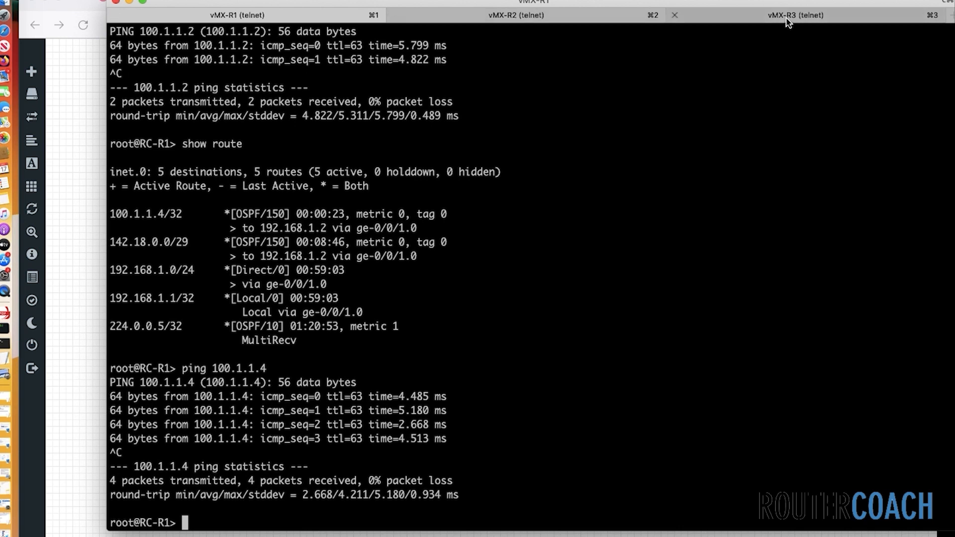
pyautogui.click(794, 15)
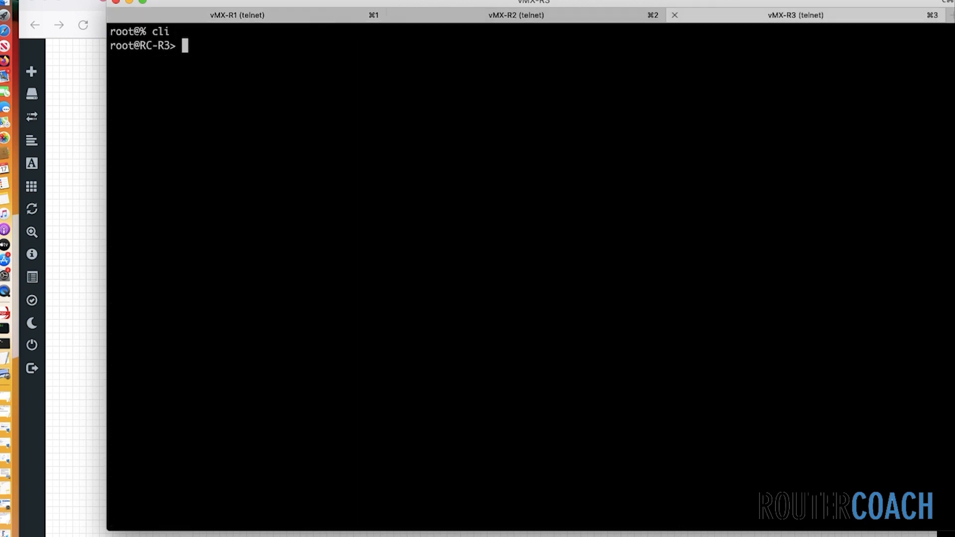
# Show R3's interfaces terse, highlight lo0.0's three /24 addresses, and return to the R2 session
pyautogui.write('show interfaces')
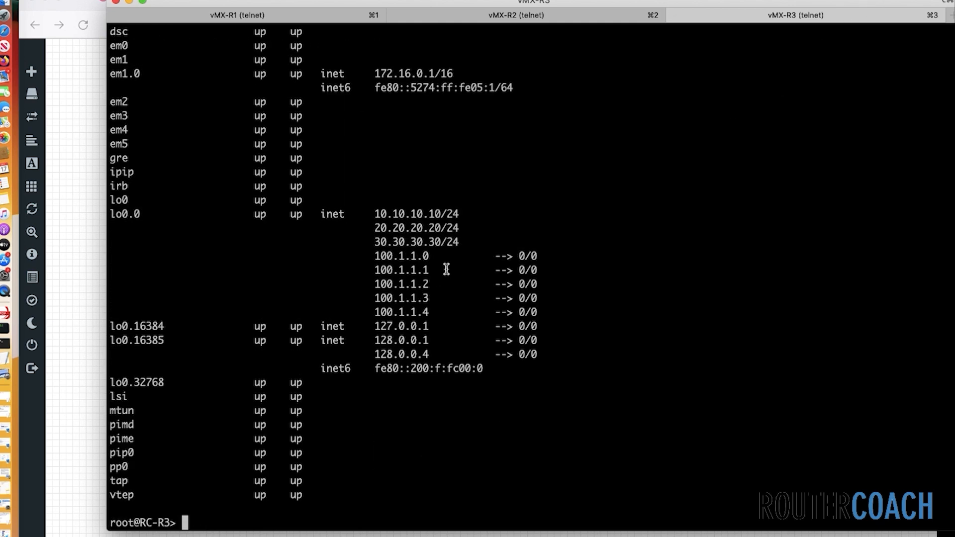
pyautogui.moveTo(376, 214); pyautogui.dragTo(463, 241)
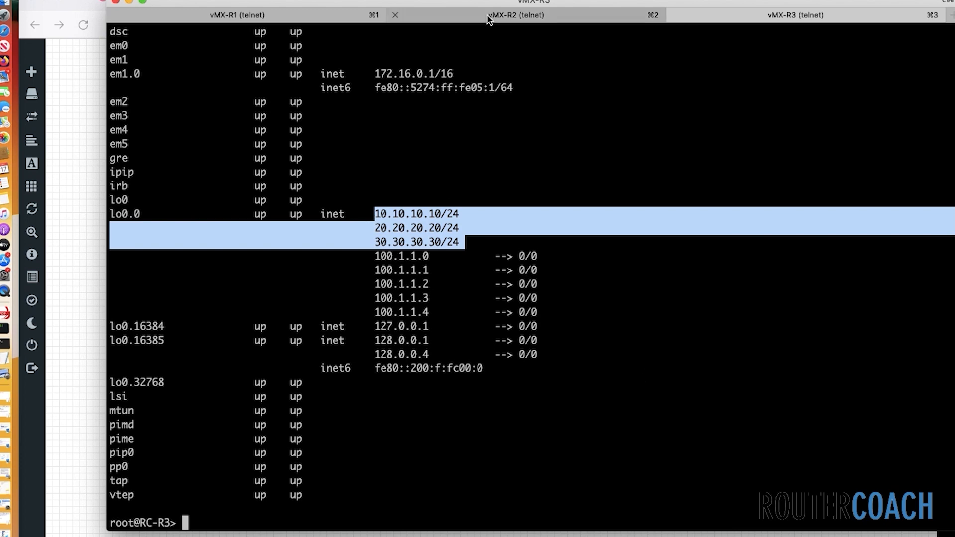
pyautogui.click(516, 15)
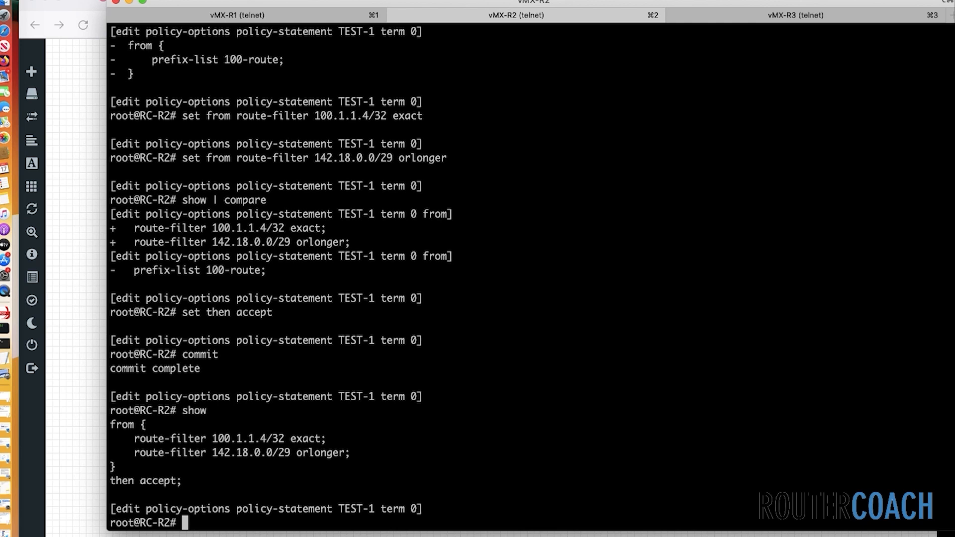
# Delete term 0's specific route-filters and start the 0.0.0.0/0 route-filter, correcting mistyped digits
pyautogui.write('delete')
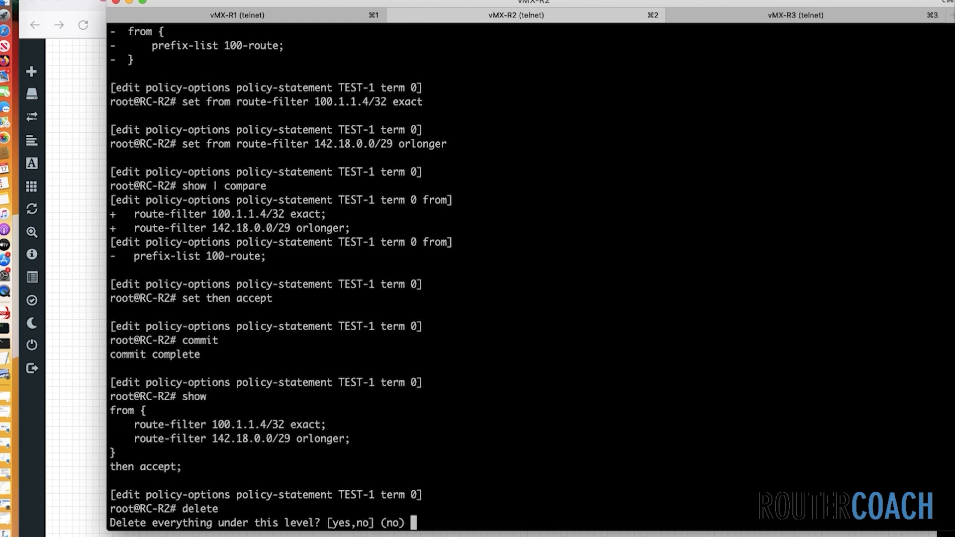
pyautogui.write('yes')
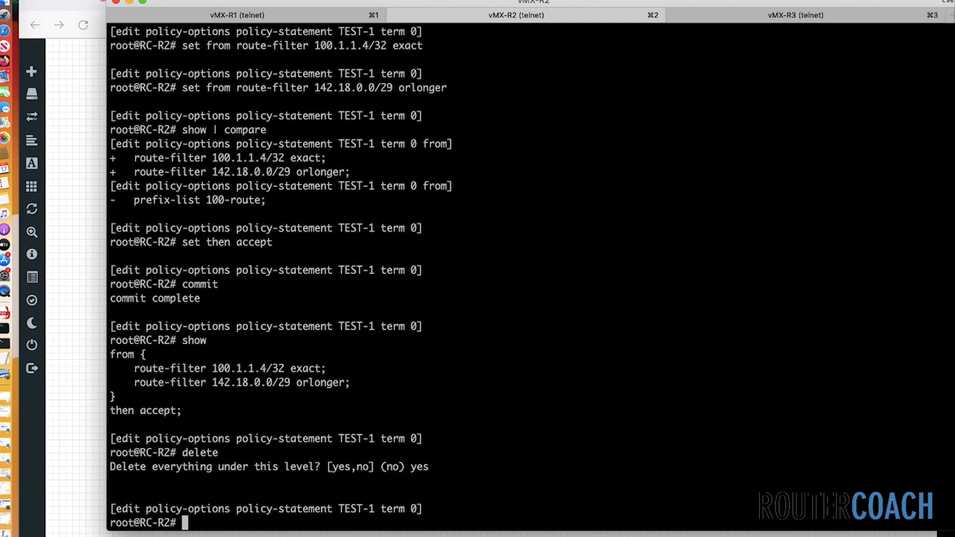
pyautogui.write('set from route-filter 0')
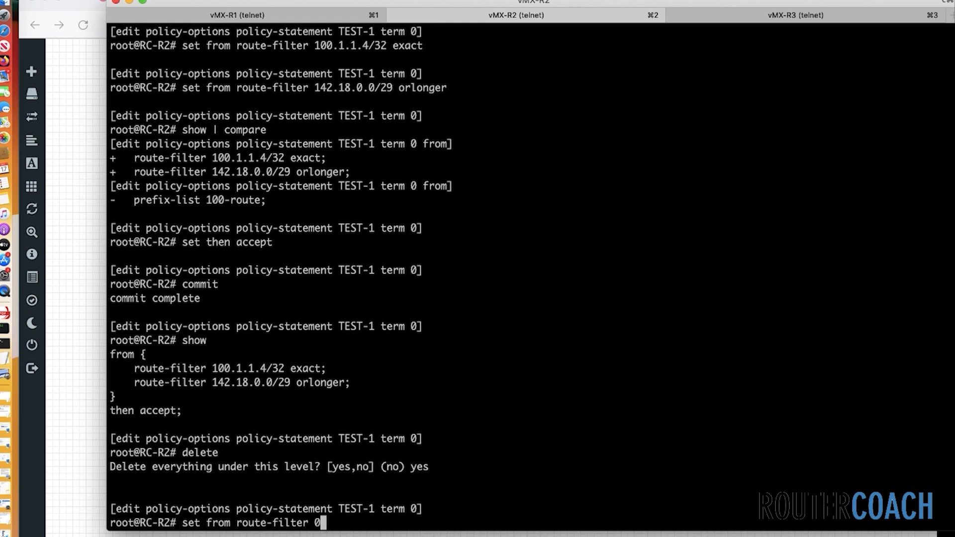
pyautogui.write('.0.0.')
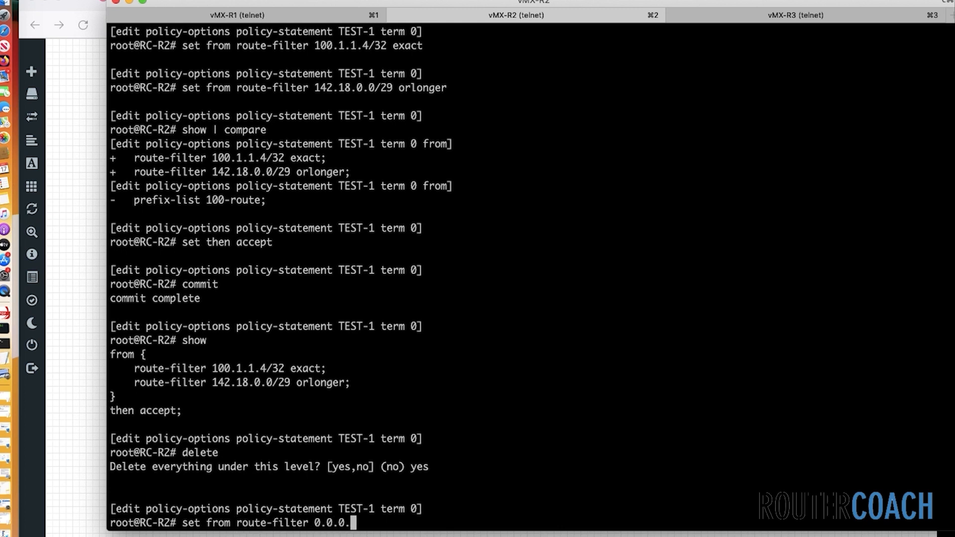
pyautogui.press('BackSpace')
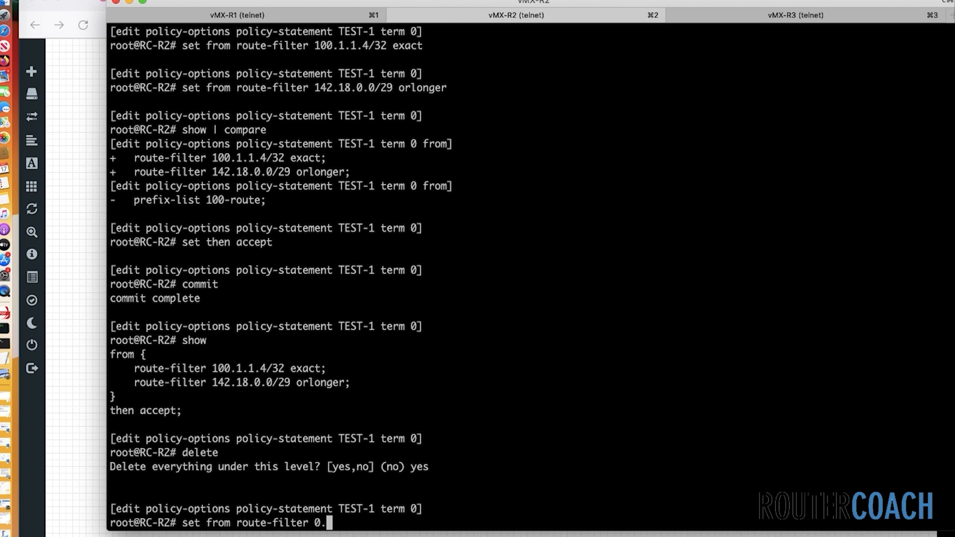
pyautogui.press('BackSpace')
pyautogui.write('/0')
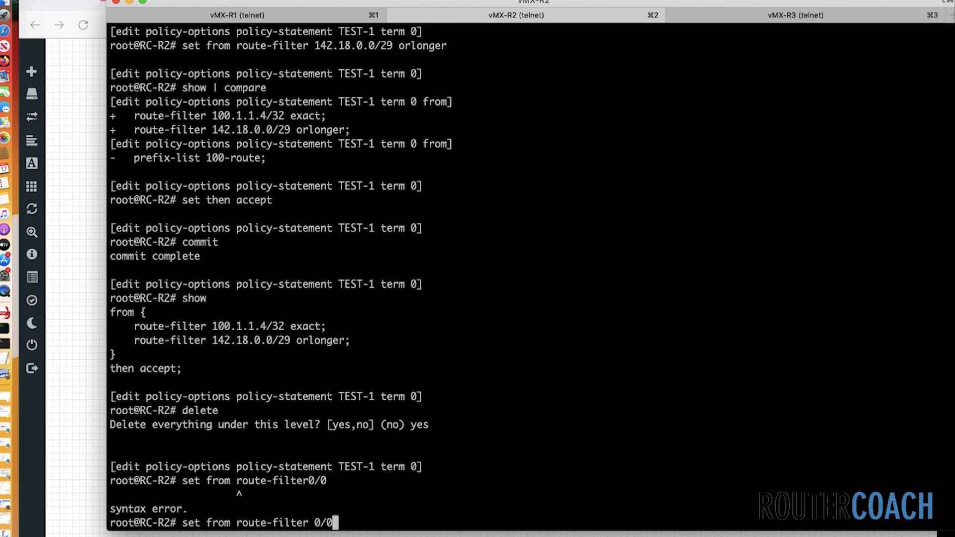
# Match route-filter 0/0 prefix-length-range /24-/29 with then accept, and move to the R1 session
pyautogui.write('pe')
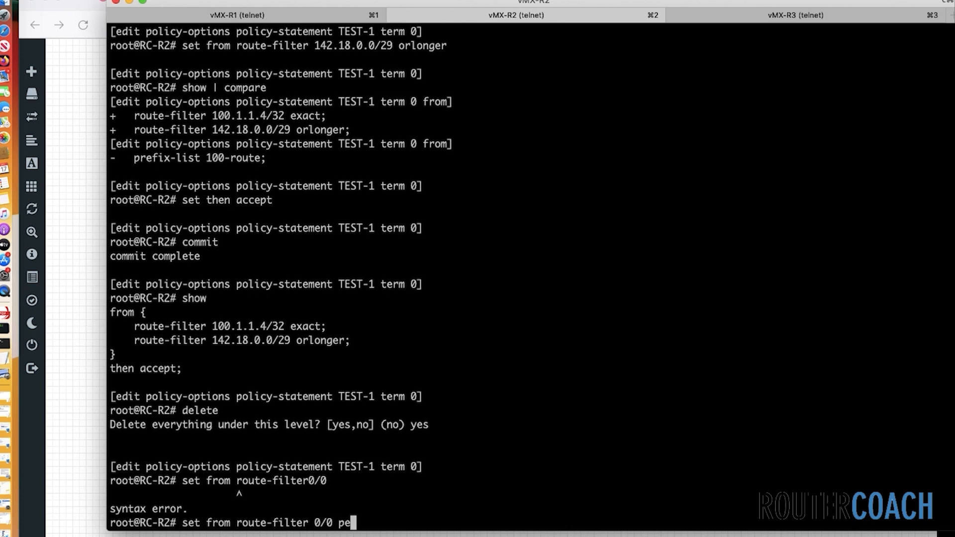
pyautogui.write('efix-length-range /')
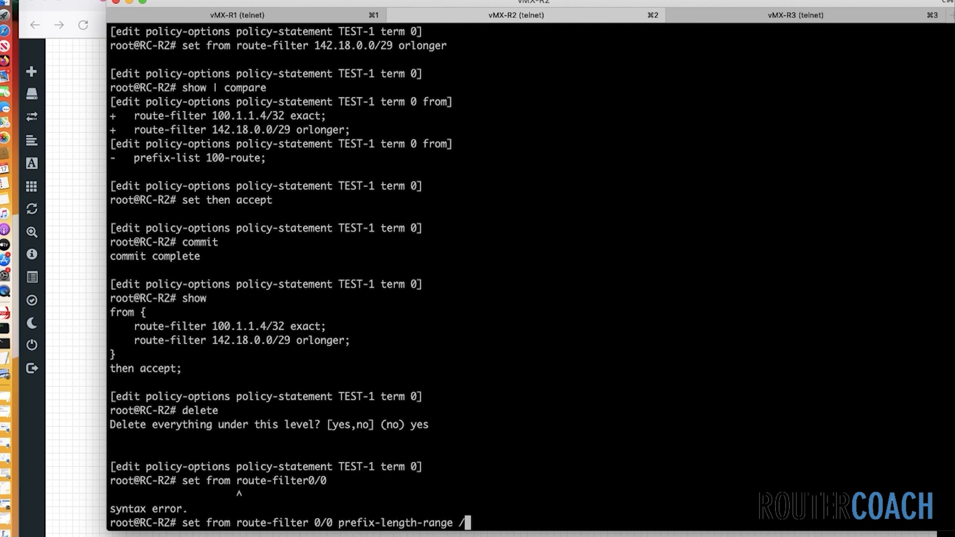
pyautogui.write('24 -')
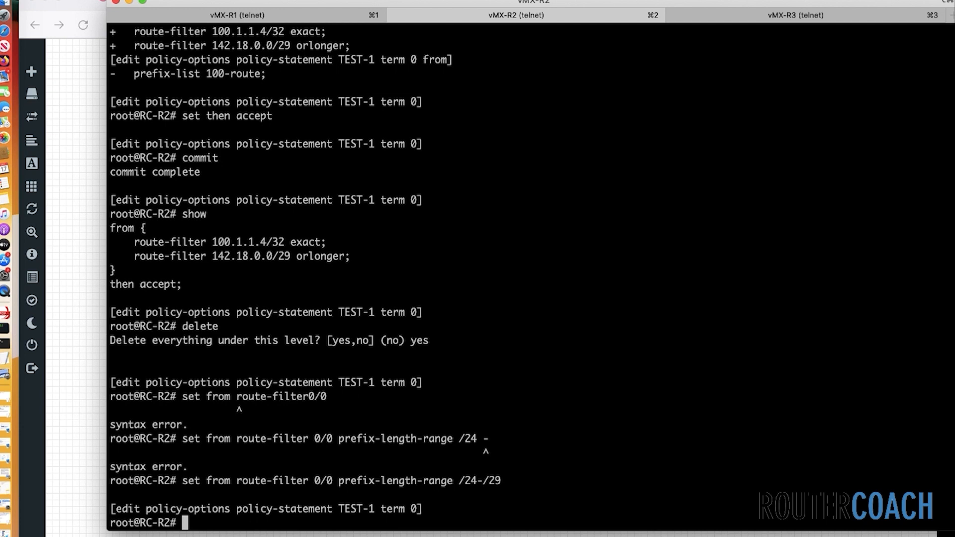
pyautogui.write('set then accept')
pyautogui.write('show | compare')
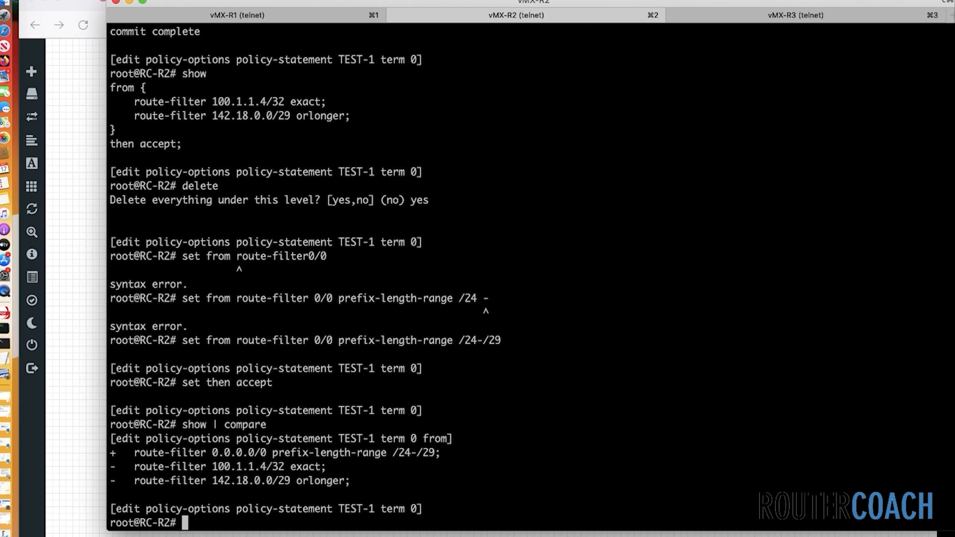
pyautogui.click(237, 15)
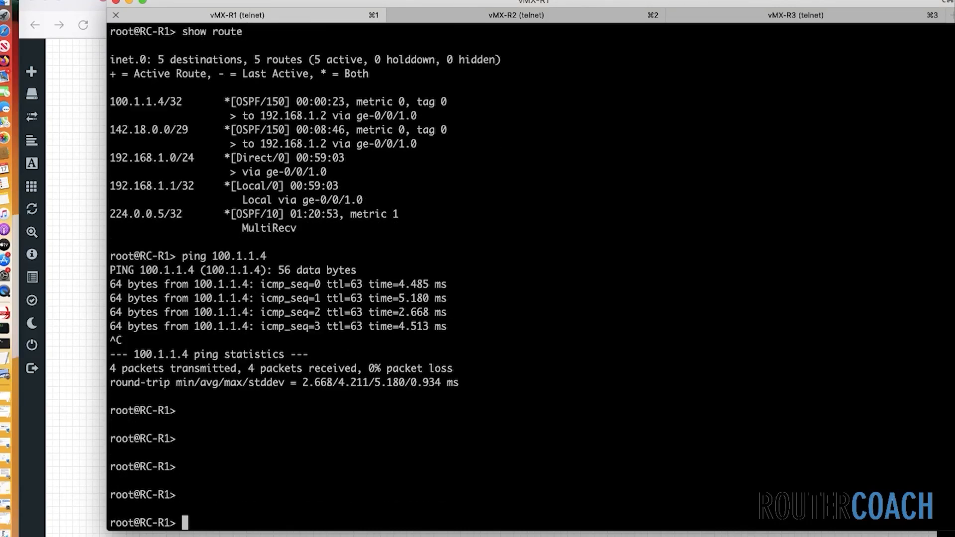
# List R1's route table showing OSPF routes 10.10.10.0/24, 20.20.20.0/24, 30.30.30.0/24 and 142.18.0.0/29
pyautogui.write('show r')
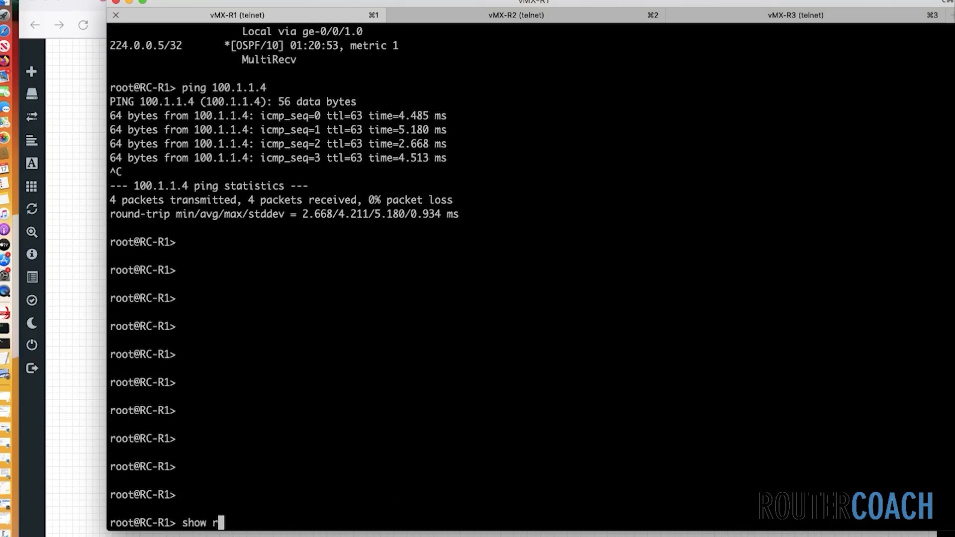
pyautogui.press('enter')
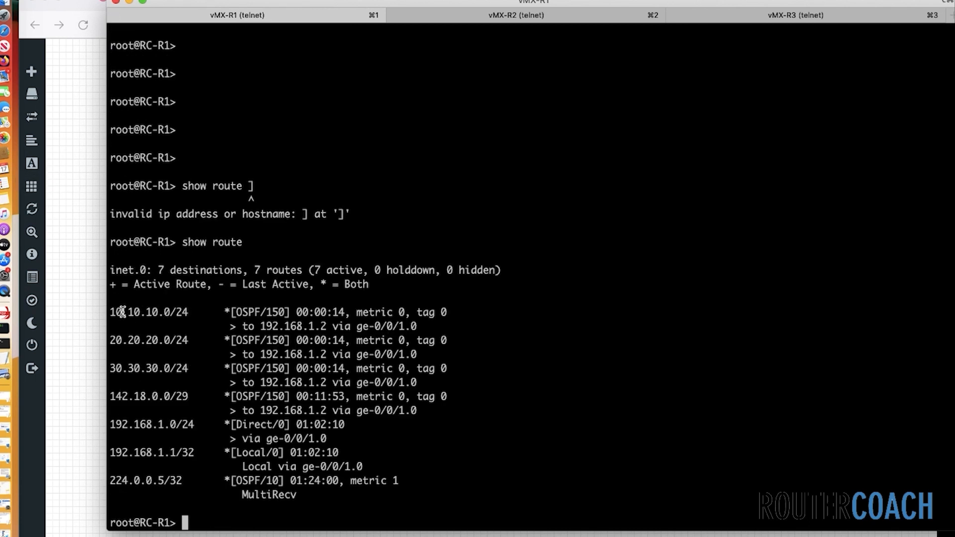
pyautogui.moveTo(125, 342)
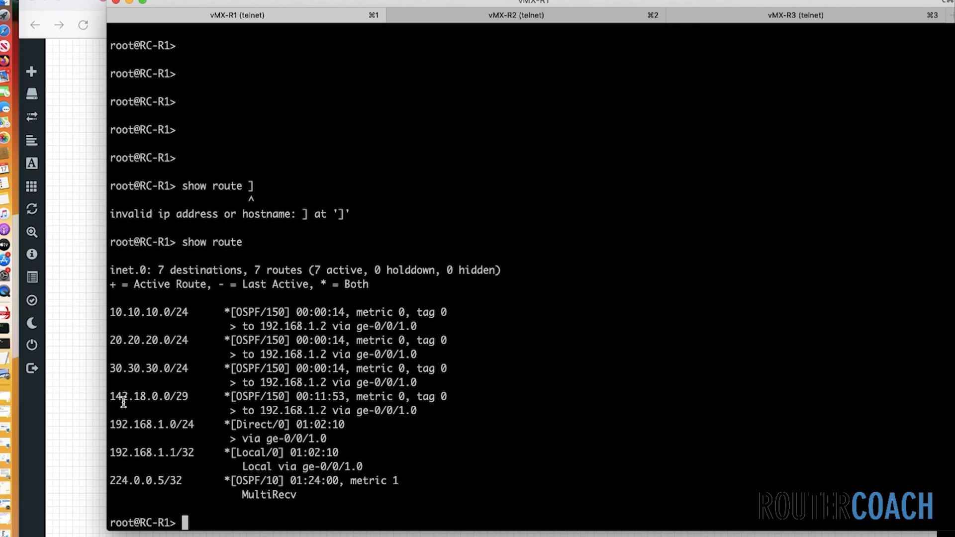
pyautogui.moveTo(273, 453)
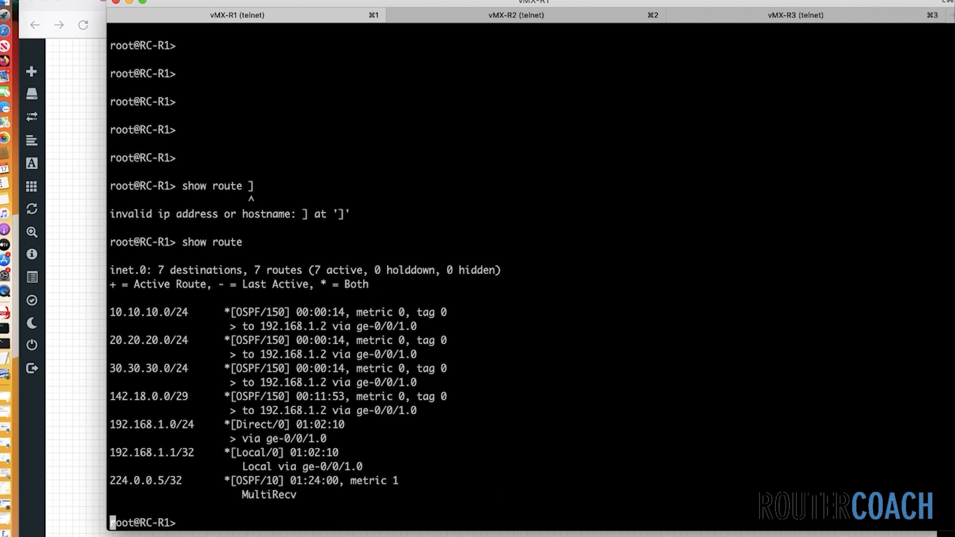
pyautogui.press('enter')
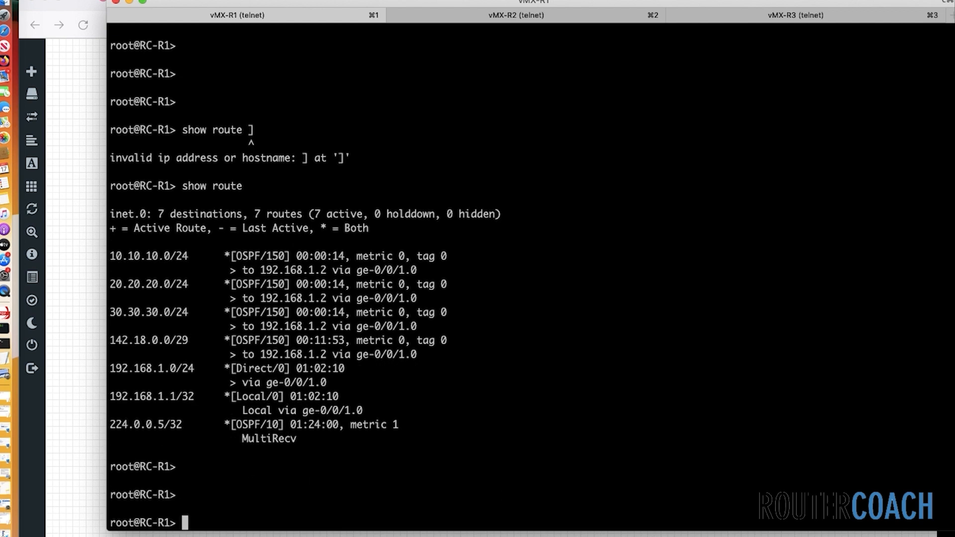
# Ping 10.10.10.10, 20.20.20.20 and 30.30.30.0 from R1
pyautogui.write('ping 10.')
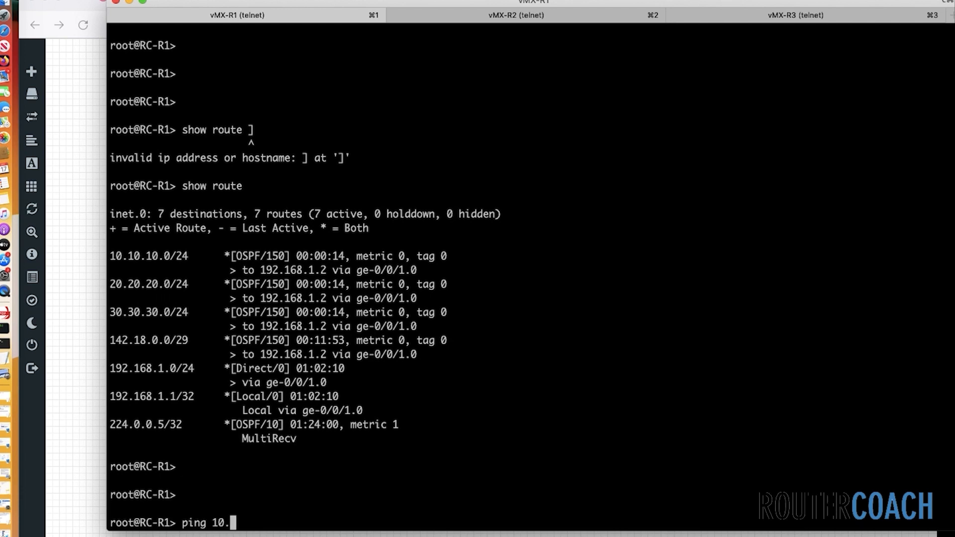
pyautogui.write('10.10.10')
pyautogui.write('ping 30')
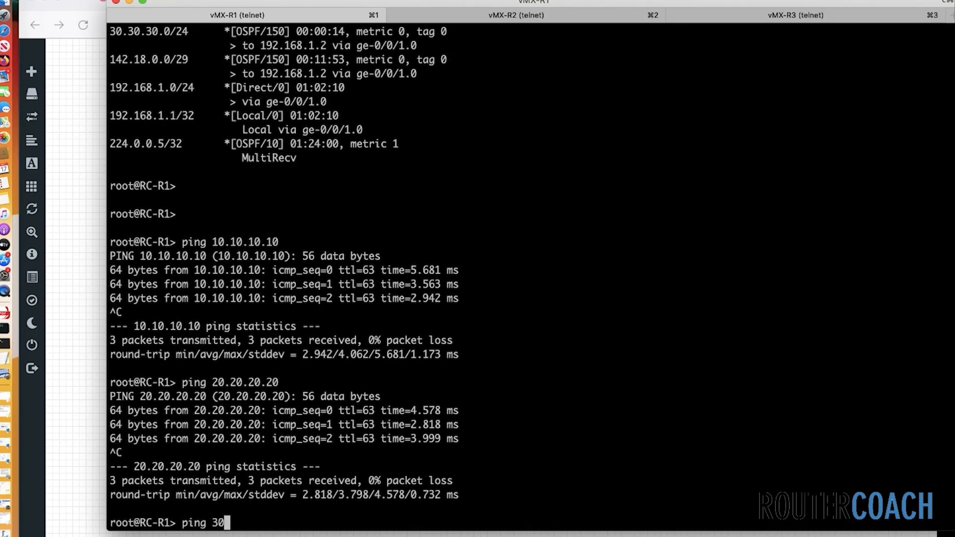
pyautogui.write('.30.30.0')
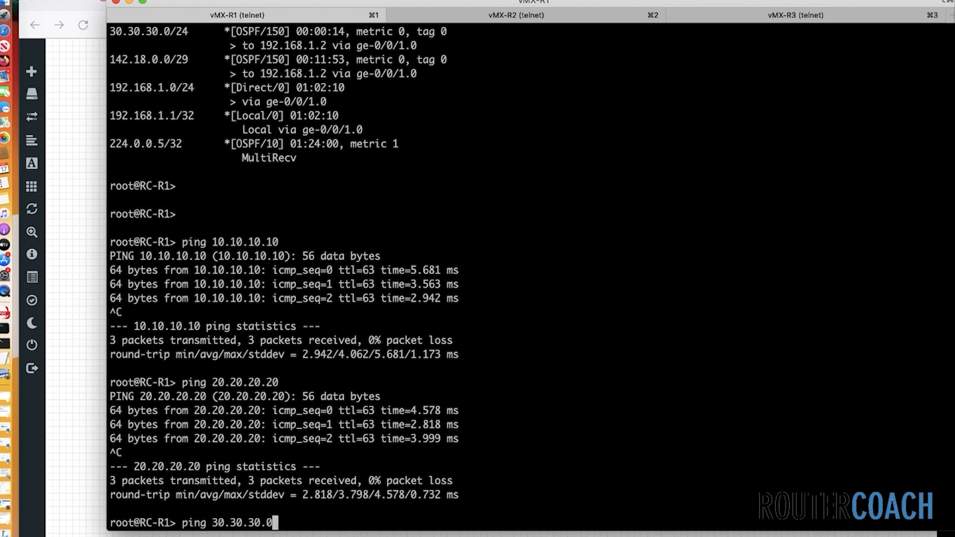